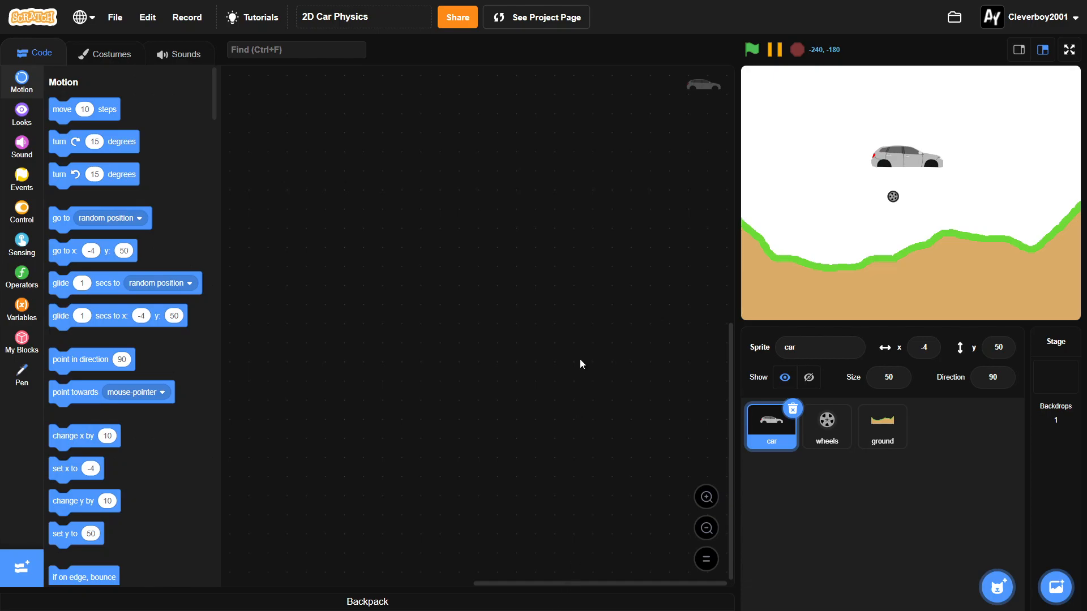
{"action": "mouse_move", "coordinate": [514, 366]}
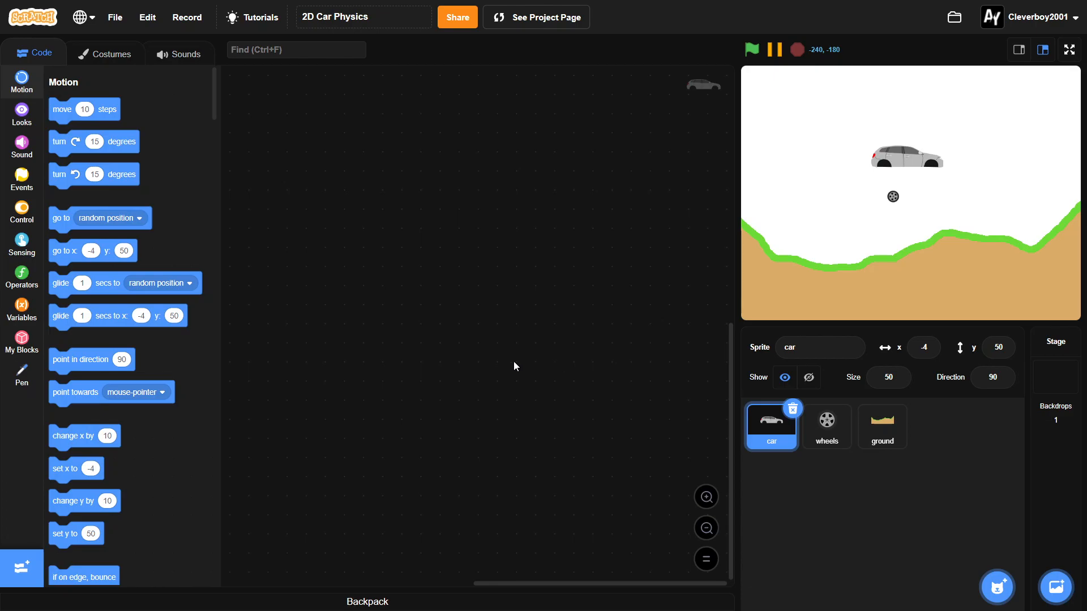
- Drag the car to the left of the stage (about x -141, y 24) and select the car sprite
{"action": "left_click", "coordinate": [362, 17]}
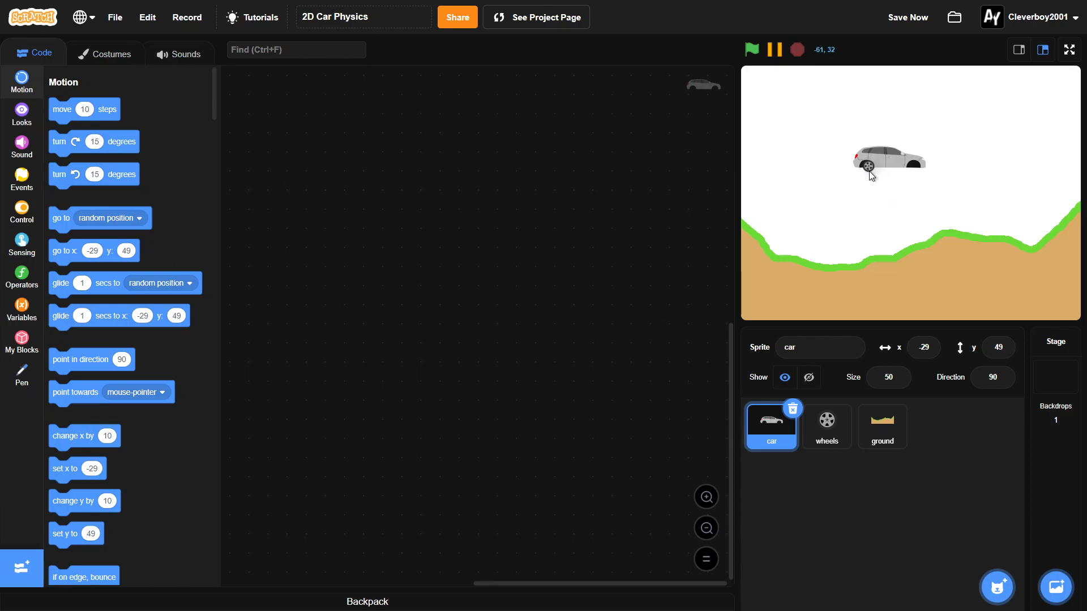
{"action": "left_click", "coordinate": [826, 422]}
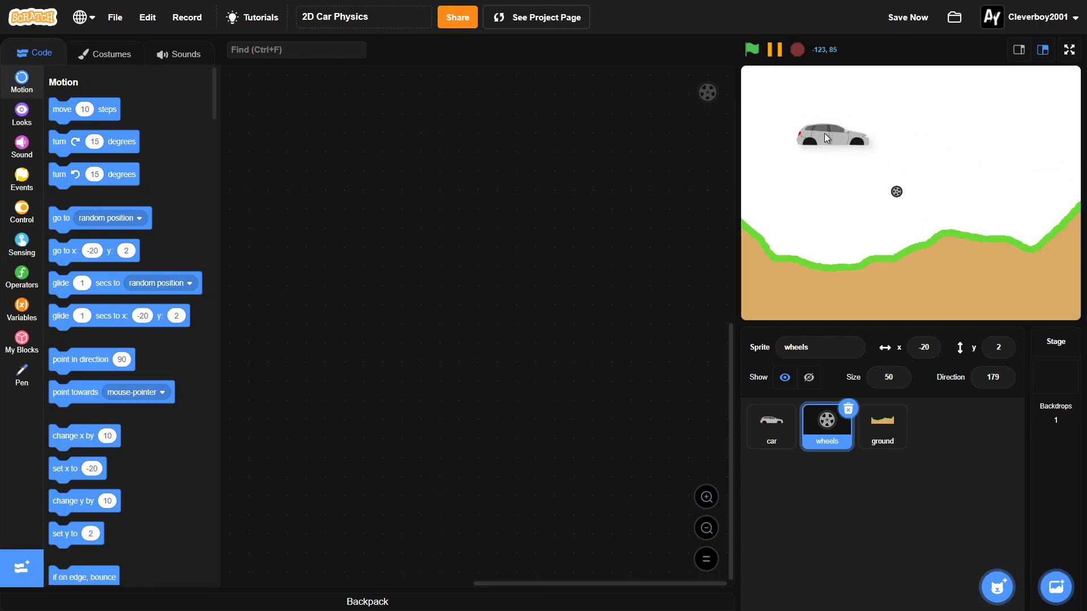
{"action": "left_click", "coordinate": [770, 423]}
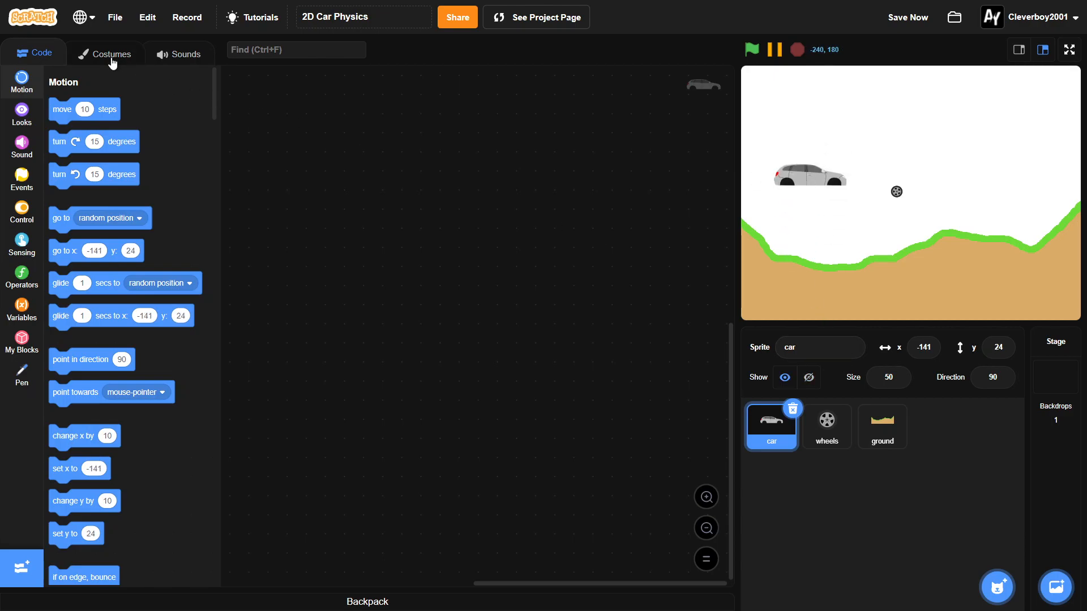
- Browse the car and wheels costumes, then switch to the ground sprite's costumes
{"action": "left_click", "coordinate": [106, 53]}
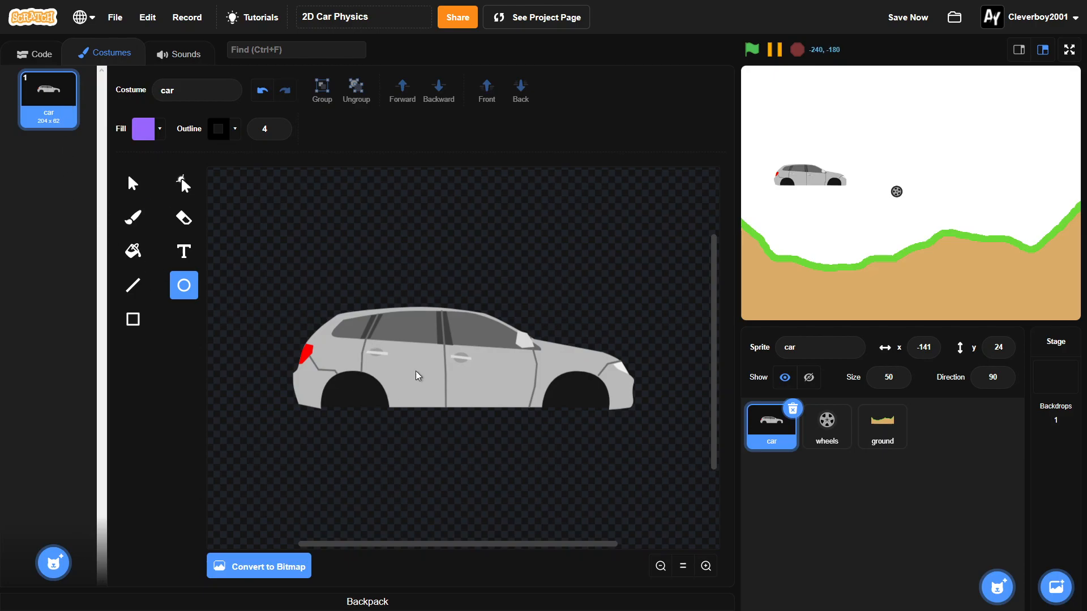
{"action": "left_click", "coordinate": [132, 183]}
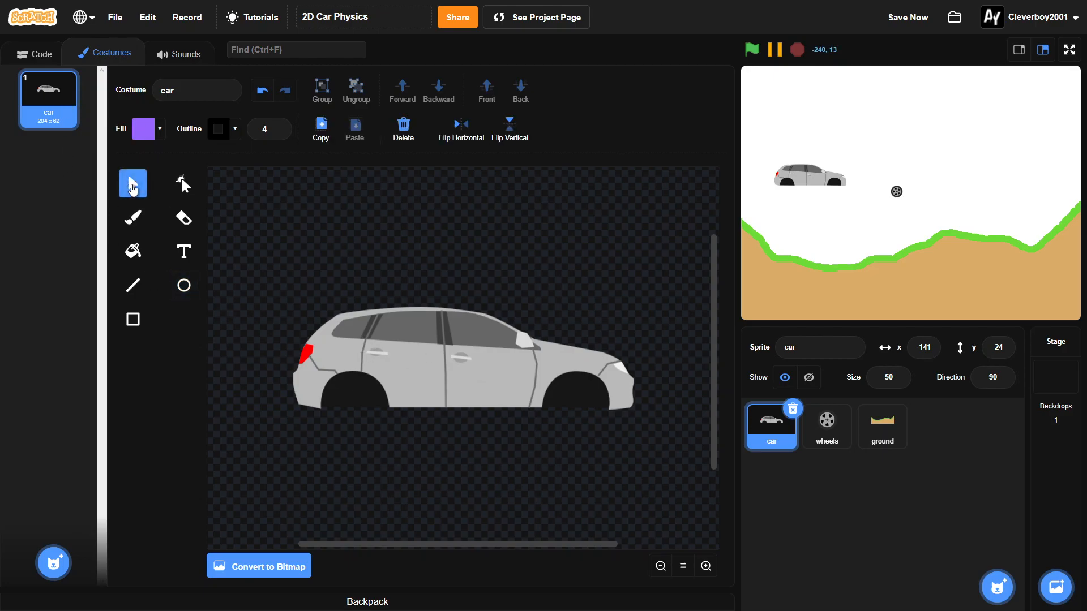
{"action": "mouse_move", "coordinate": [916, 466]}
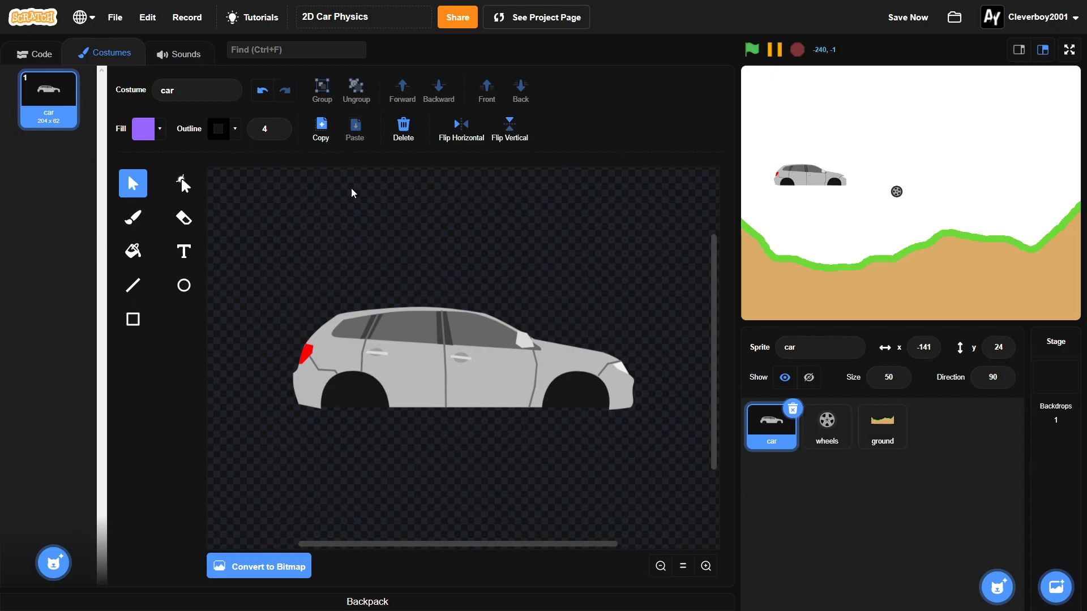
{"action": "left_click", "coordinate": [826, 424]}
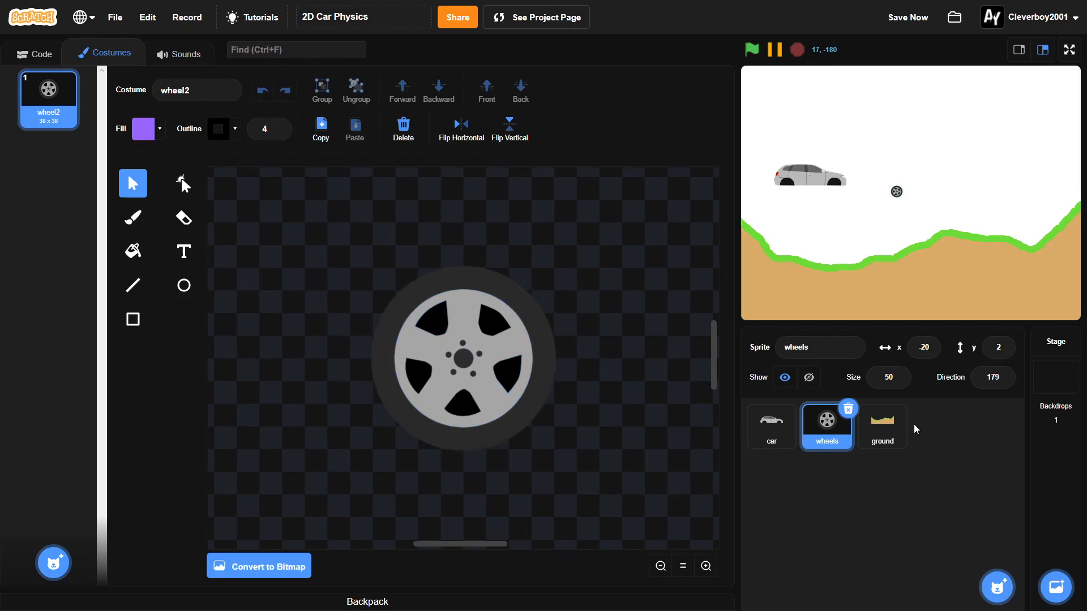
{"action": "left_click", "coordinate": [882, 426]}
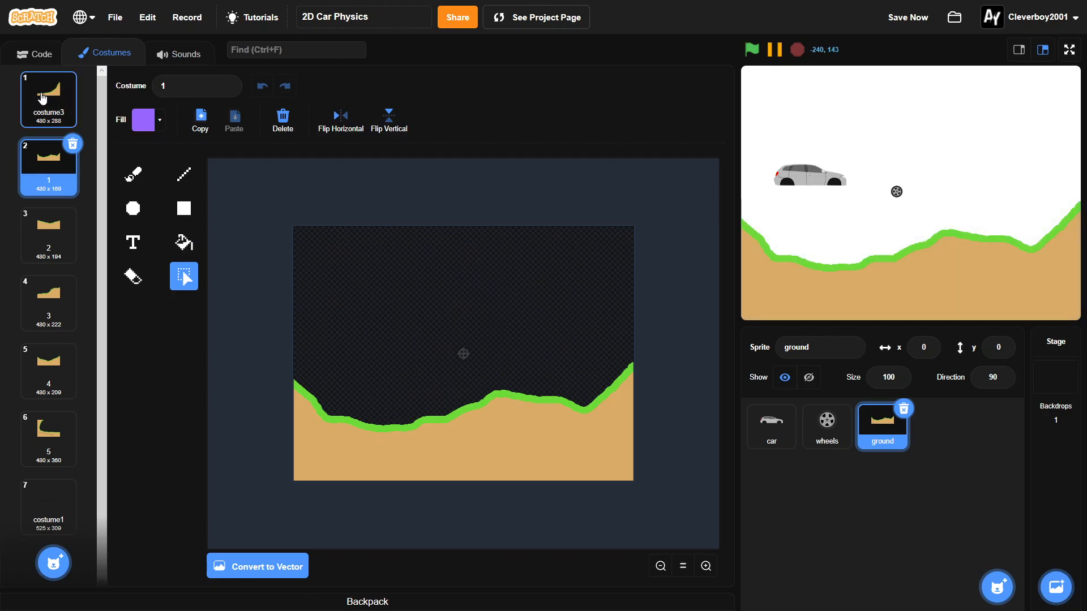
- Preview ground costumes 3, 2 and 1, then return to editing the car's costume
{"action": "left_click", "coordinate": [48, 302]}
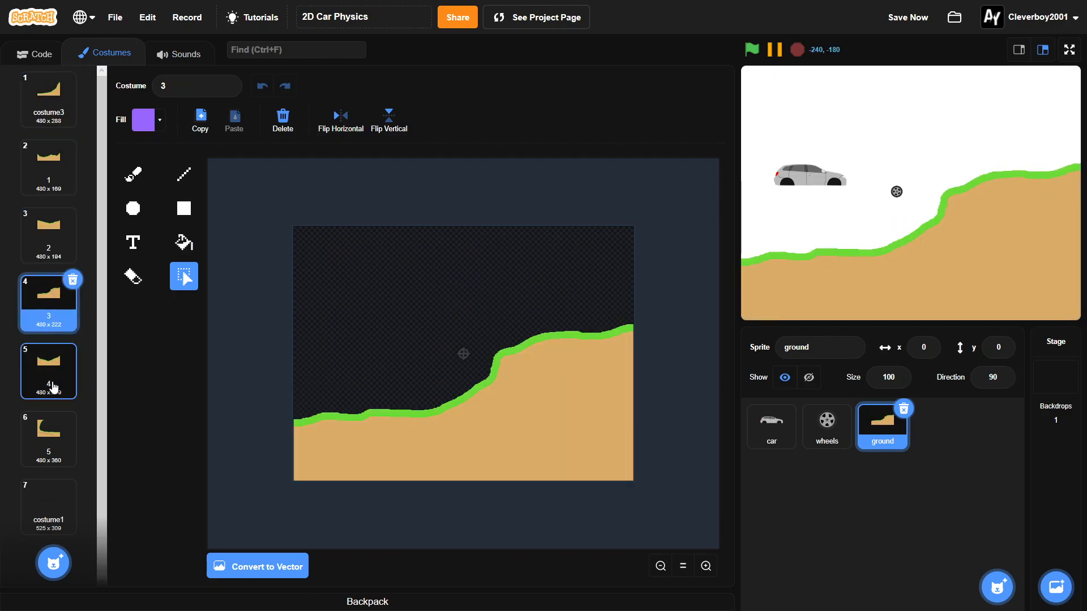
{"action": "left_click", "coordinate": [47, 235]}
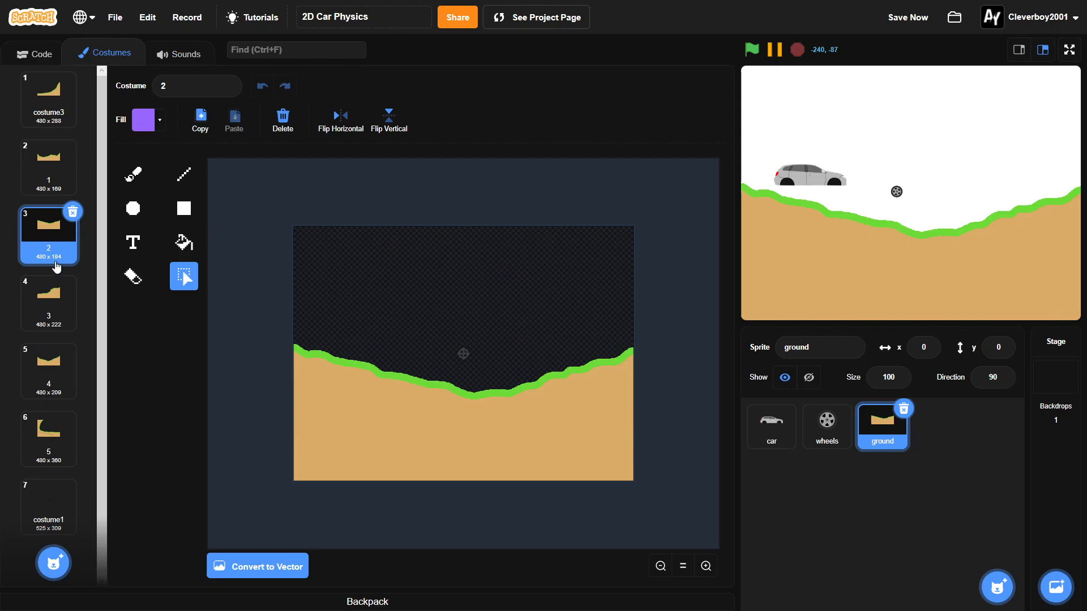
{"action": "left_click", "coordinate": [48, 165]}
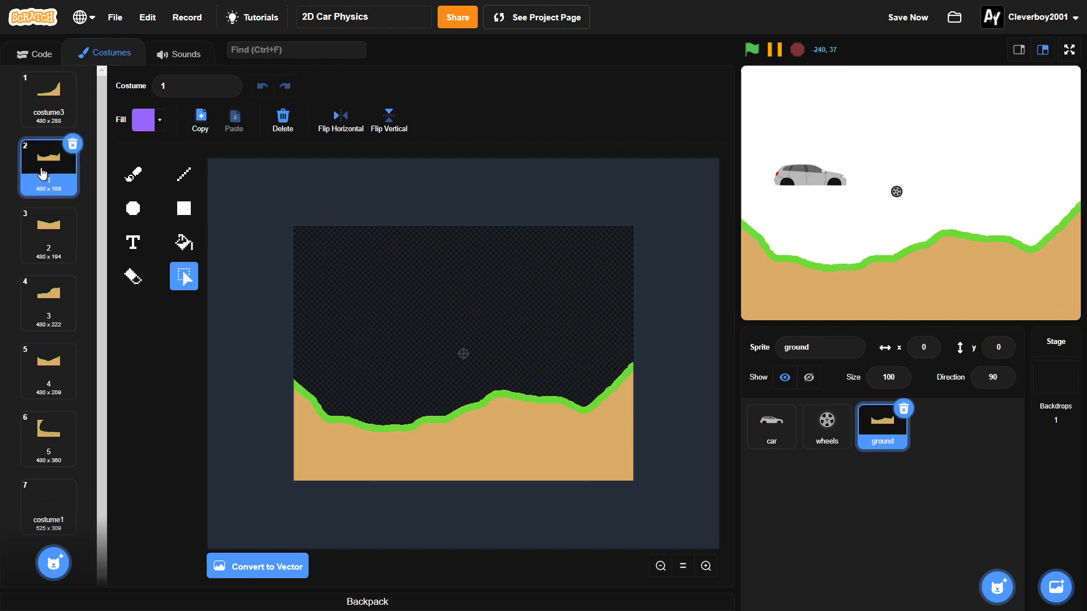
{"action": "mouse_move", "coordinate": [1052, 279]}
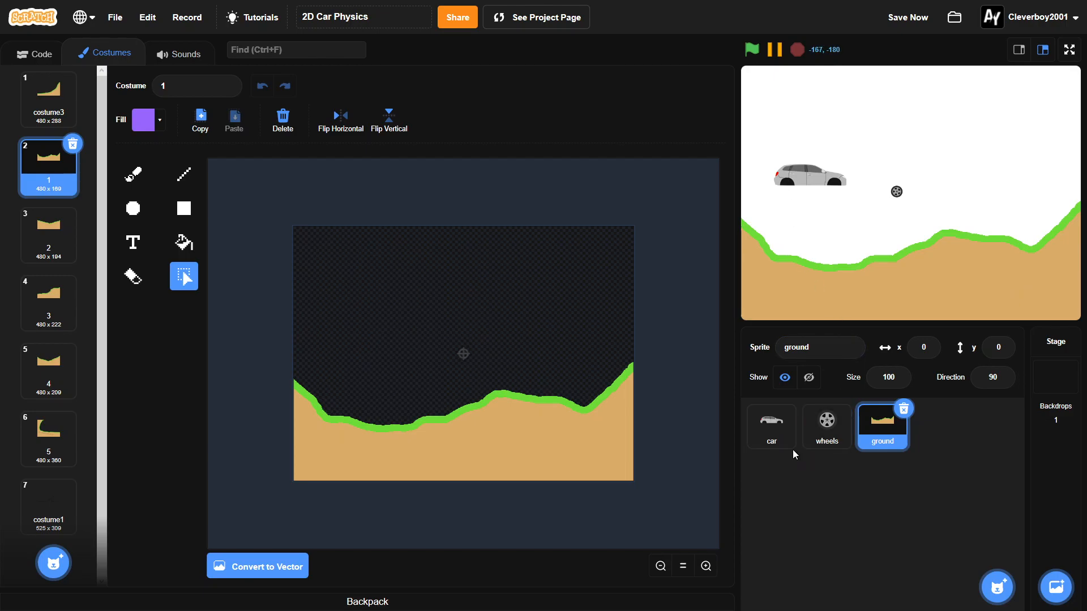
{"action": "left_click", "coordinate": [770, 425]}
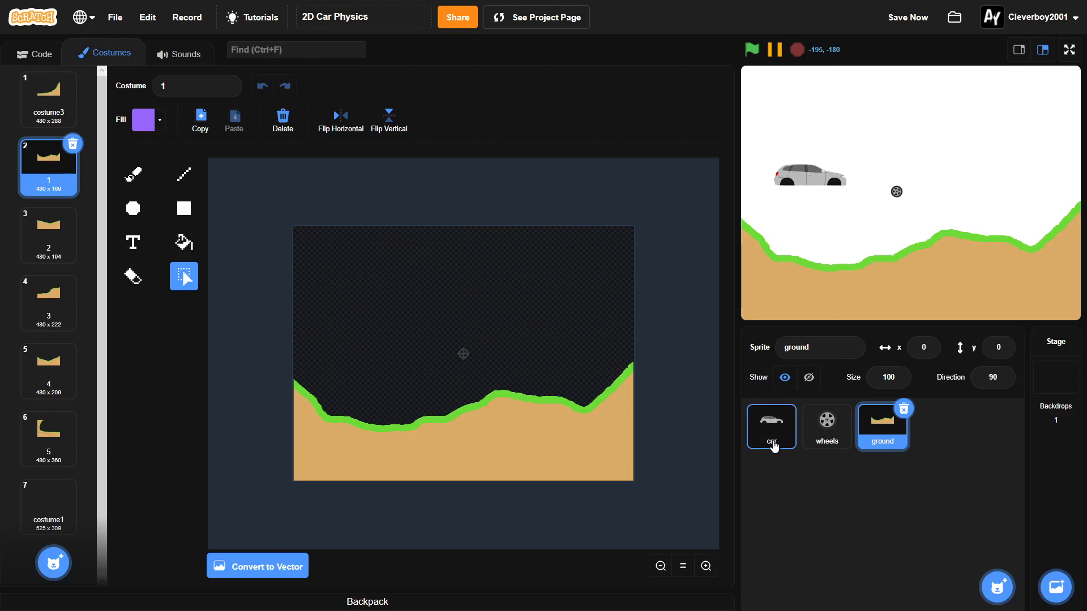
{"action": "left_click", "coordinate": [770, 426]}
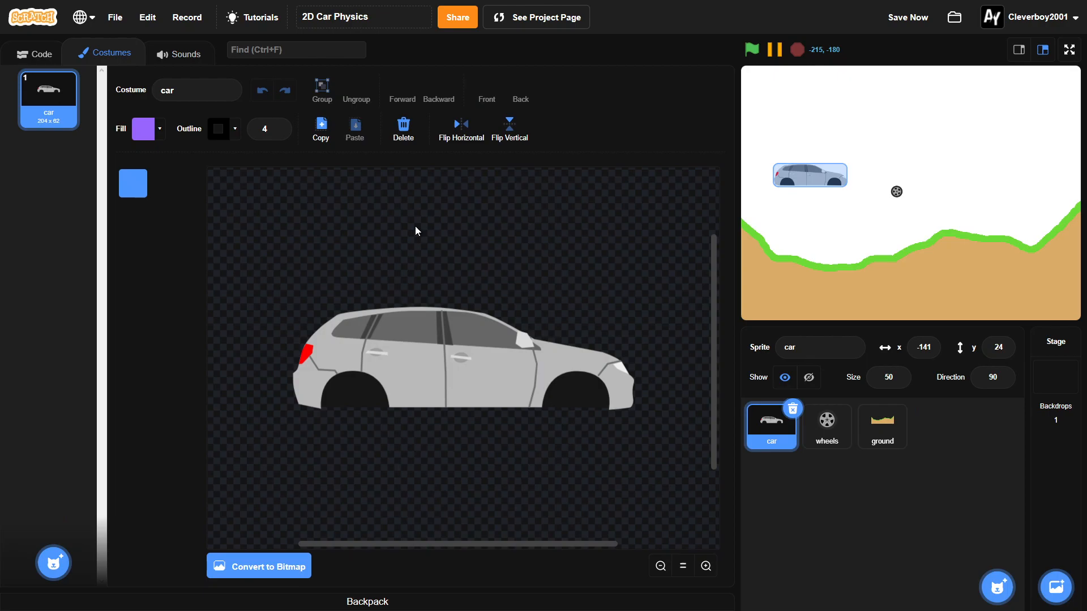
- Start the car script: when green flag clicked, go to x -150 y 180
{"action": "left_click", "coordinate": [33, 53]}
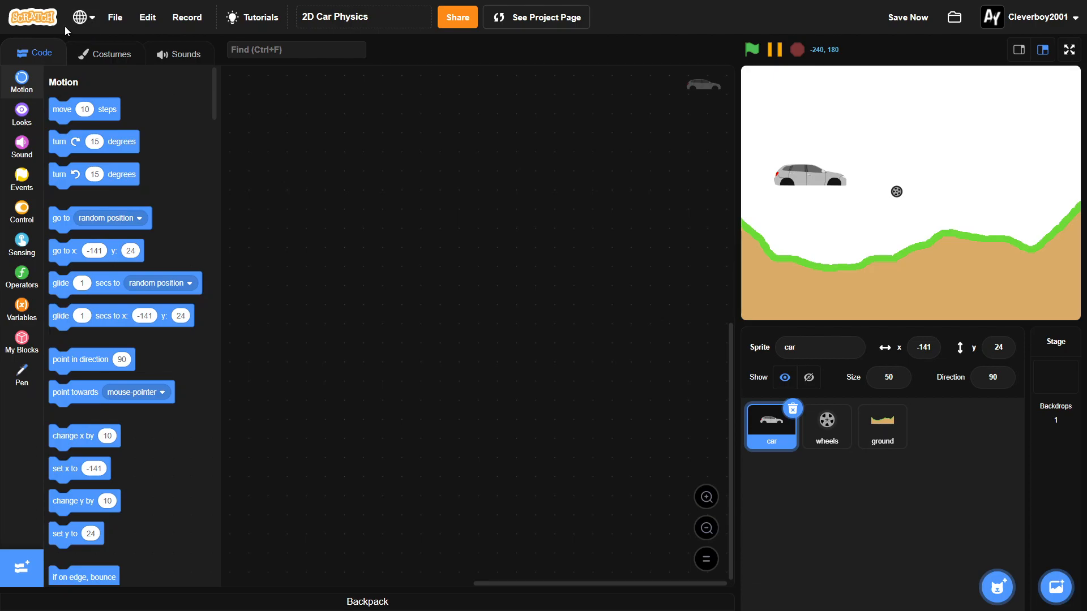
{"action": "mouse_move", "coordinate": [52, 29]}
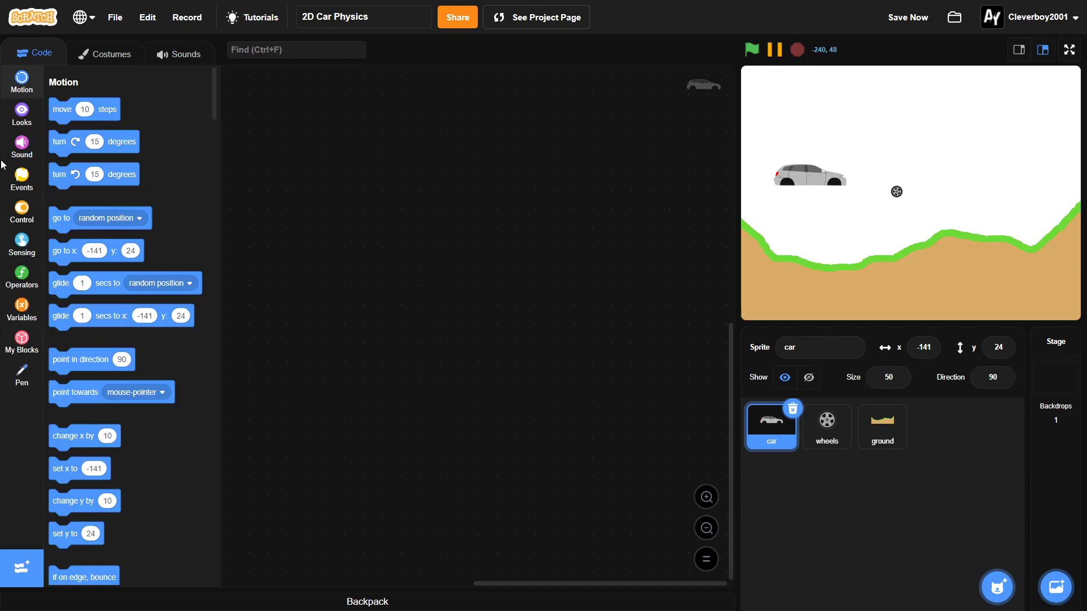
{"action": "left_click", "coordinate": [21, 175]}
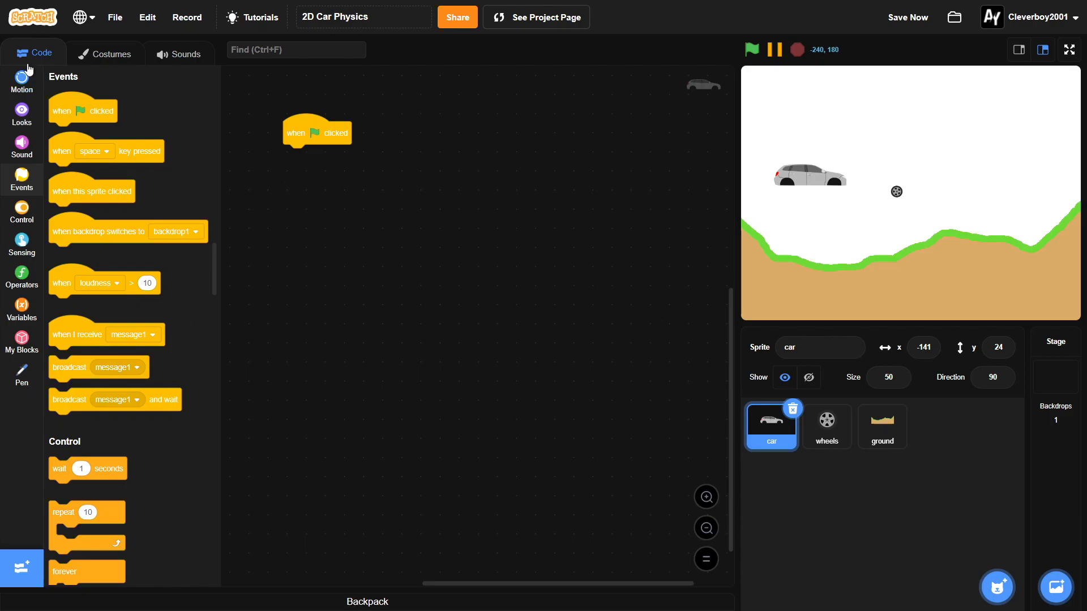
{"action": "left_click", "coordinate": [21, 79]}
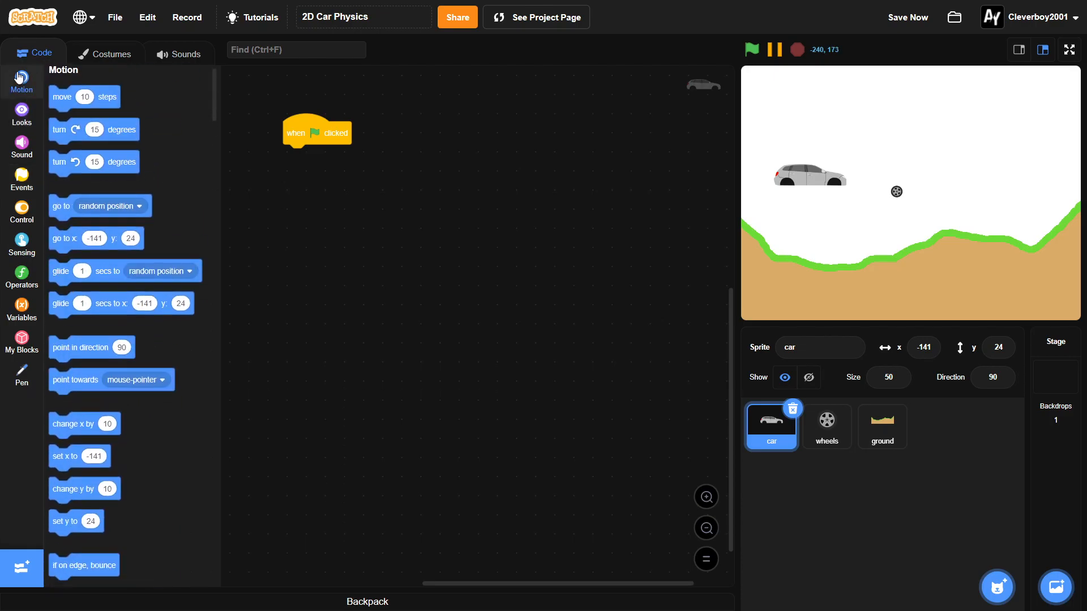
{"action": "left_click_drag", "start_coordinate": [95, 237], "coordinate": [329, 172]}
{"action": "type", "text": "180"}
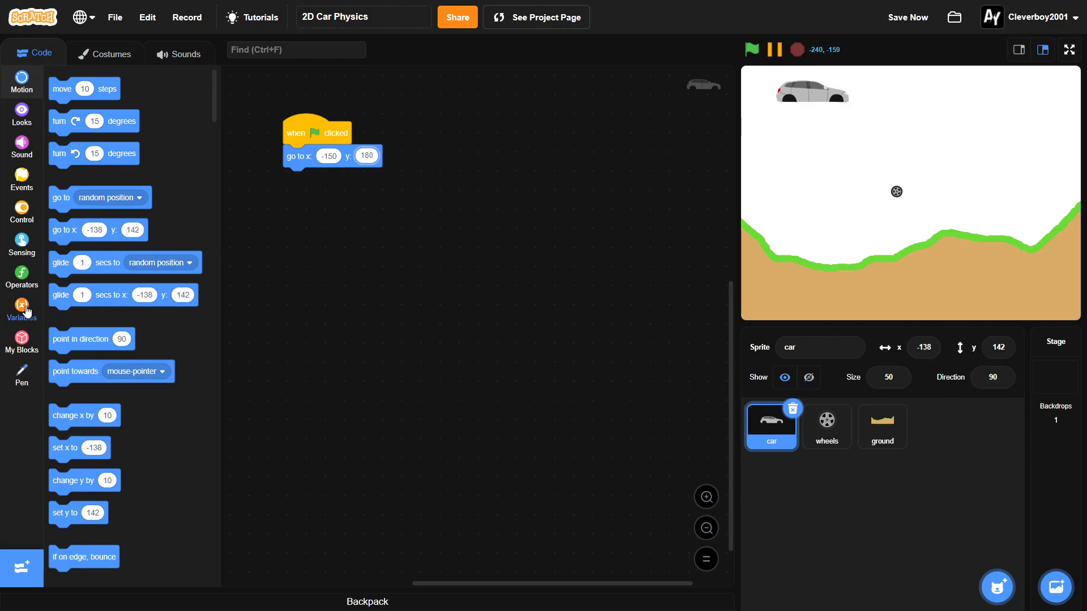
- Show the offset x, offset y and speed variables on the stage
{"action": "left_click", "coordinate": [22, 310]}
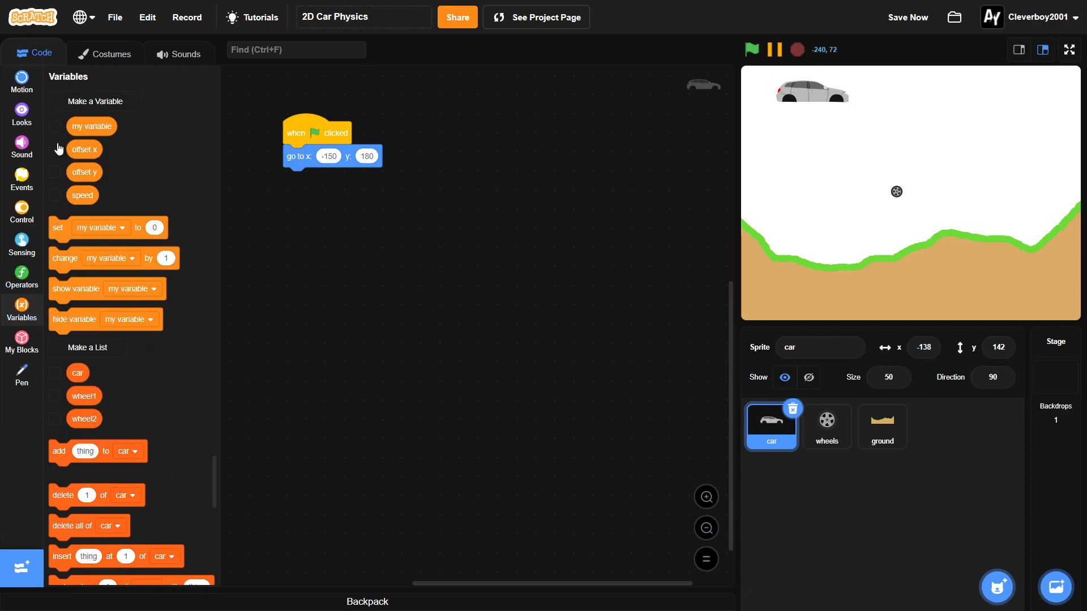
{"action": "left_click", "coordinate": [54, 149]}
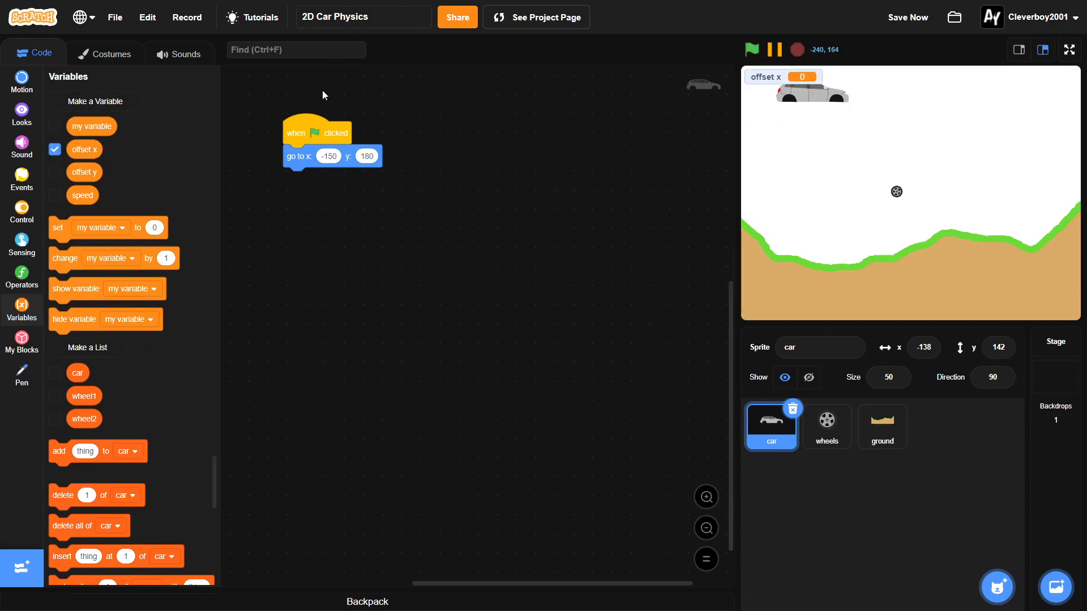
{"action": "left_click", "coordinate": [54, 172]}
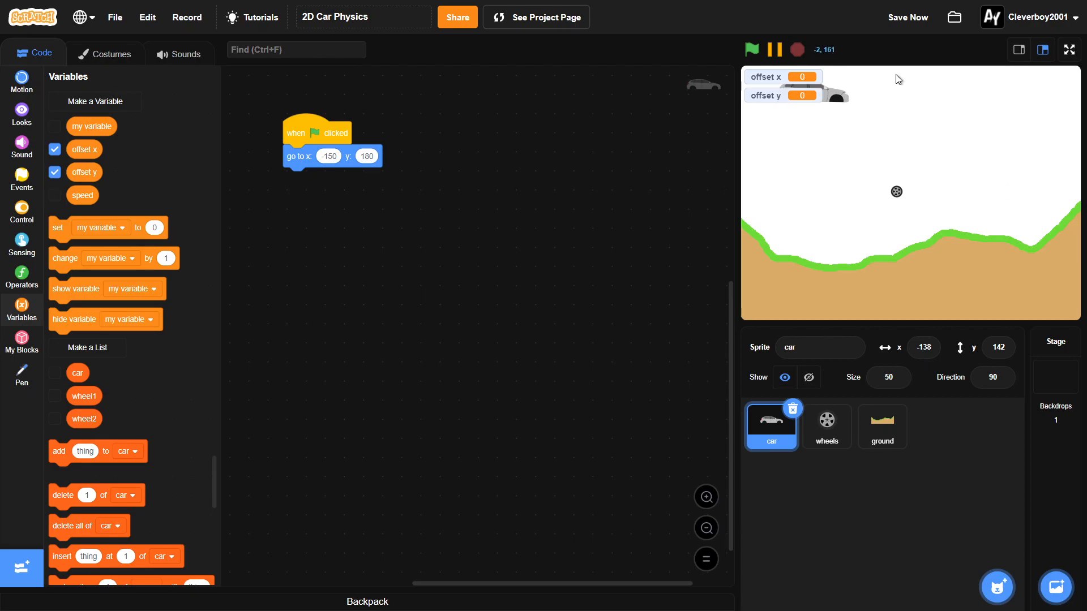
{"action": "left_click", "coordinate": [55, 196]}
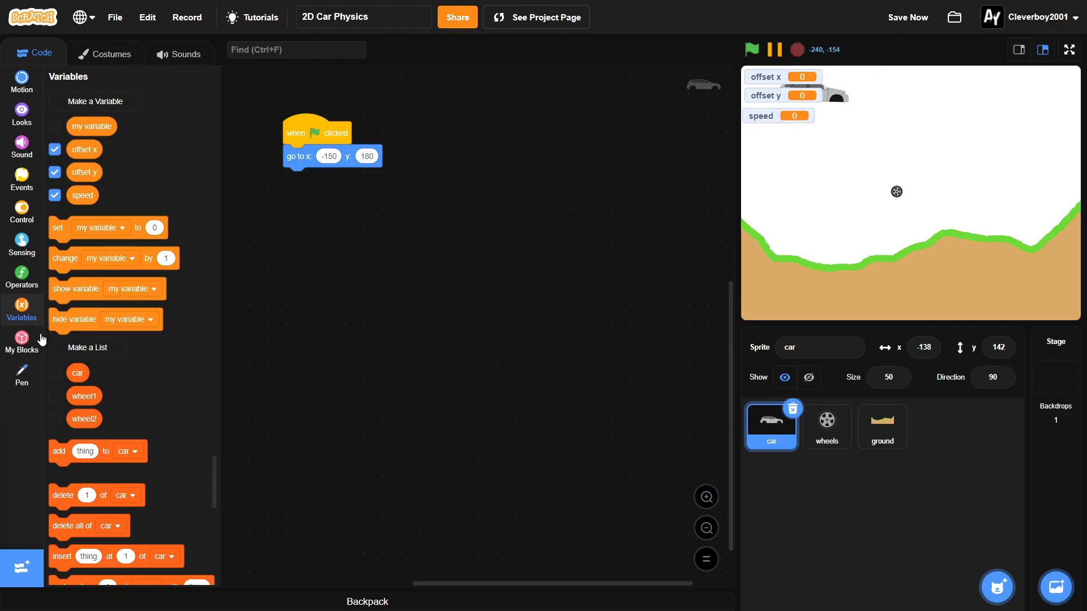
- Save, then create the car, wheel1 and wheel2 lists for the car sprite
{"action": "left_click", "coordinate": [906, 17]}
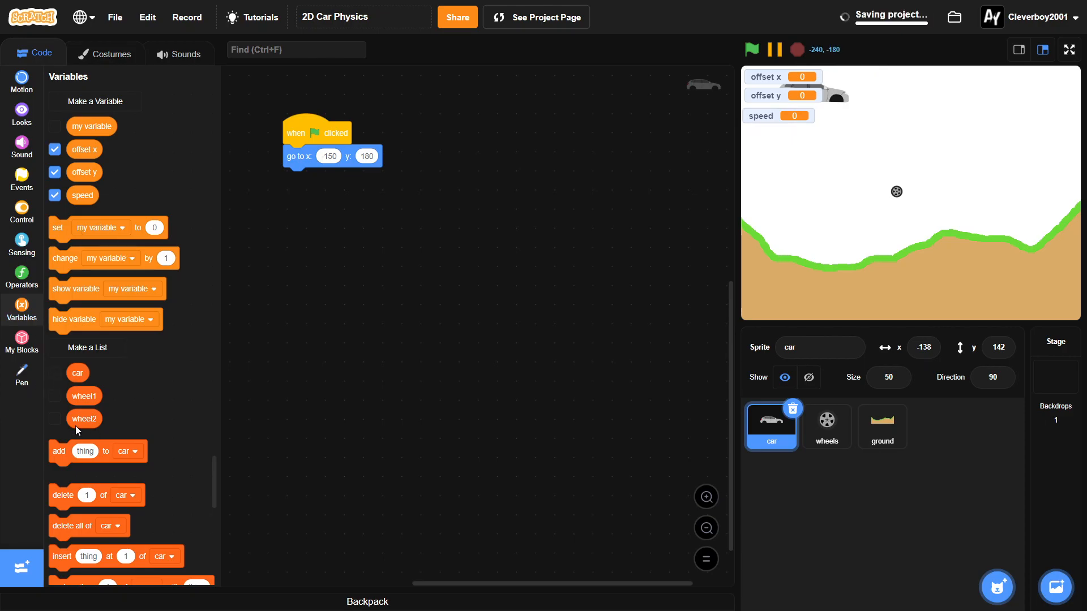
{"action": "left_click", "coordinate": [54, 373]}
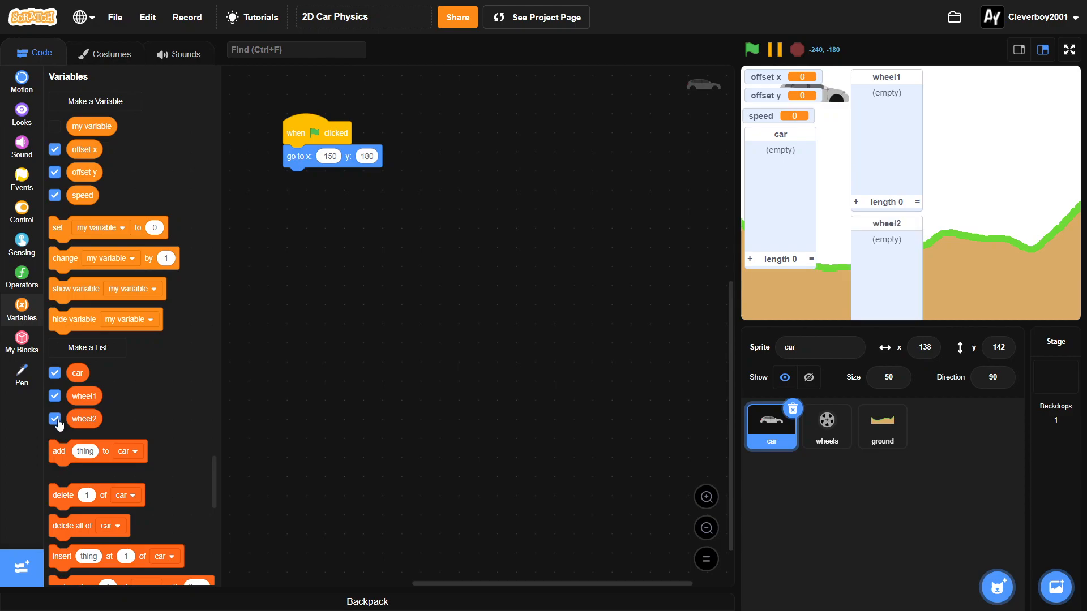
{"action": "mouse_move", "coordinate": [891, 157]}
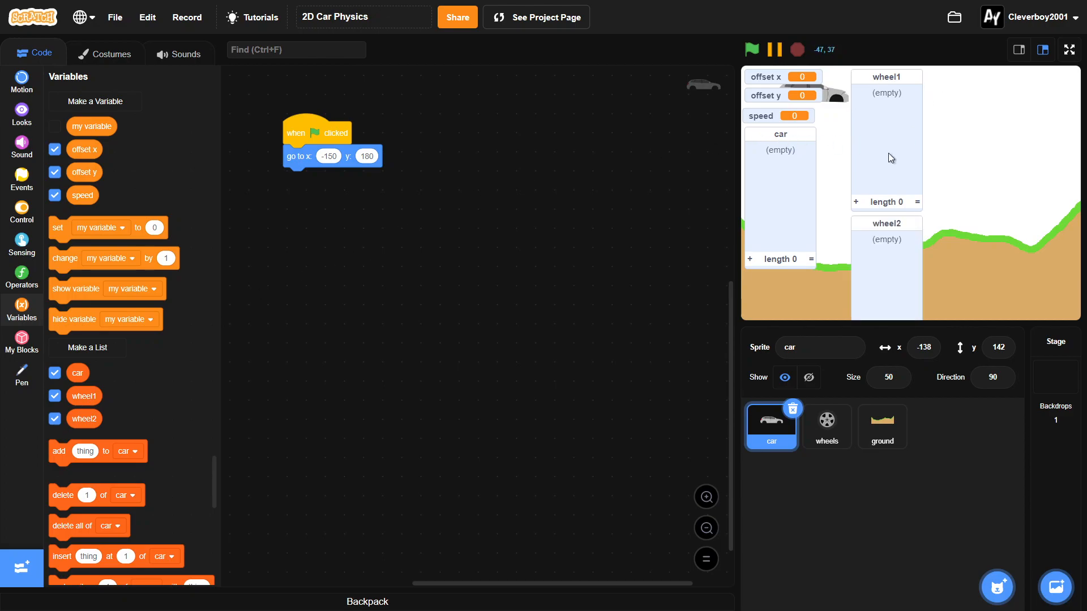
{"action": "mouse_move", "coordinate": [636, 196]}
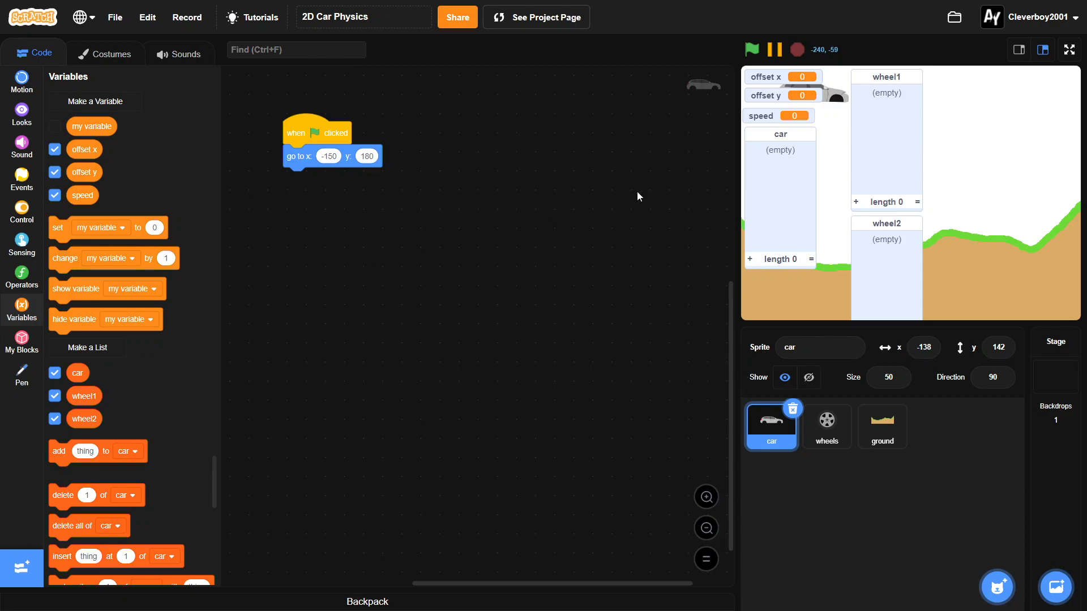
{"action": "left_click", "coordinate": [826, 426]}
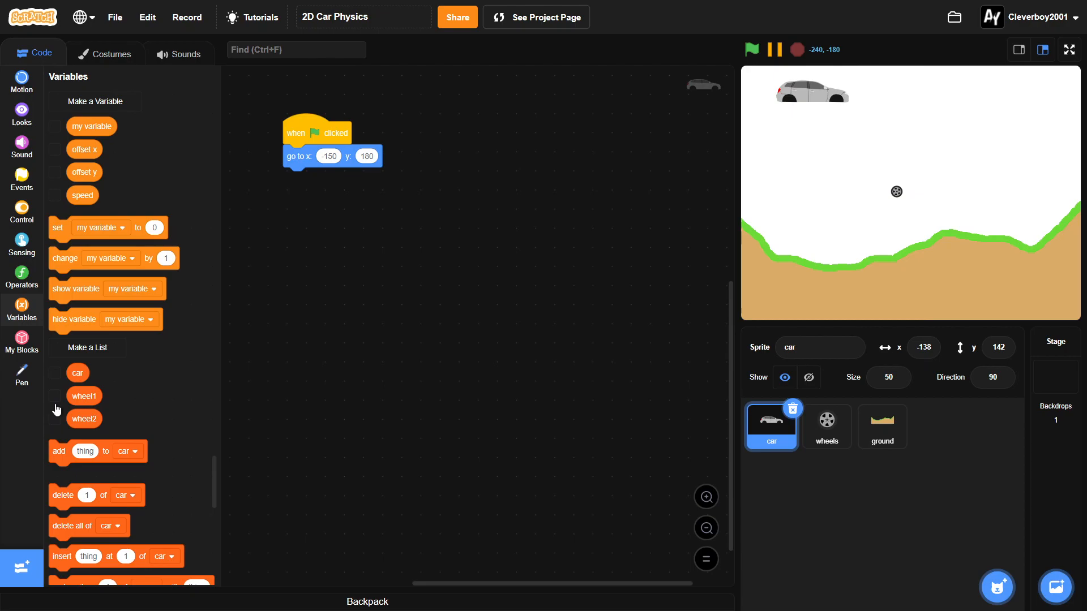
- Add replace-item blocks storing x position, y position and direction into the car list
{"action": "scroll", "scroll_direction": "down", "scroll_amount": 3}
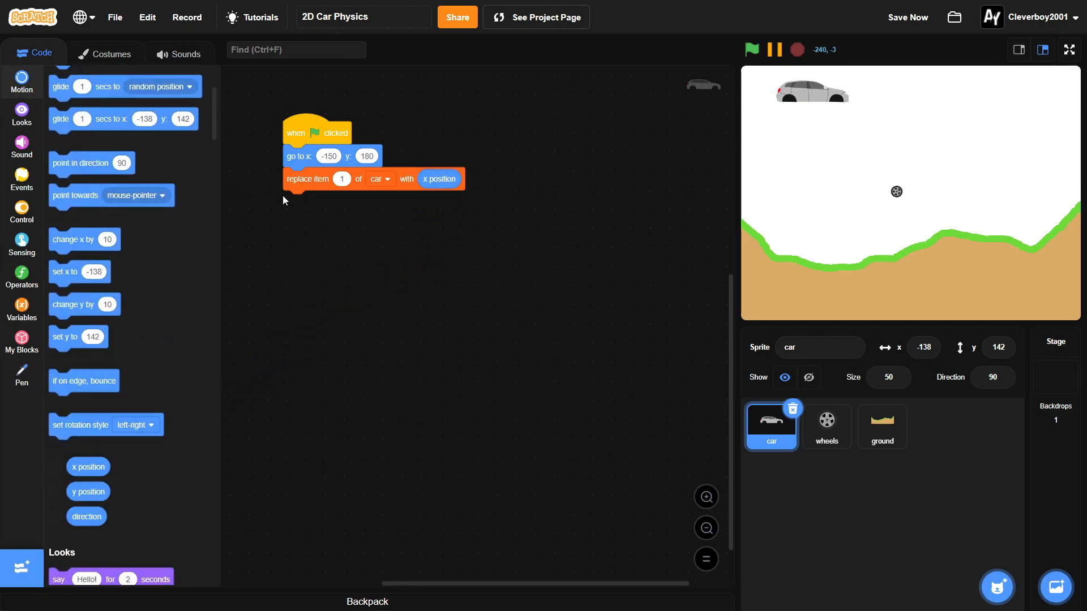
{"action": "left_click_drag", "start_coordinate": [316, 178], "coordinate": [316, 201]}
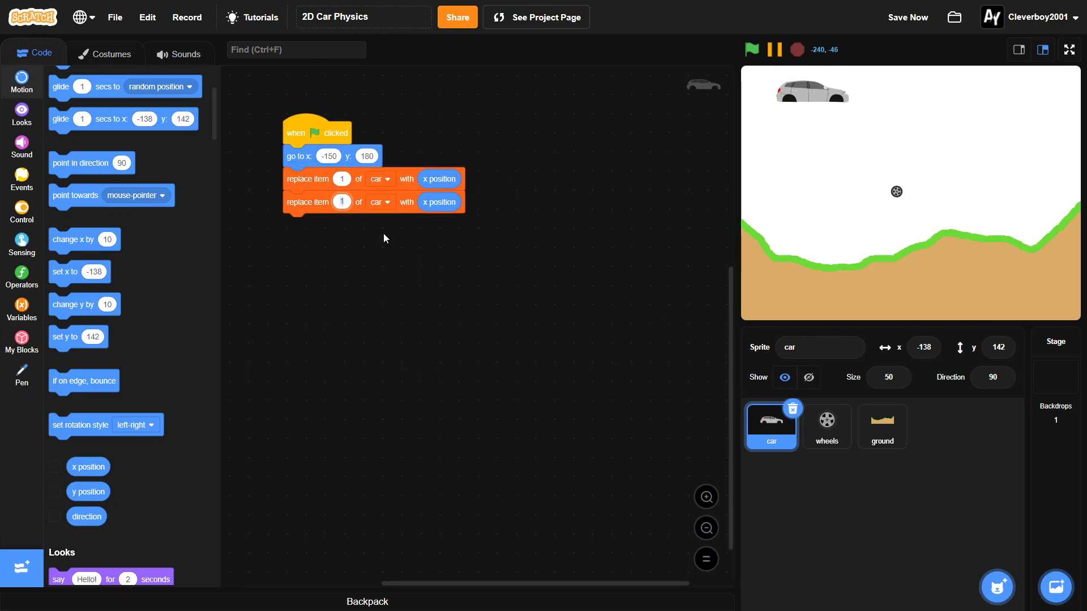
{"action": "right_click", "coordinate": [439, 202]}
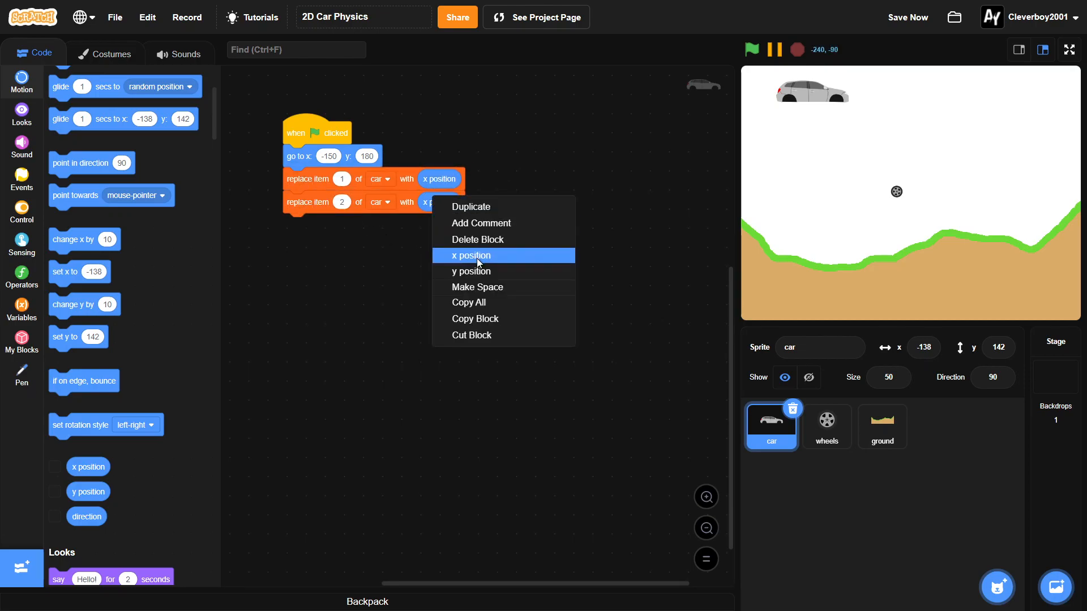
{"action": "left_click", "coordinate": [471, 255]}
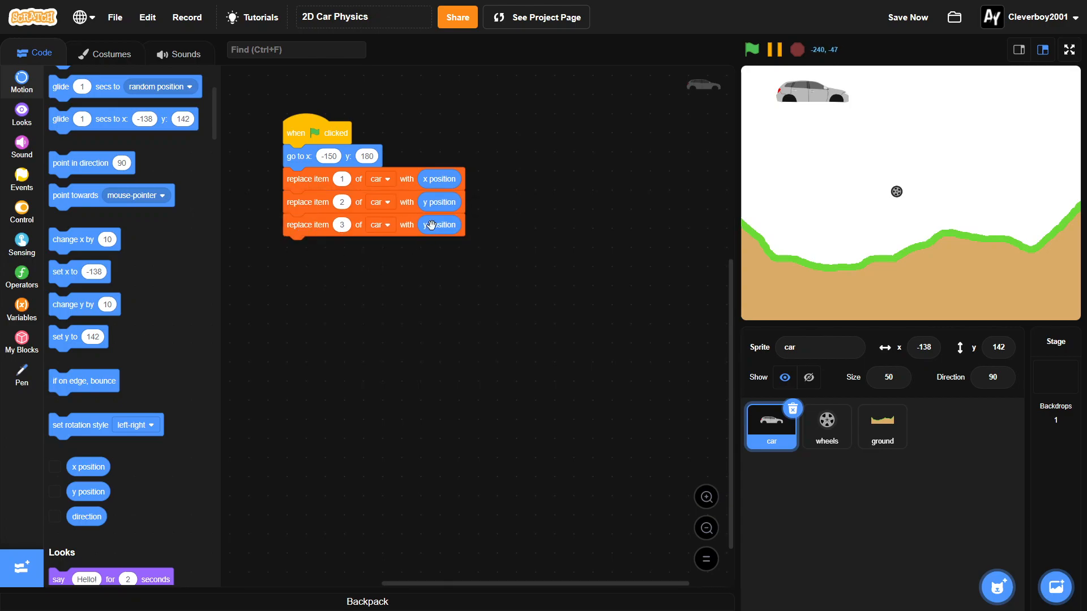
{"action": "left_click", "coordinate": [22, 277]}
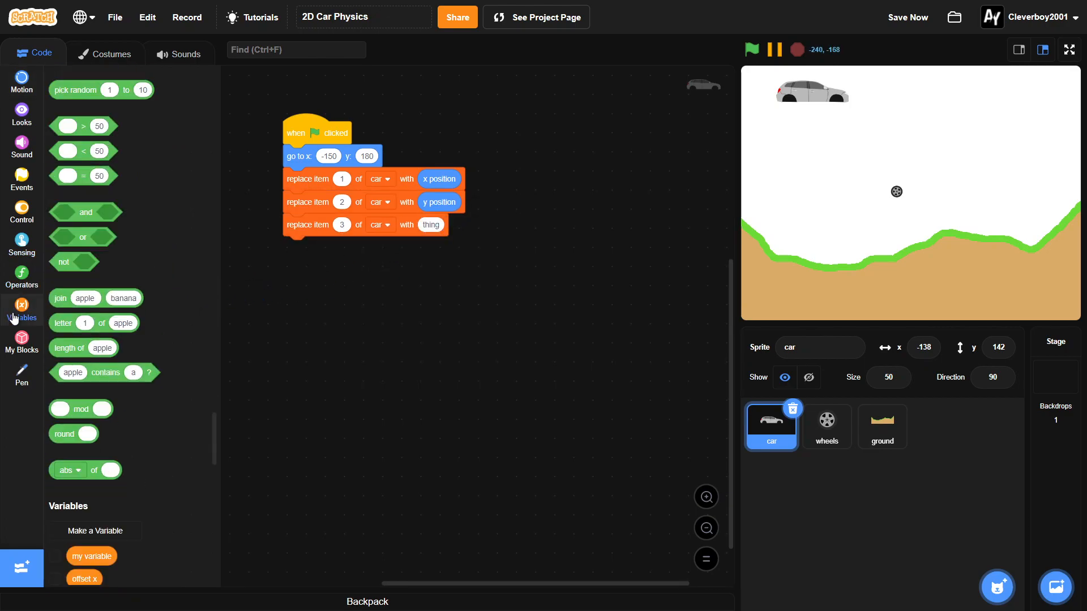
{"action": "left_click", "coordinate": [22, 79]}
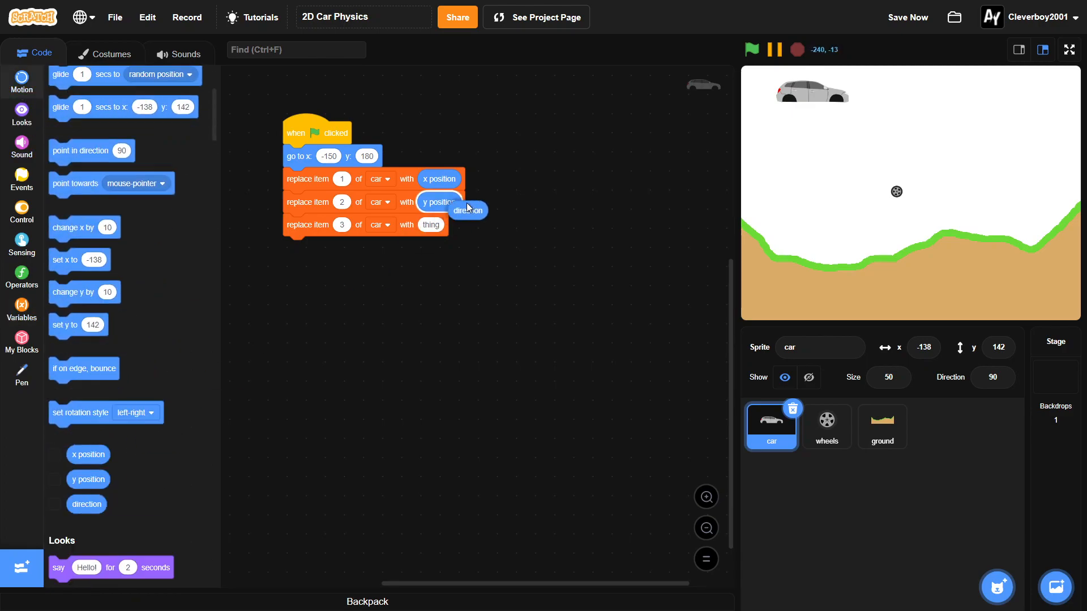
{"action": "left_click", "coordinate": [21, 308]}
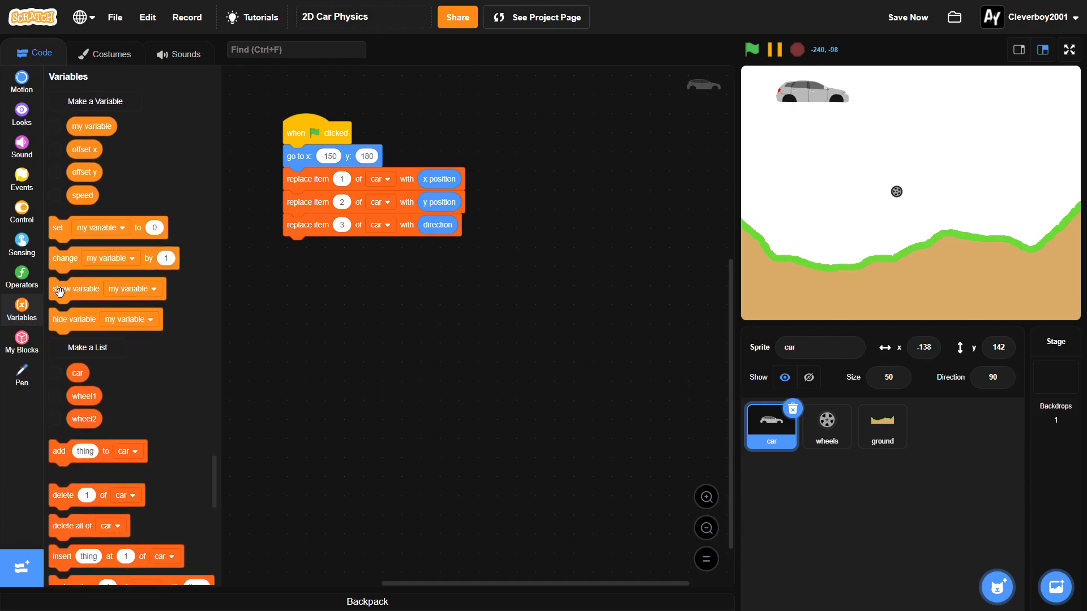
{"action": "left_click", "coordinate": [752, 49]}
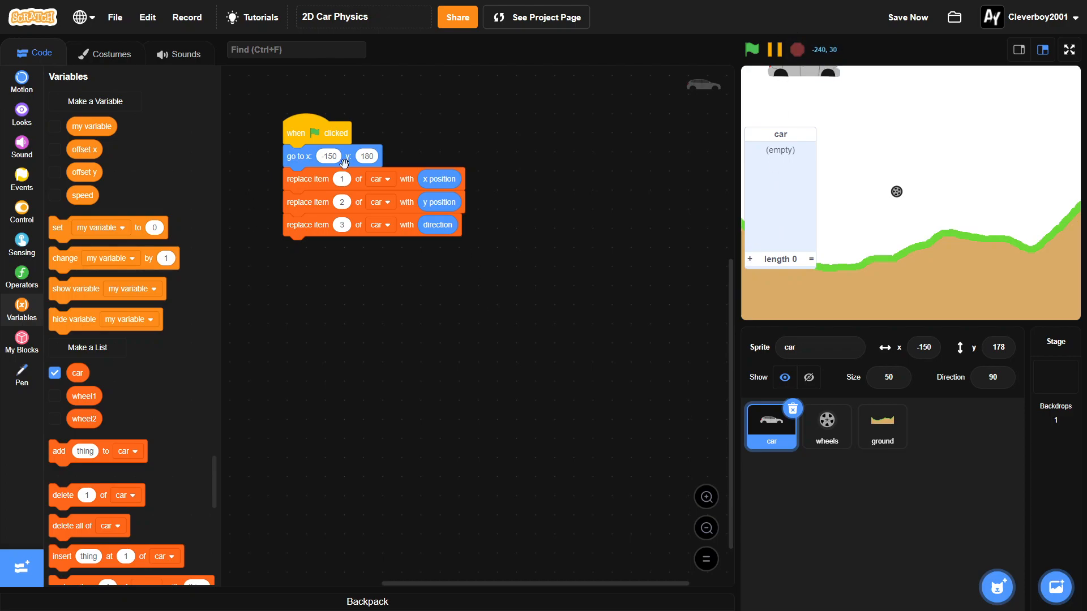
{"action": "mouse_move", "coordinate": [745, 265]}
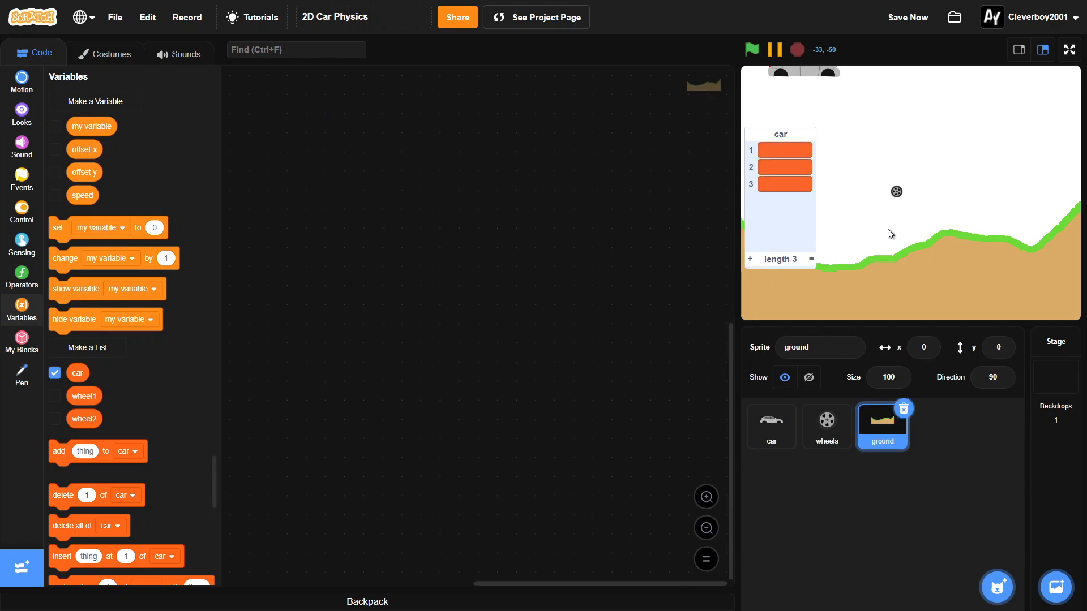
- Run the project to fill the lists, then hide the list readouts from the stage
{"action": "left_click", "coordinate": [771, 426]}
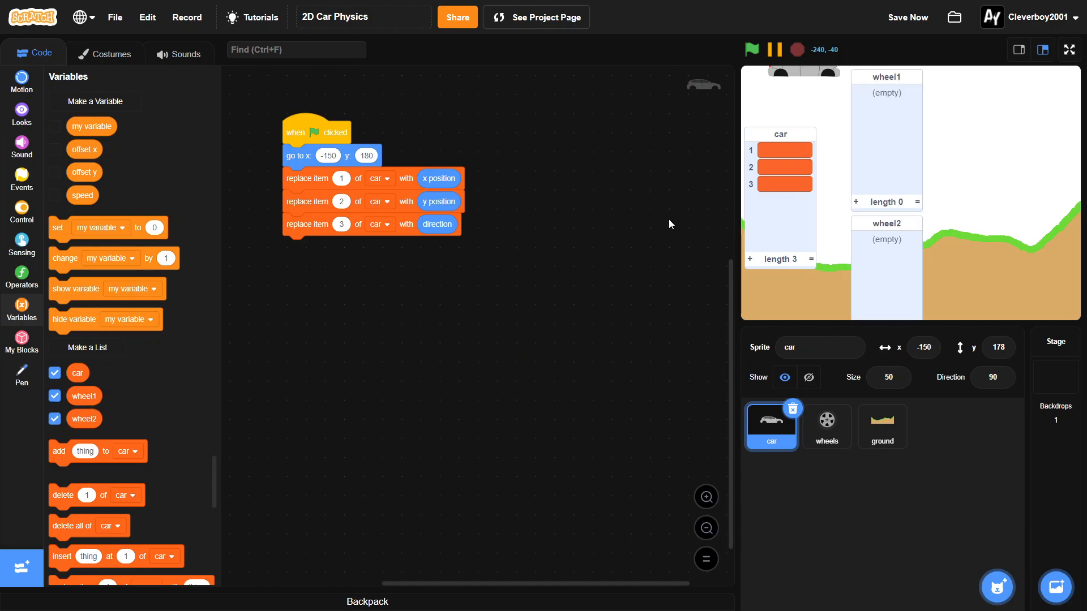
{"action": "left_click", "coordinate": [856, 206]}
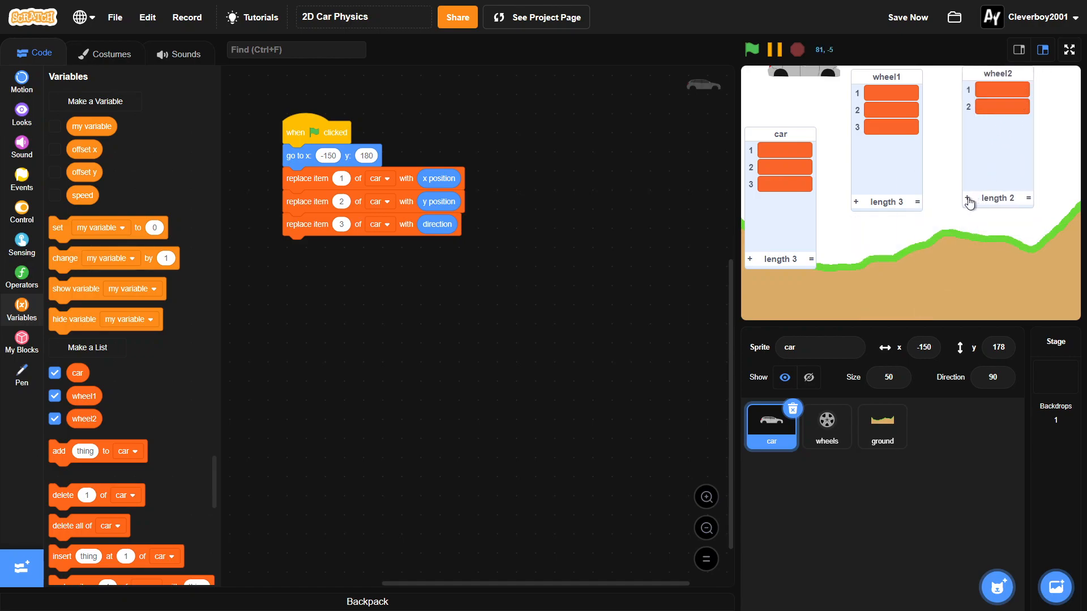
{"action": "left_click", "coordinate": [964, 202]}
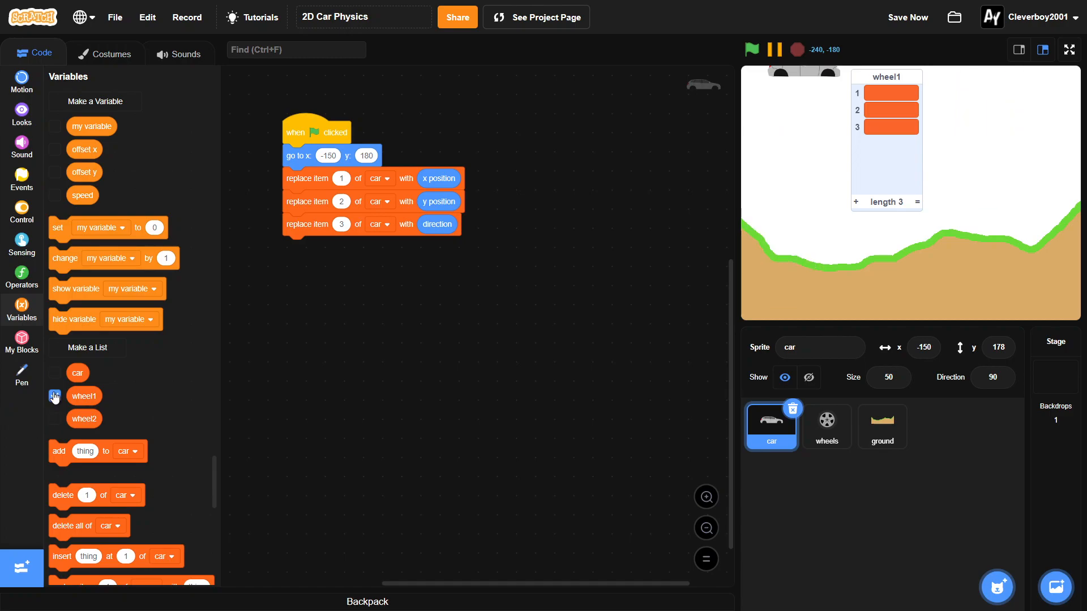
{"action": "left_click", "coordinate": [22, 212]}
{"action": "type", "text": "0.1"}
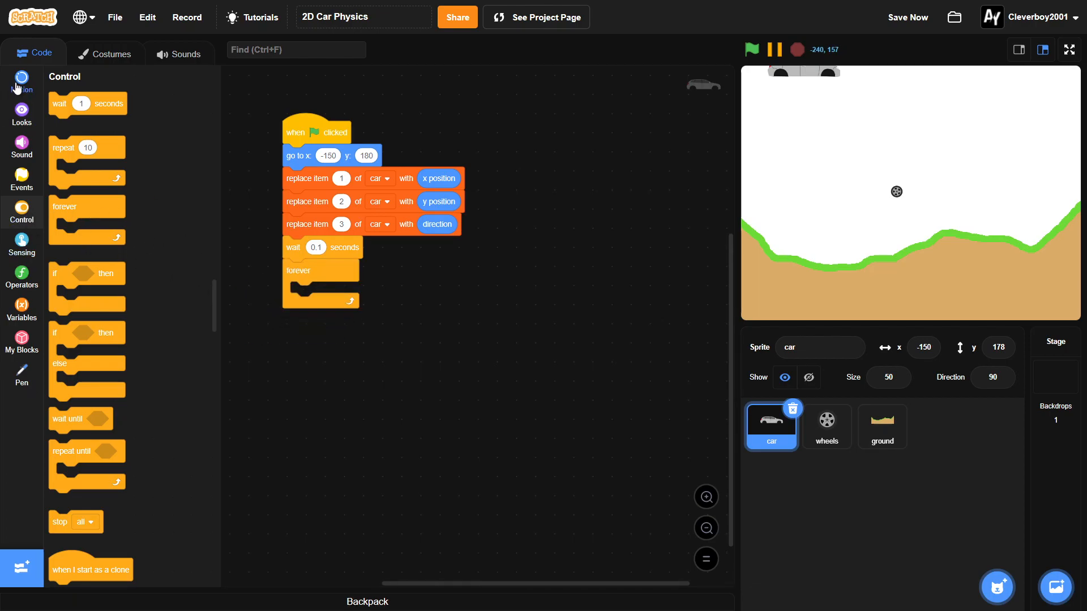
- Add a forever loop going to x item 1 of wheel1, y item 2 of wheel1, and save
{"action": "left_click", "coordinate": [21, 82]}
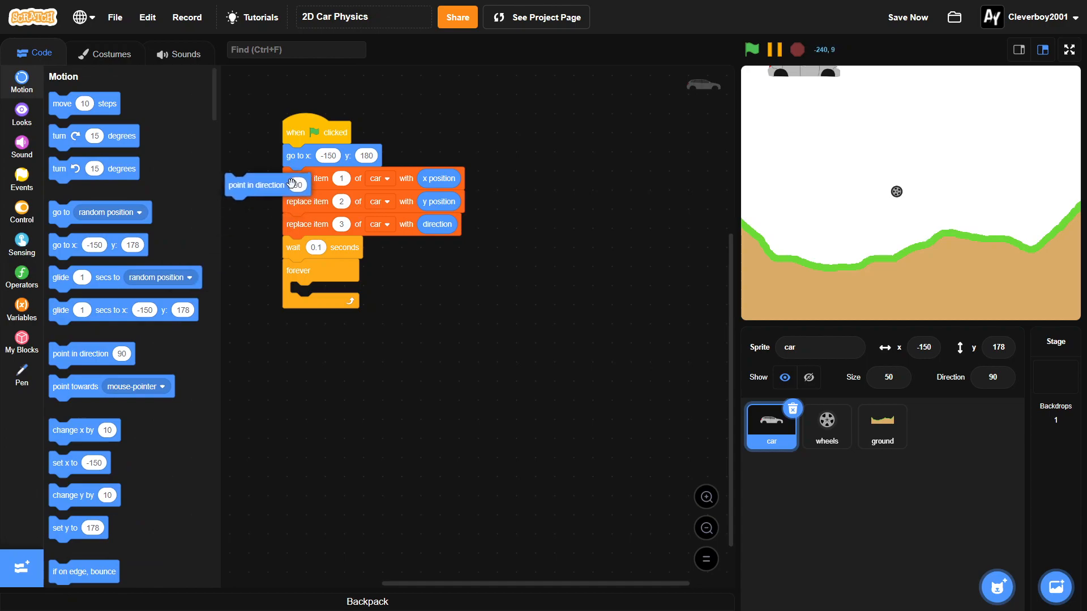
{"action": "left_click_drag", "start_coordinate": [265, 184], "coordinate": [326, 173]}
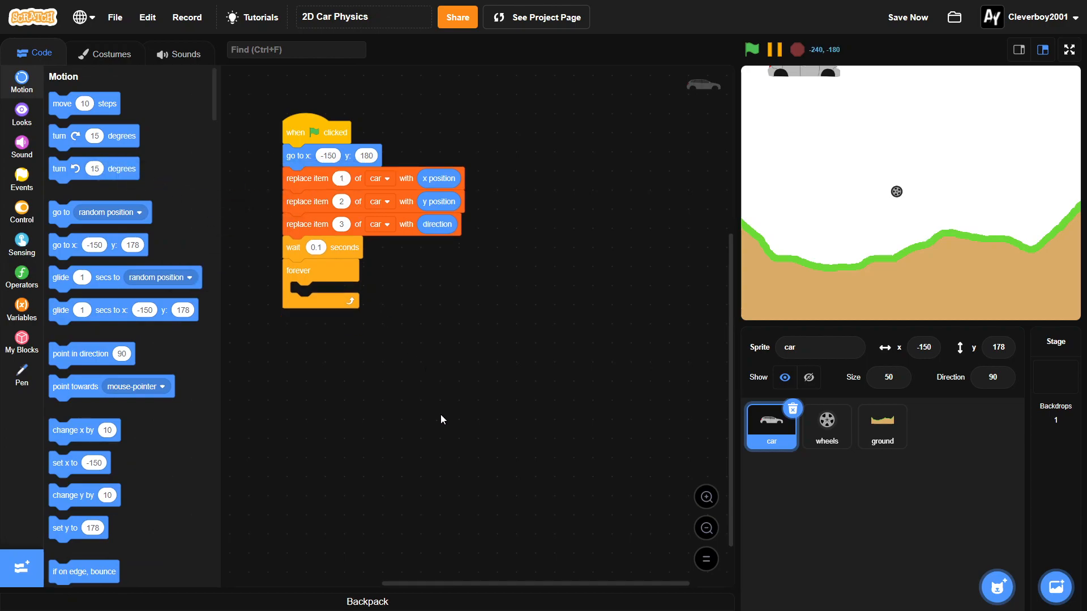
{"action": "mouse_move", "coordinate": [29, 301]}
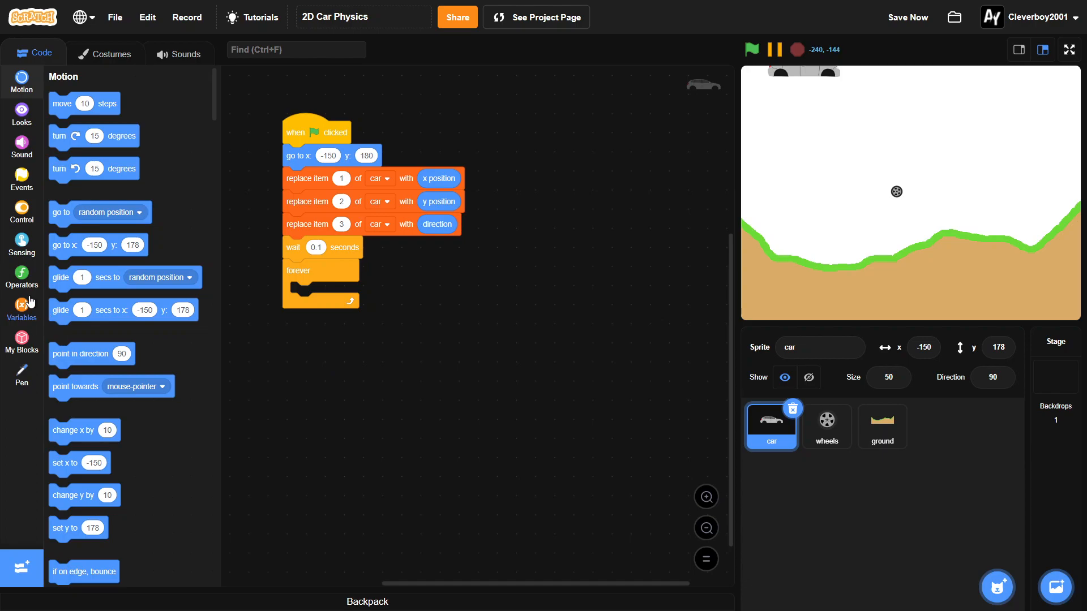
{"action": "mouse_move", "coordinate": [110, 379]}
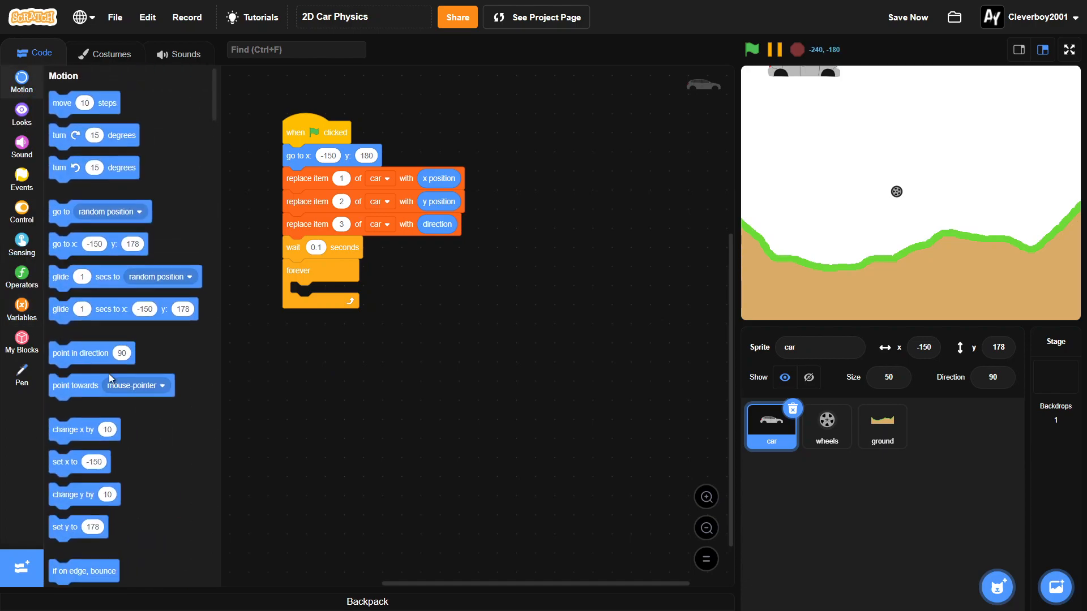
{"action": "mouse_move", "coordinate": [110, 331]}
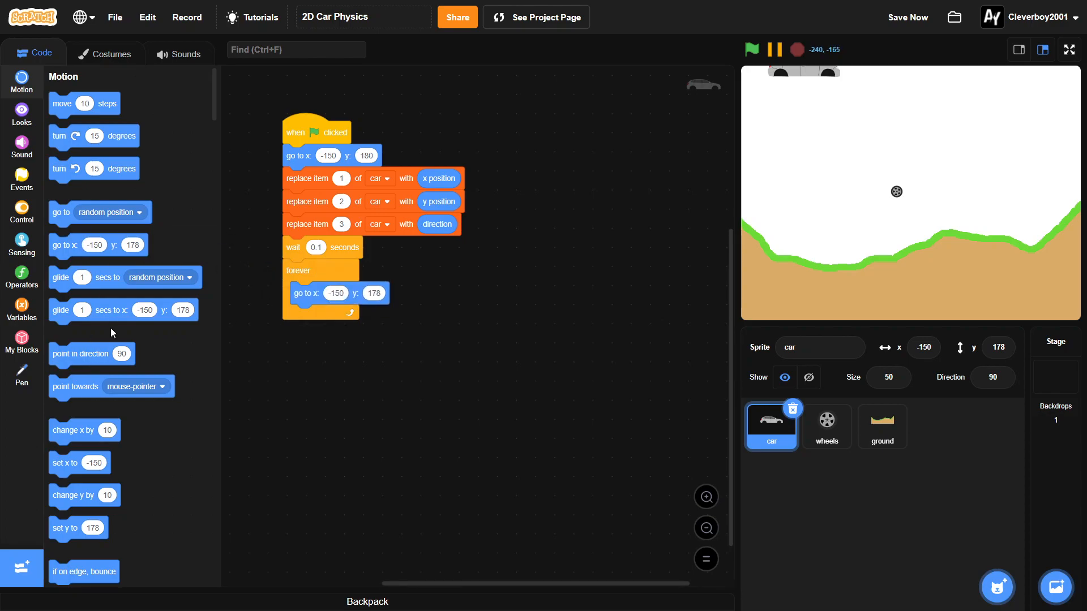
{"action": "left_click", "coordinate": [22, 307]}
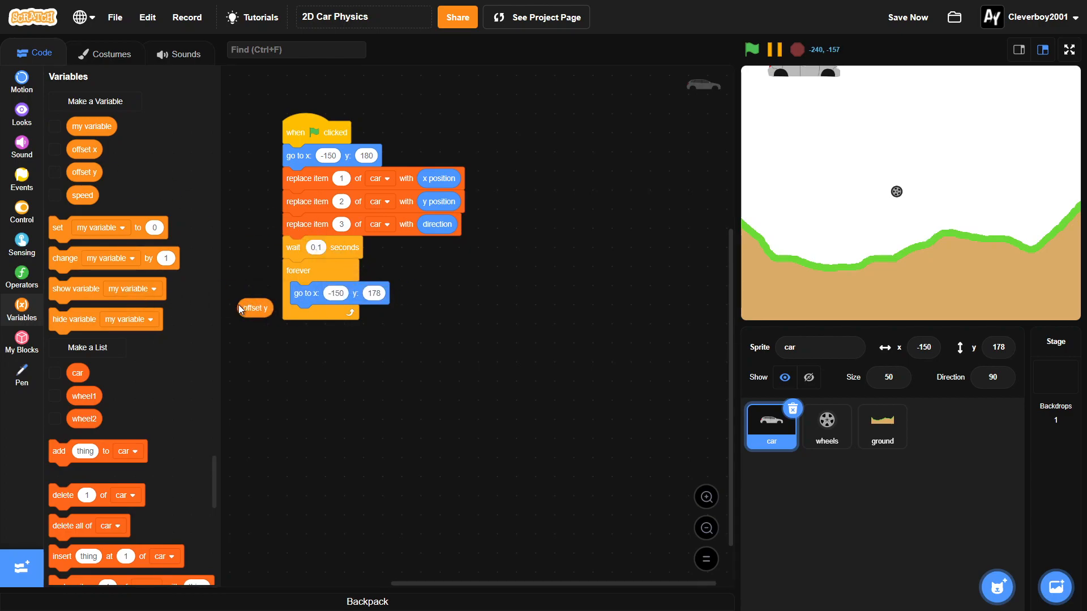
{"action": "scroll", "scroll_direction": "down", "scroll_amount": 3}
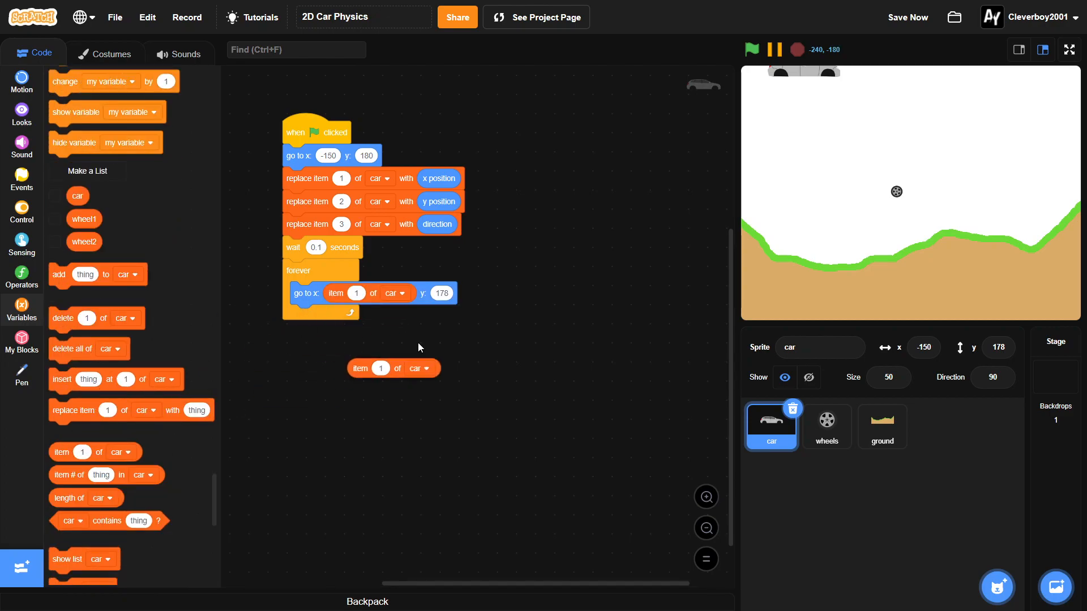
{"action": "left_click", "coordinate": [501, 292]}
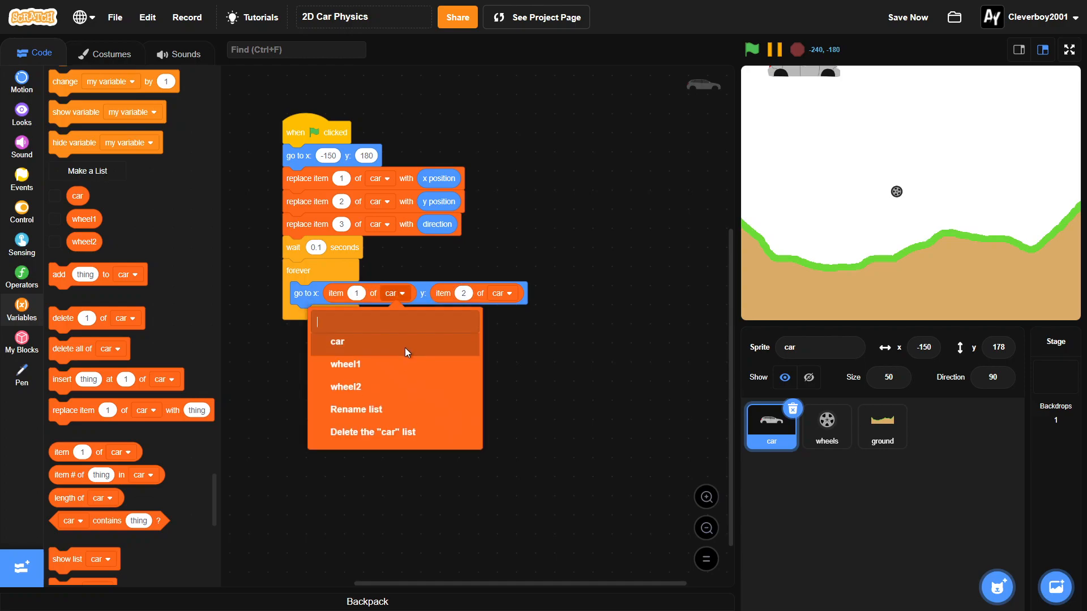
{"action": "left_click", "coordinate": [344, 363]}
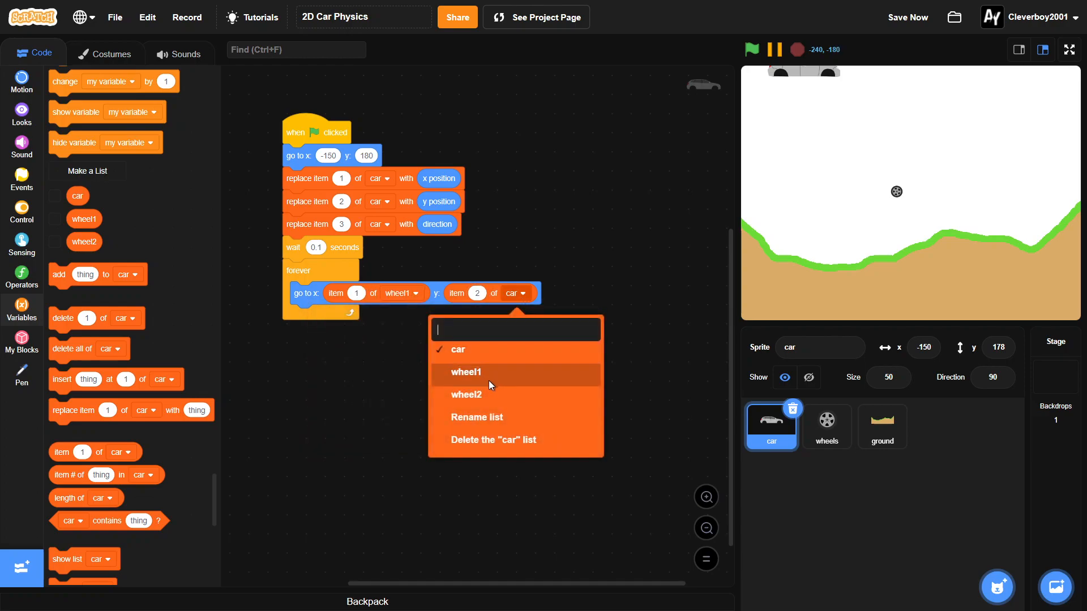
{"action": "left_click", "coordinate": [469, 372]}
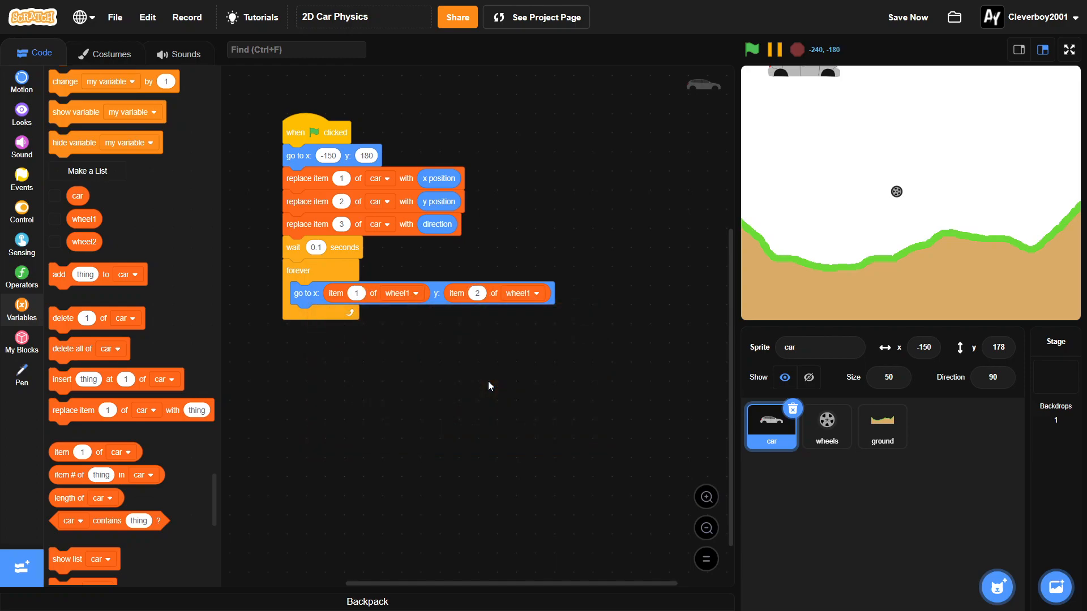
{"action": "left_click", "coordinate": [907, 17]}
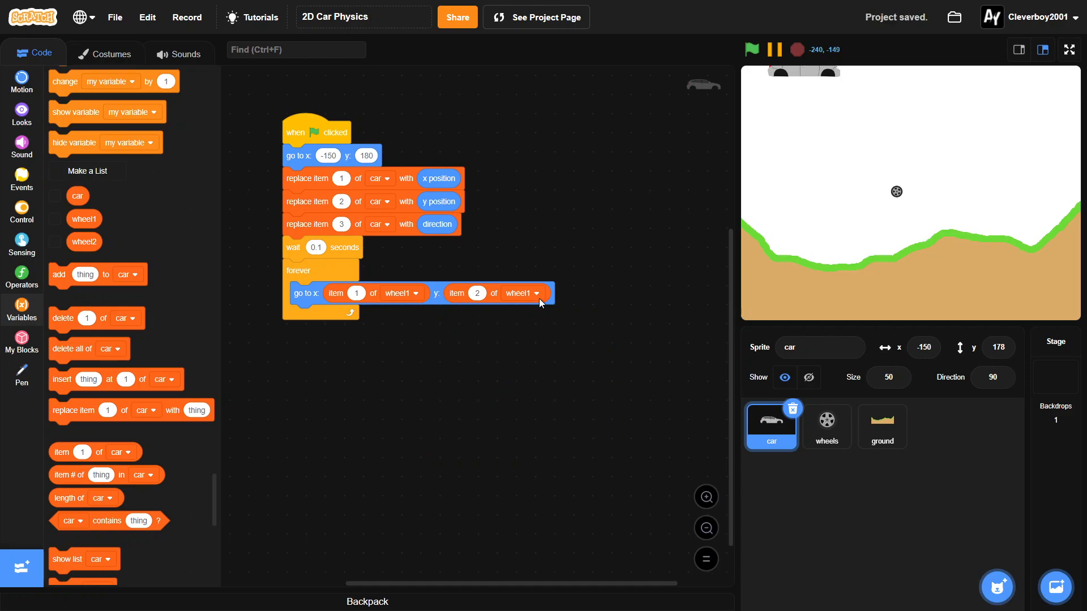
{"action": "mouse_move", "coordinate": [236, 273]}
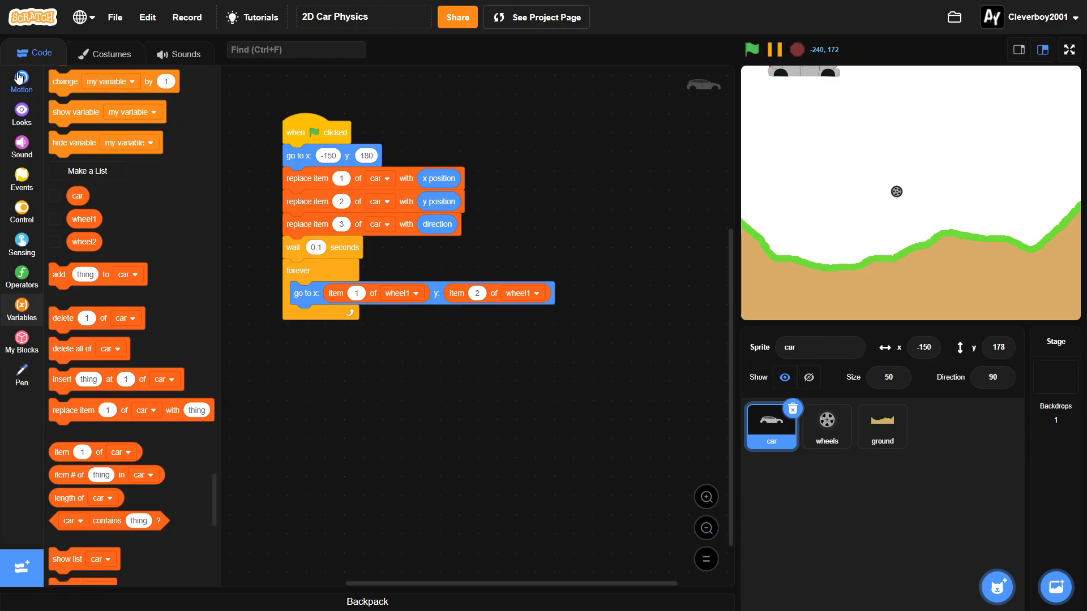
- Create a 'point towards' block with x, y inputs and call it in the loop with items 1 and 2 of wheel2
{"action": "left_click", "coordinate": [22, 342]}
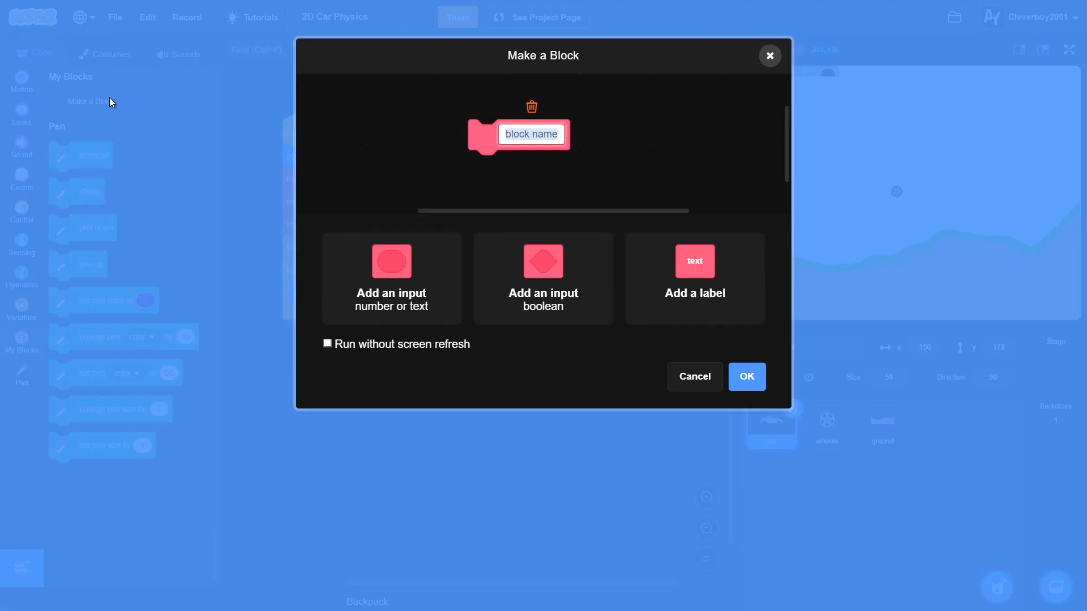
{"action": "type", "text": "point to"}
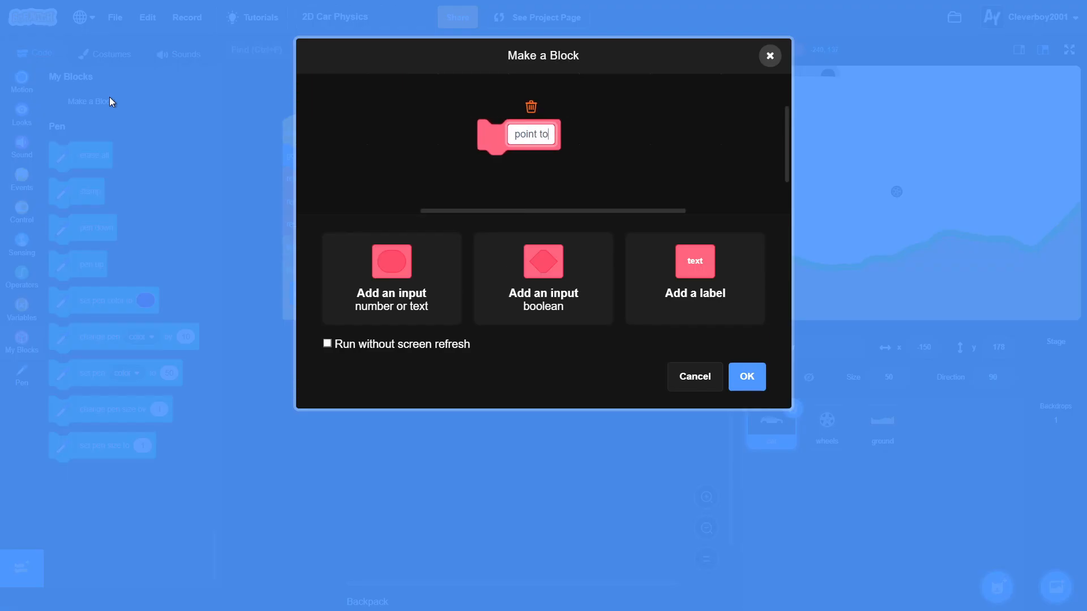
{"action": "type", "text": "wards"}
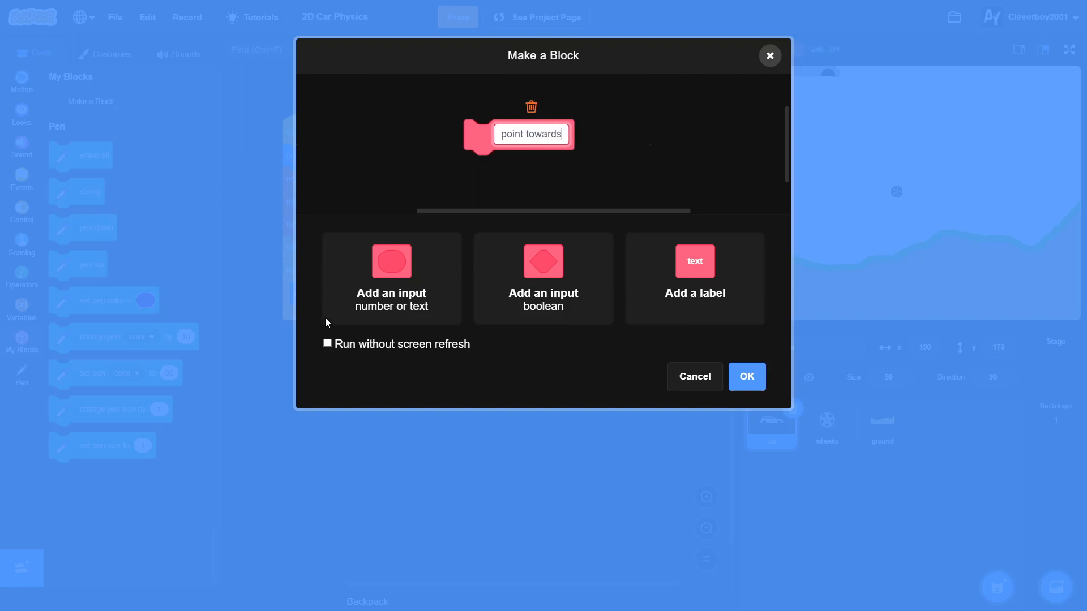
{"action": "left_click", "coordinate": [391, 279]}
{"action": "type", "text": "y"}
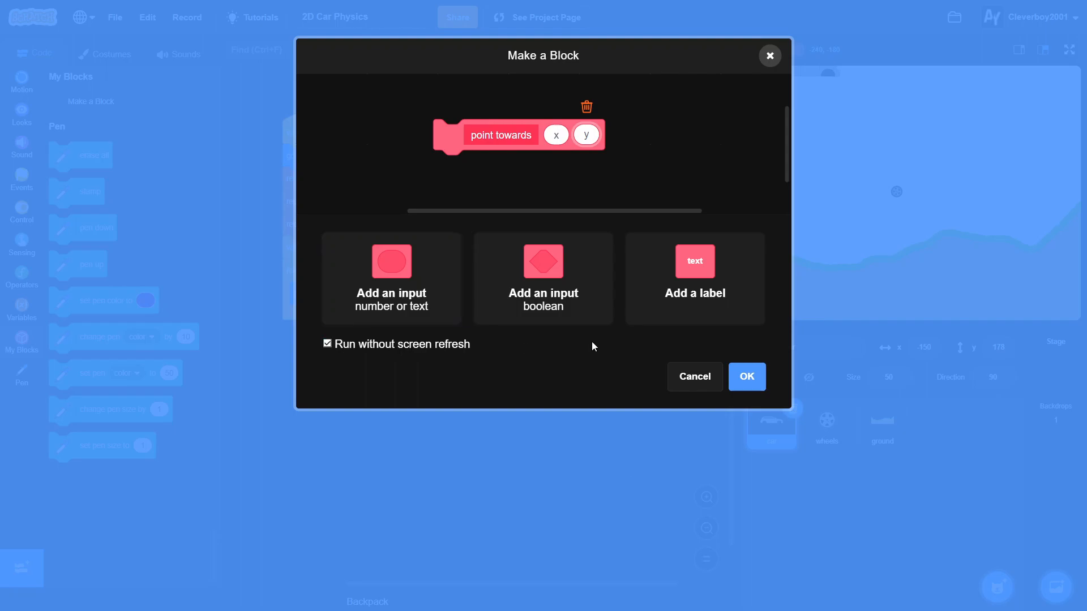
{"action": "left_click", "coordinate": [746, 376]}
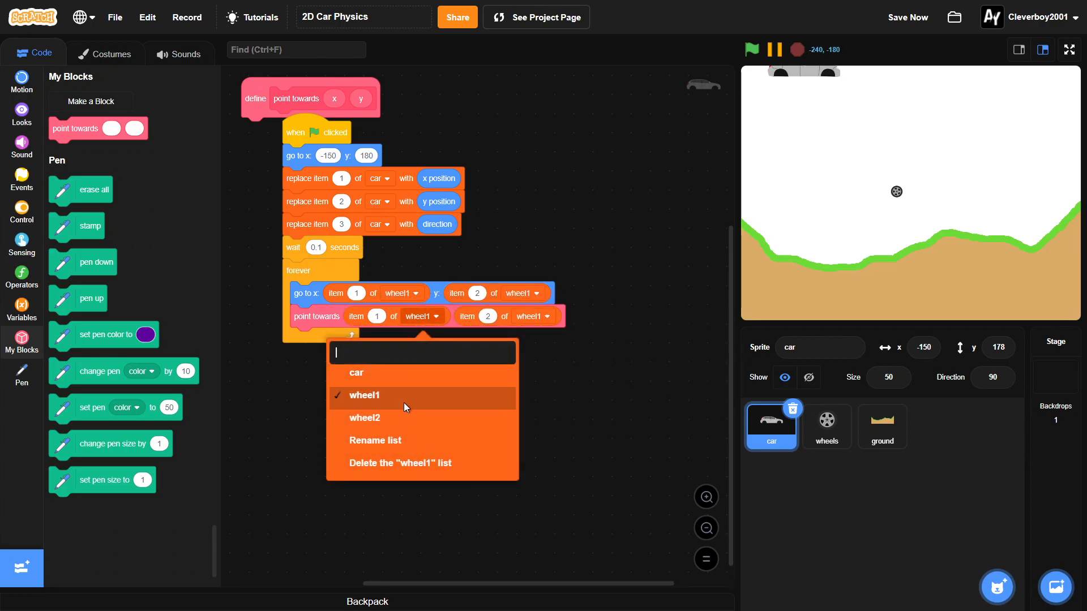
{"action": "left_click", "coordinate": [364, 417]}
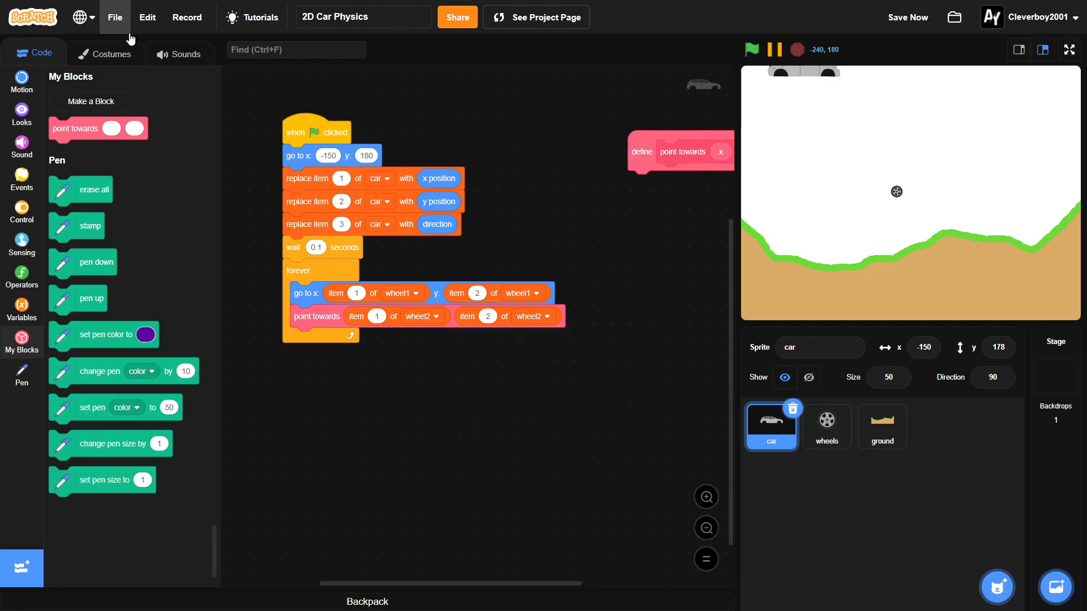
- Add move offset x, turn left 90, move offset y, turn right 90 and the three replace-item blocks to the loop
{"action": "left_click", "coordinate": [22, 79]}
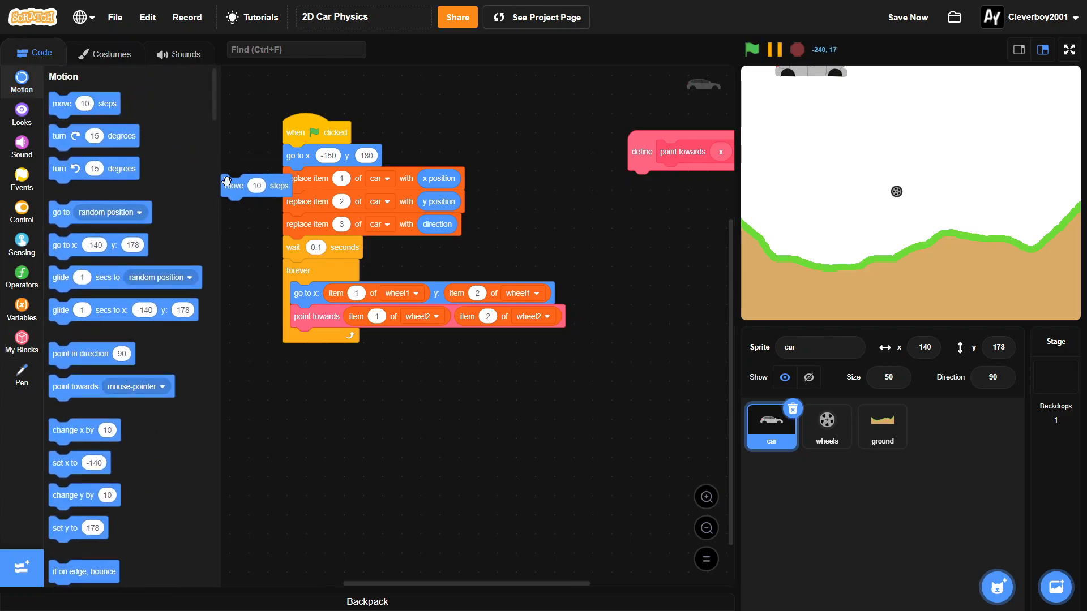
{"action": "left_click", "coordinate": [21, 304]}
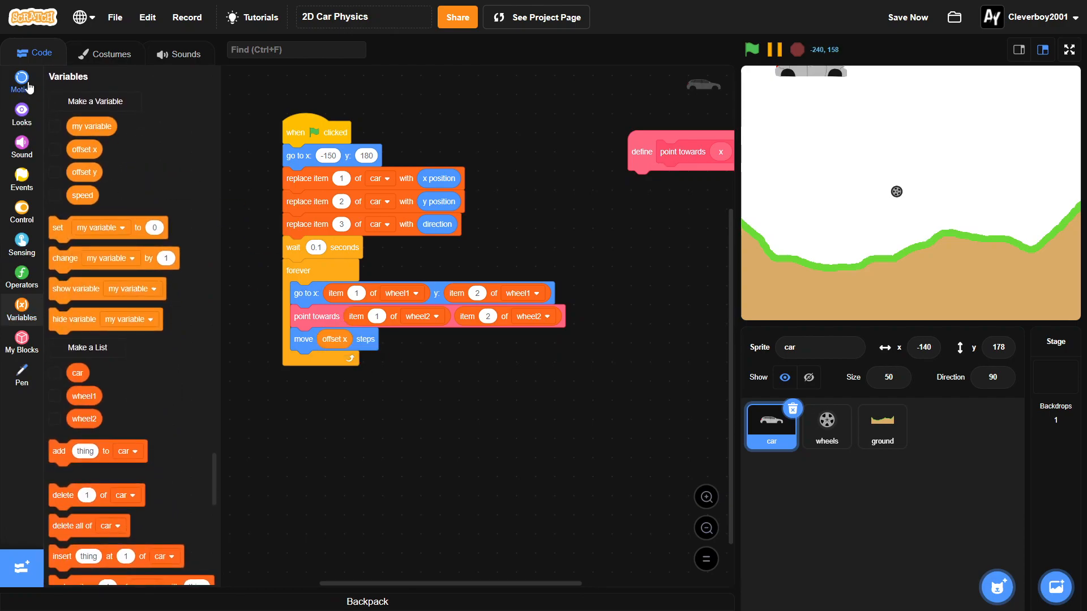
{"action": "left_click", "coordinate": [22, 82]}
{"action": "type", "text": "90"}
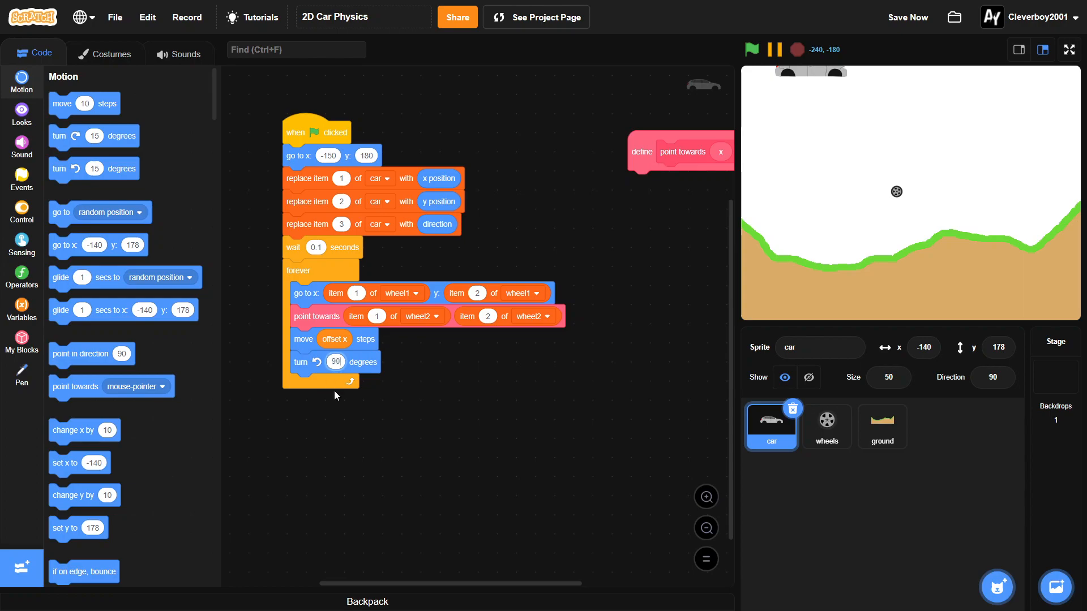
{"action": "right_click", "coordinate": [336, 338]}
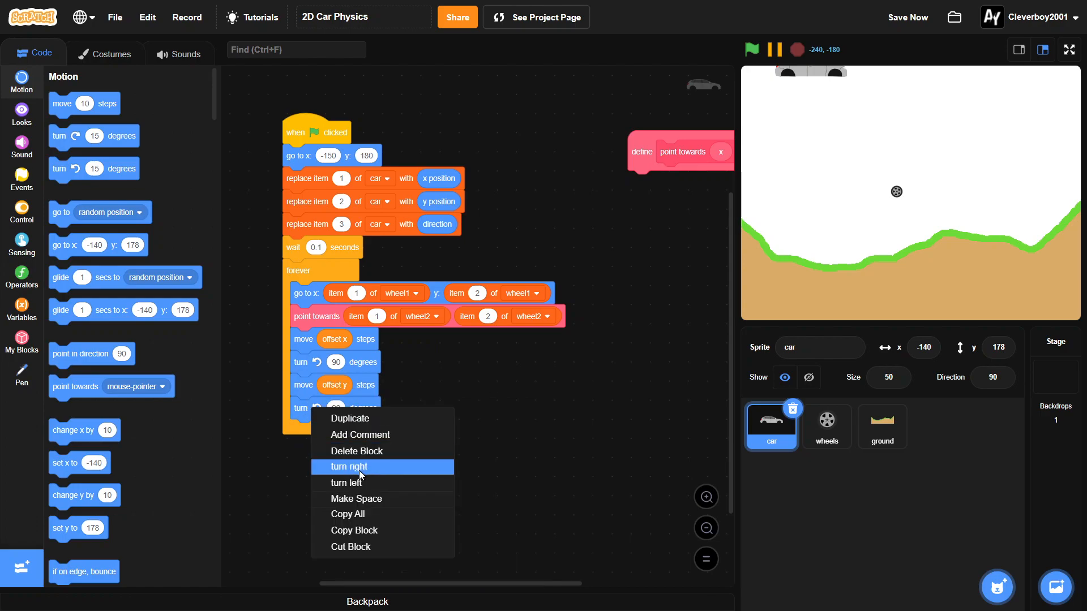
{"action": "left_click", "coordinate": [348, 466]}
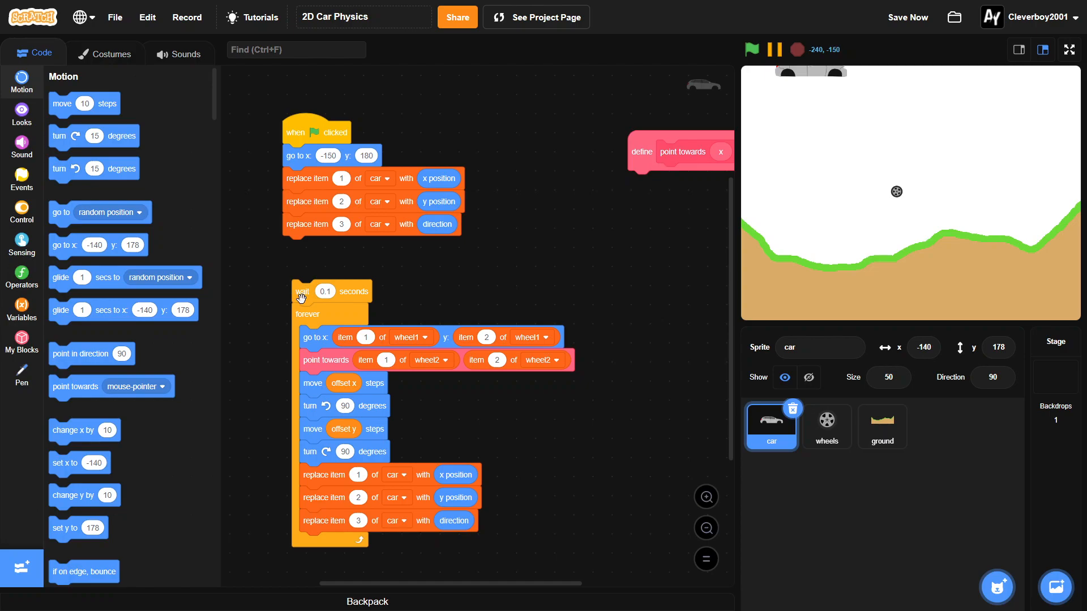
{"action": "scroll", "scroll_direction": "down", "scroll_amount": 3}
{"action": "type", "text": "mo"}
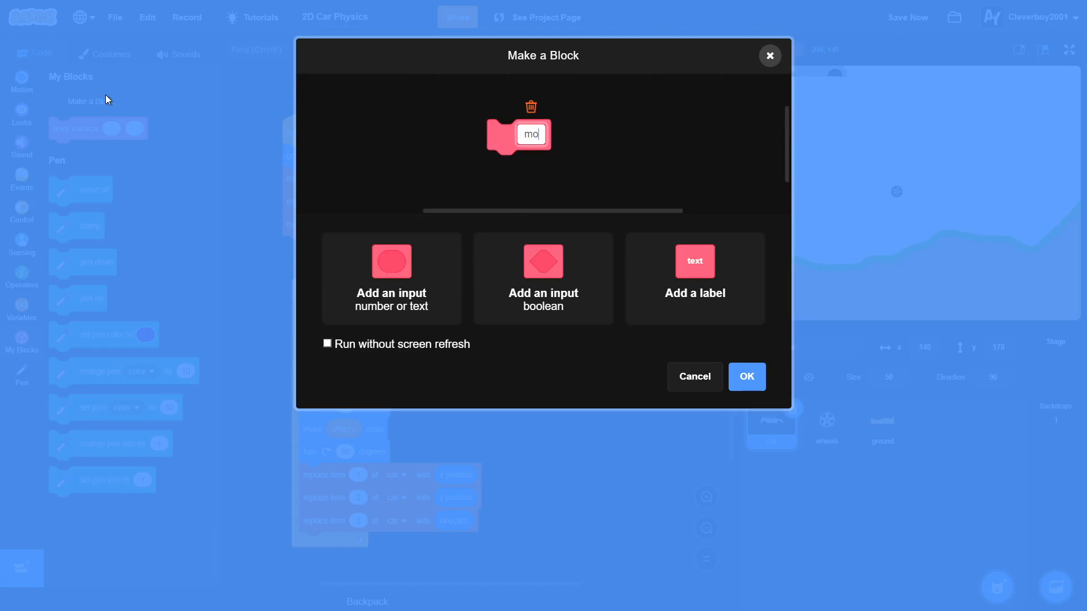
- Name the new custom block 'movement' and place its call in the forever loop
{"action": "type", "text": "vement"}
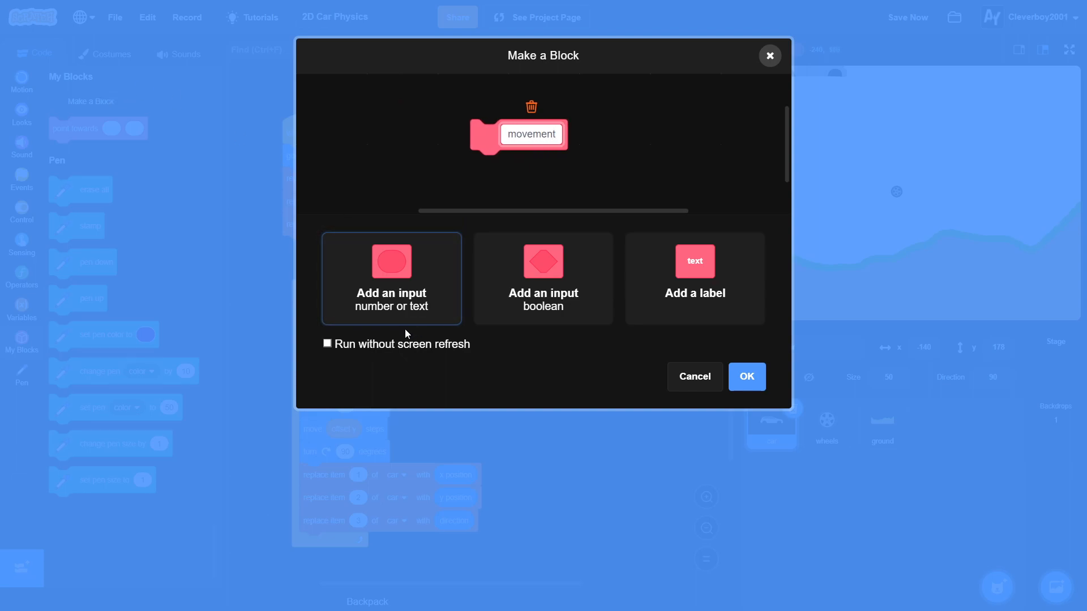
{"action": "left_click", "coordinate": [746, 376]}
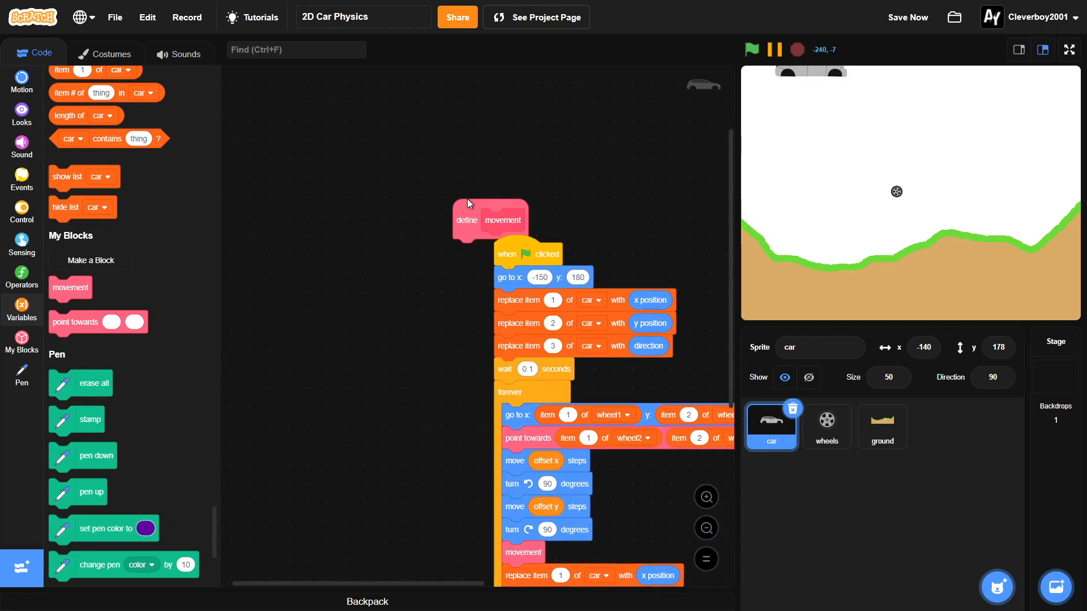
{"action": "mouse_move", "coordinate": [472, 202]}
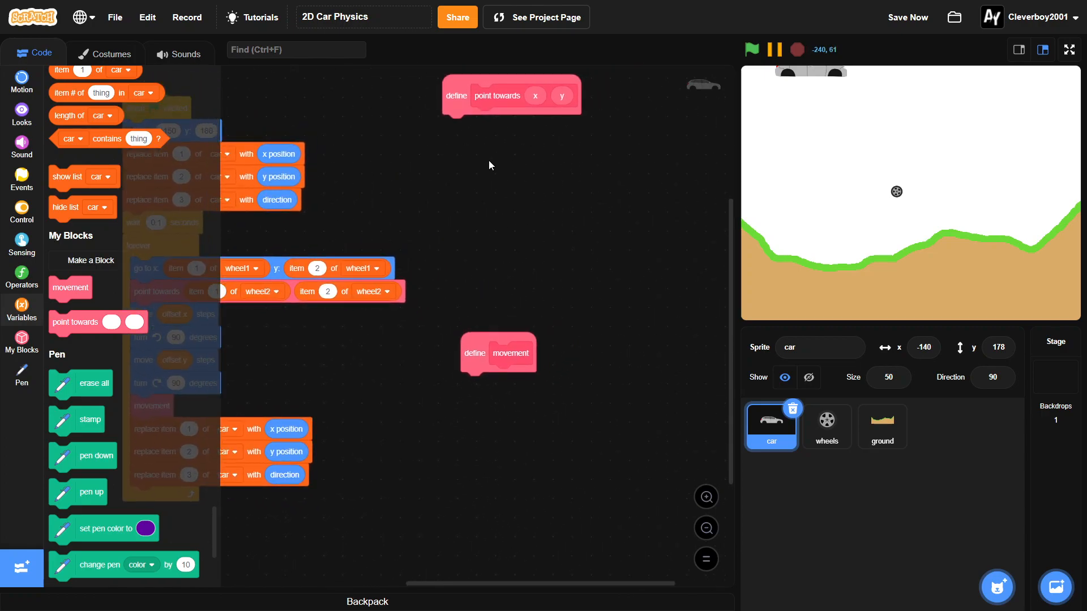
- Under define point towards, build point in direction atan of (x − x position)/(y − y position)
{"action": "left_click", "coordinate": [21, 80]}
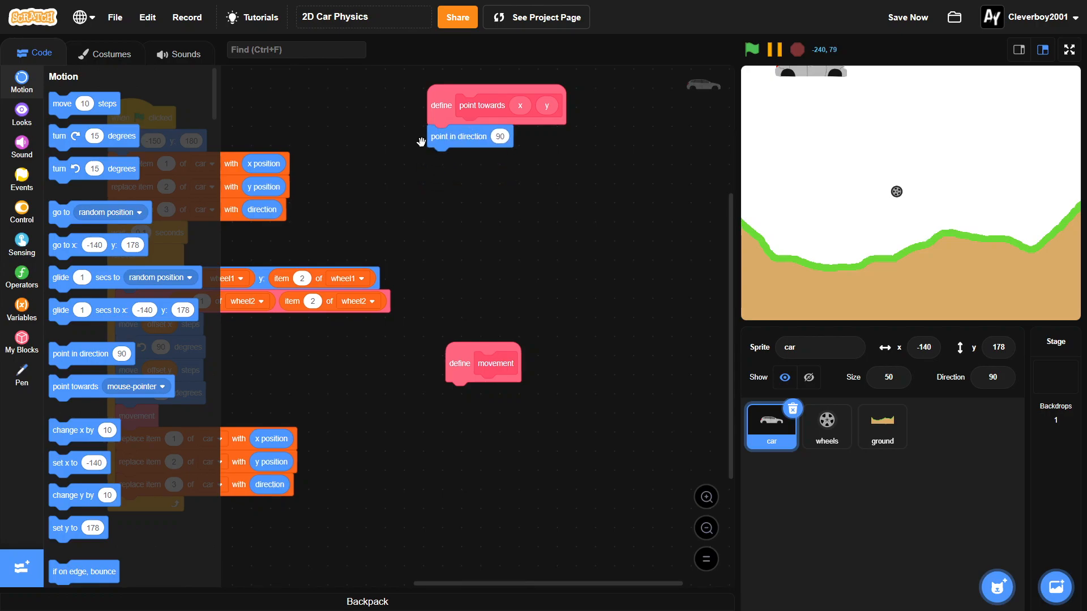
{"action": "left_click", "coordinate": [22, 276]}
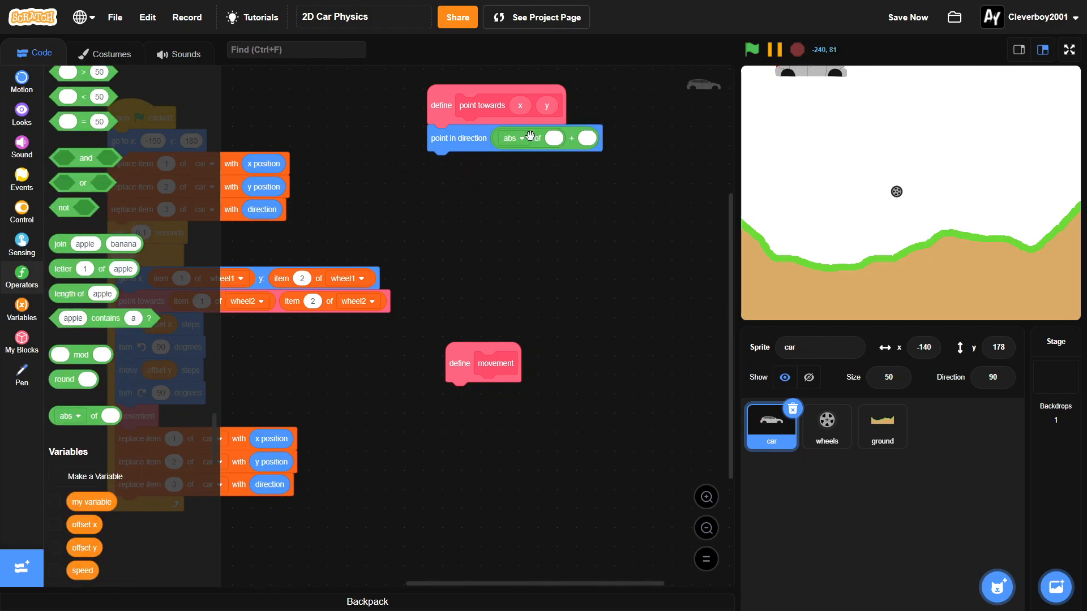
{"action": "left_click", "coordinate": [512, 138]}
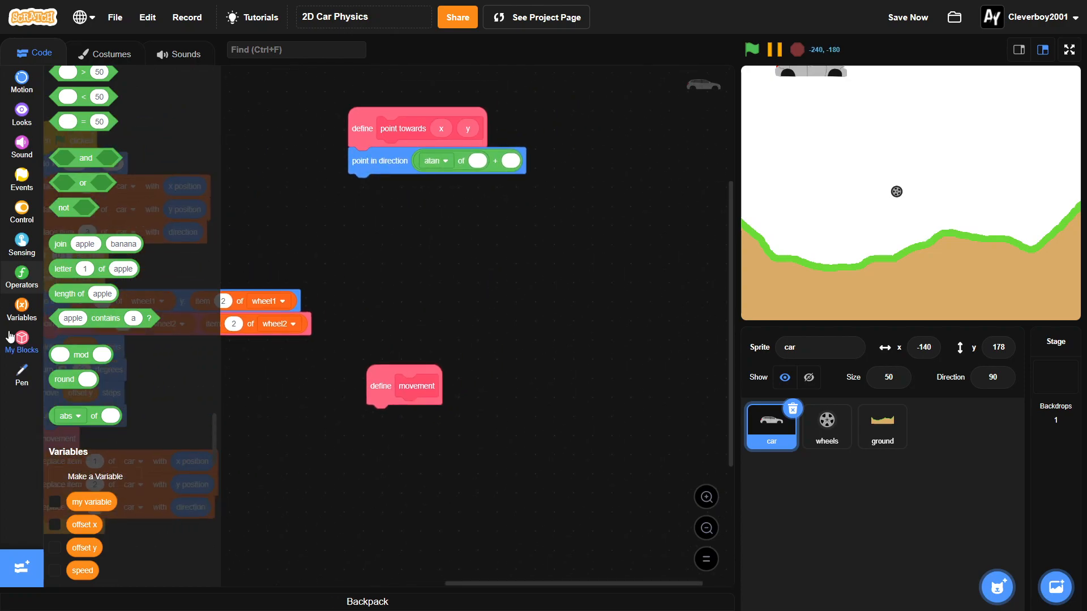
{"action": "left_click", "coordinate": [21, 245]}
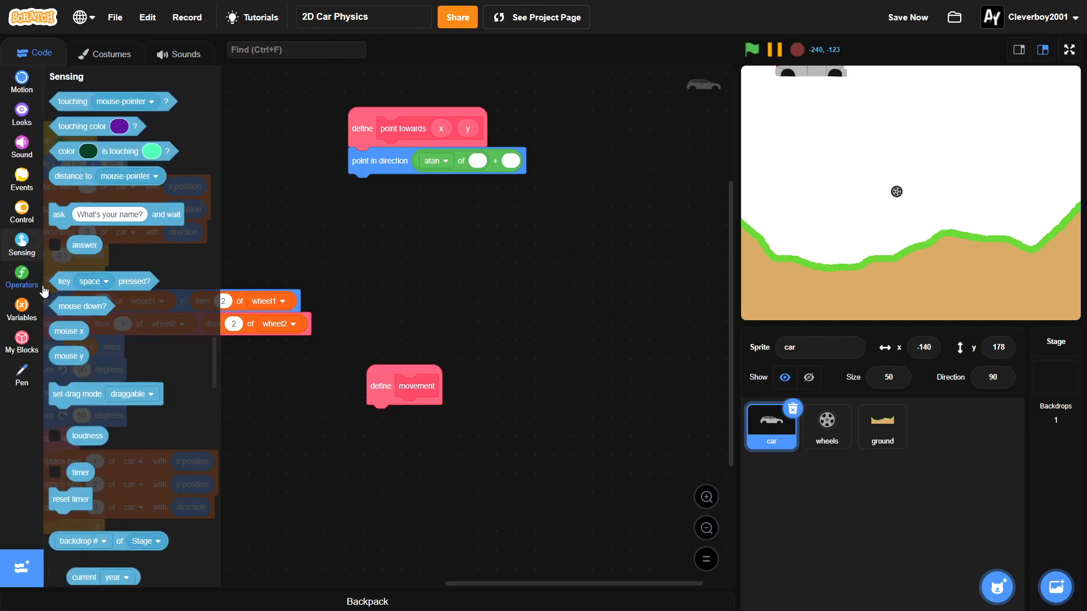
{"action": "left_click", "coordinate": [22, 275]}
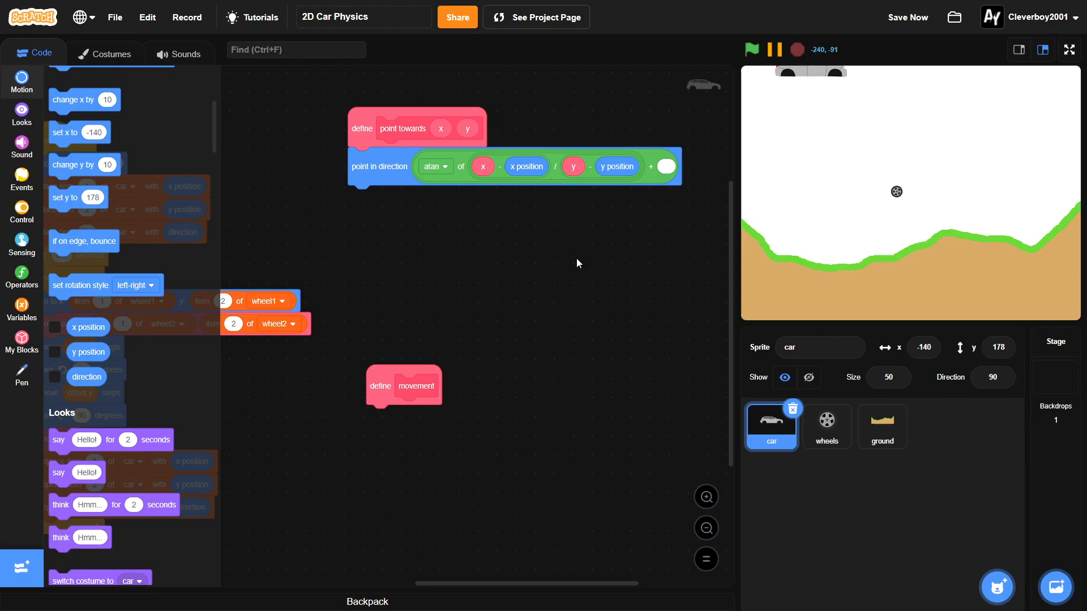
{"action": "mouse_move", "coordinate": [587, 270]}
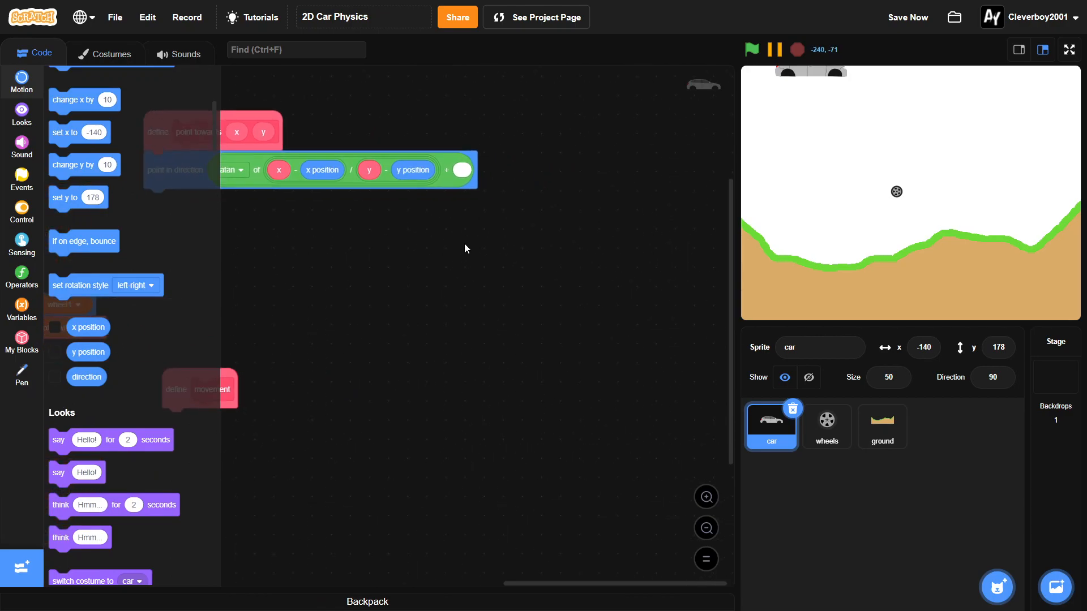
- Add the + 180 × (y position comparison) correction to the direction formula and save
{"action": "left_click", "coordinate": [22, 278]}
{"action": "type", "text": "180"}
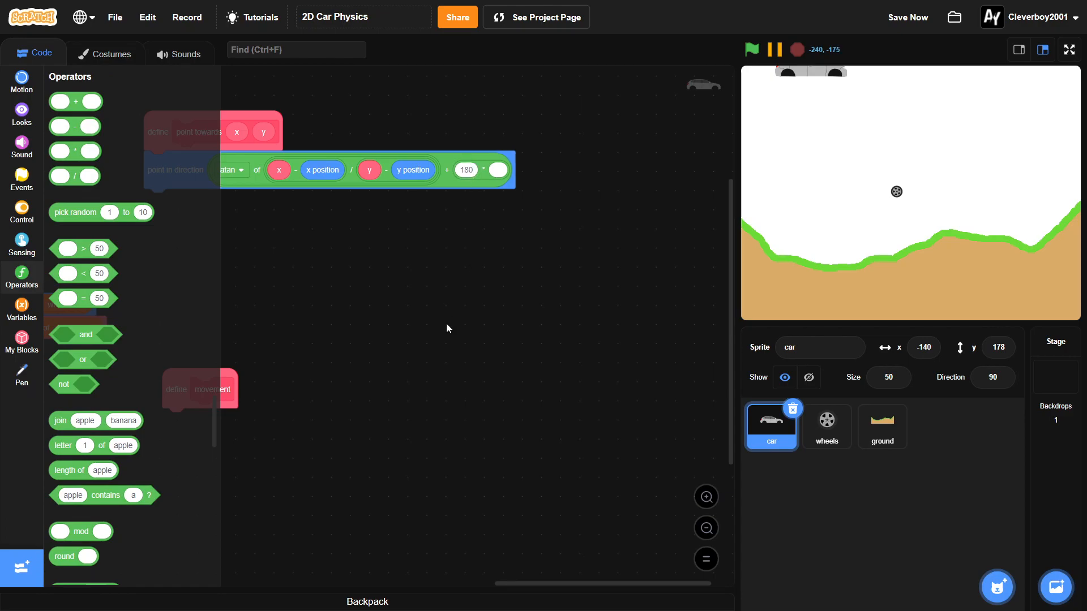
{"action": "mouse_move", "coordinate": [253, 278]}
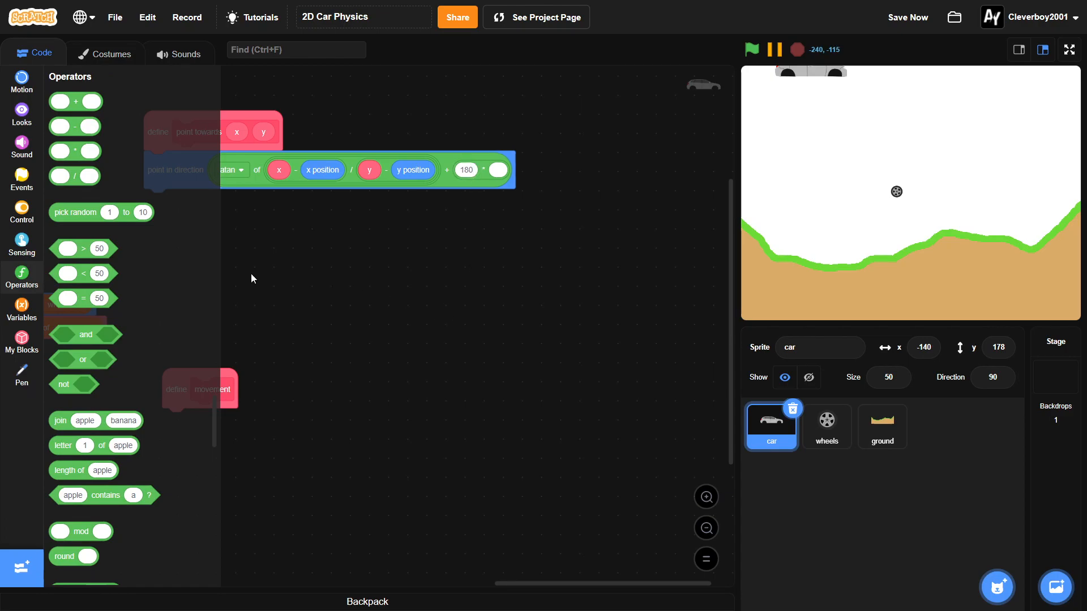
{"action": "left_click", "coordinate": [906, 17]}
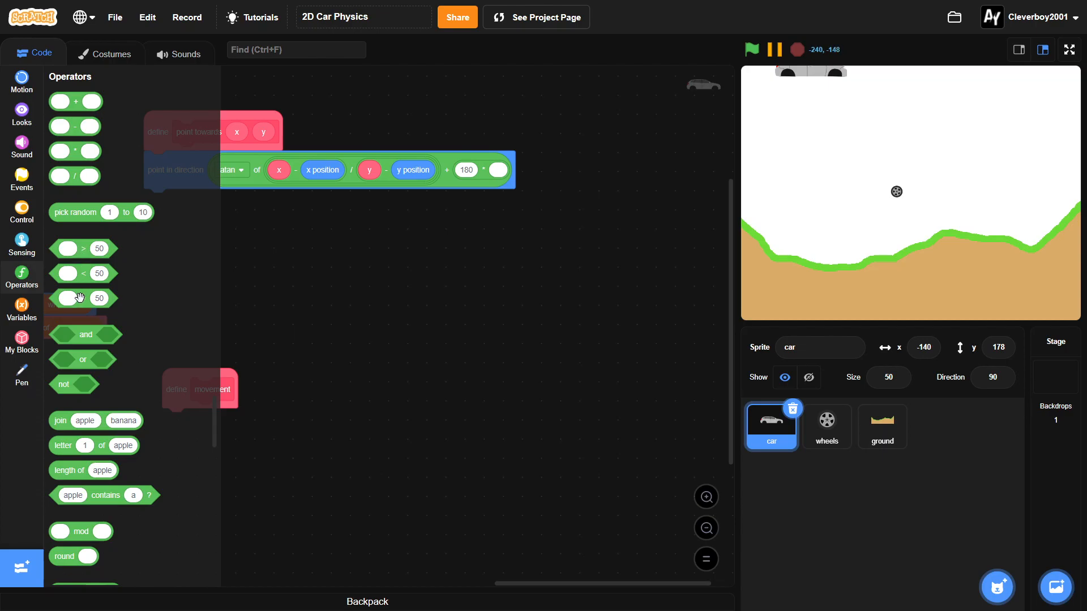
{"action": "mouse_move", "coordinate": [74, 175]}
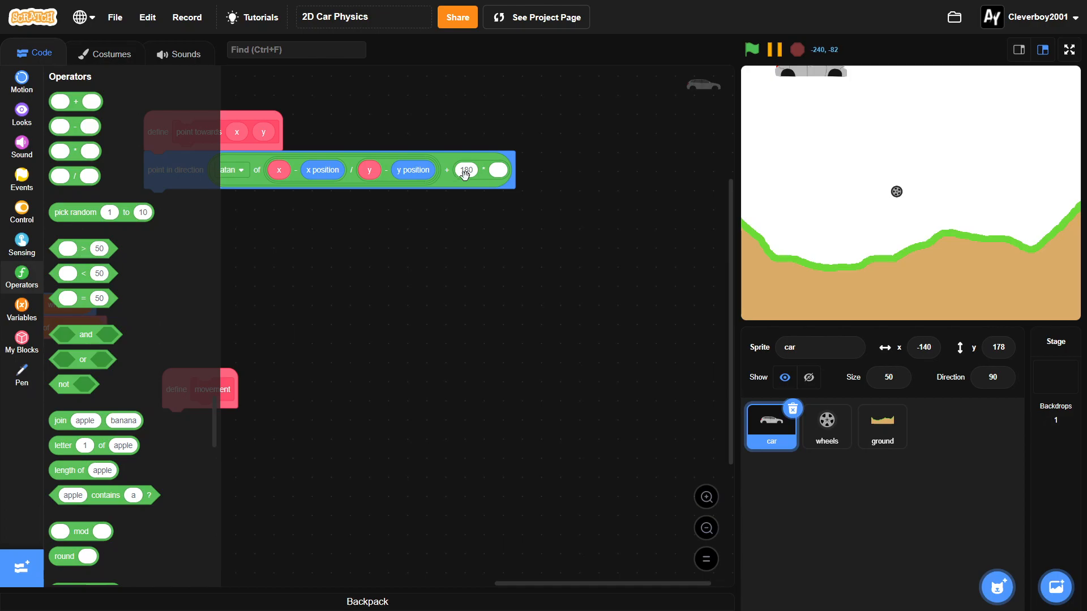
{"action": "left_click", "coordinate": [21, 308]}
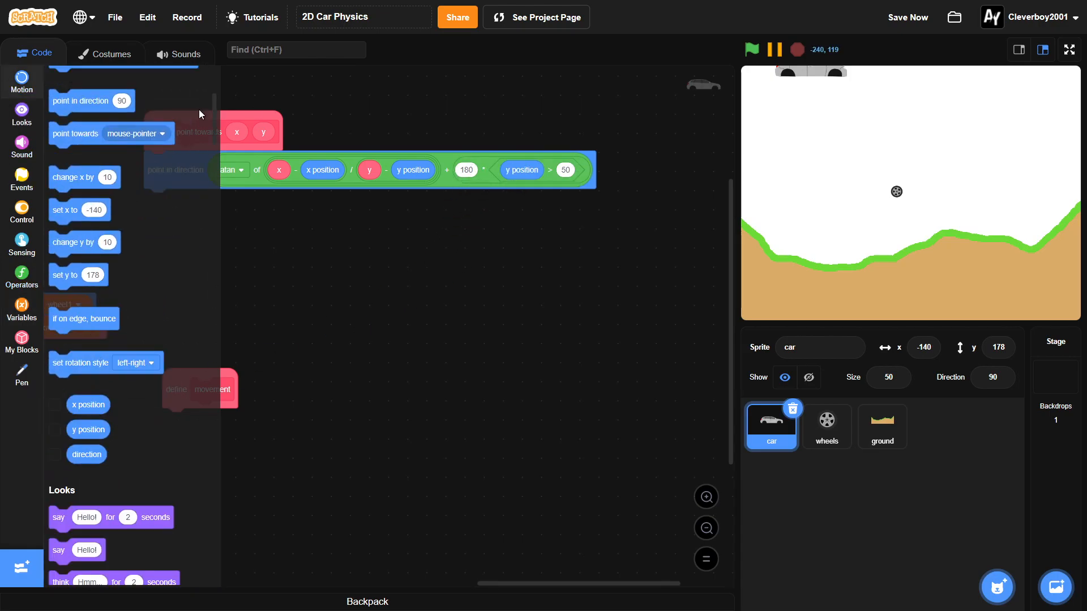
{"action": "left_click", "coordinate": [567, 170]}
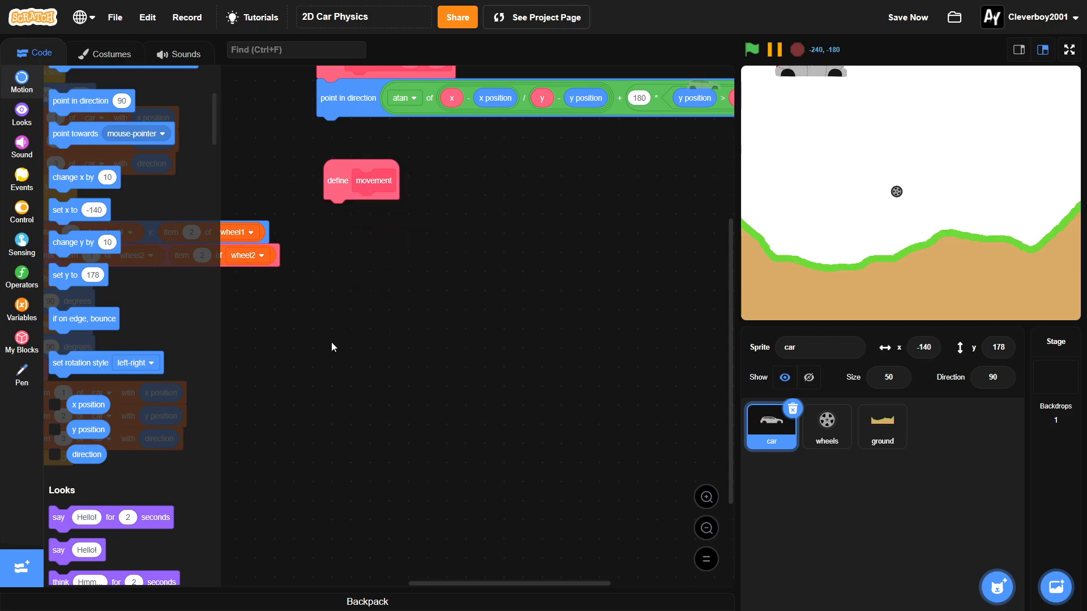
{"action": "left_click", "coordinate": [22, 309]}
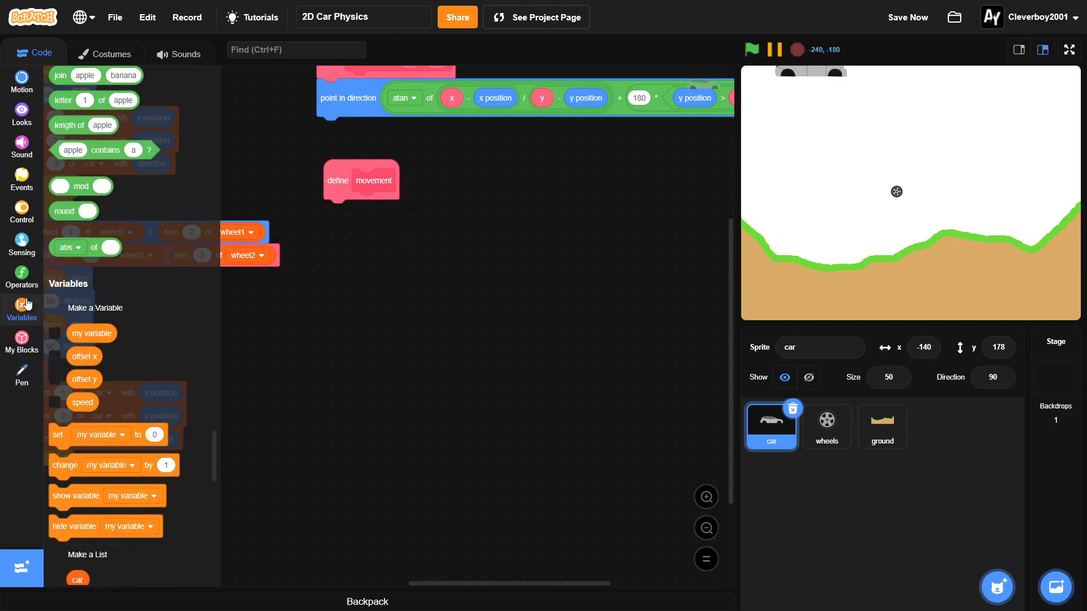
- In movement, set speed inside an if checking wheel1 contains 0 or wheel2 contains 0
{"action": "left_click", "coordinate": [374, 211]}
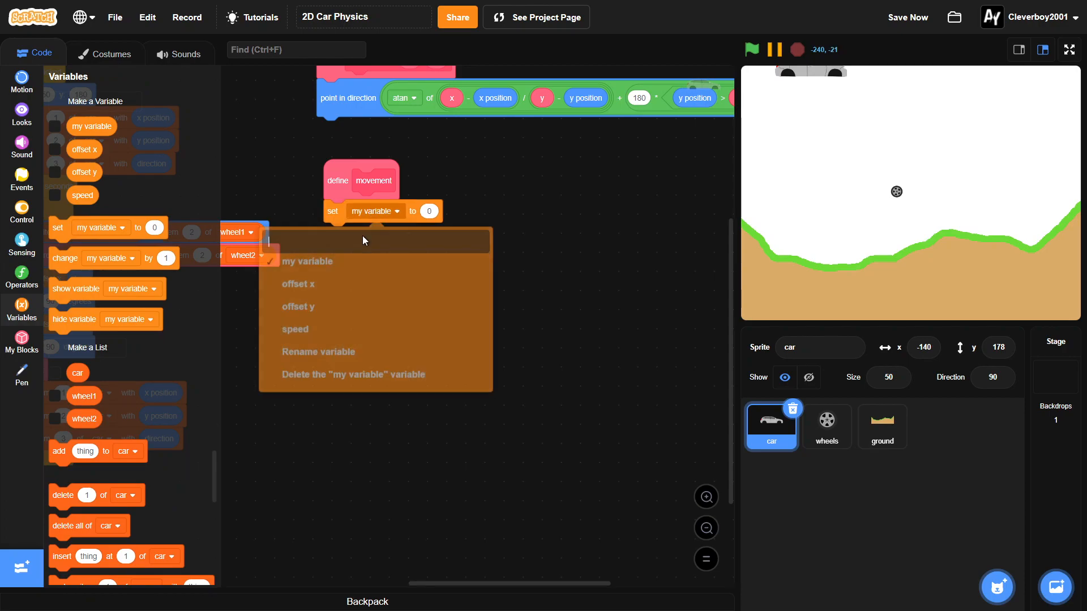
{"action": "left_click", "coordinate": [294, 329]}
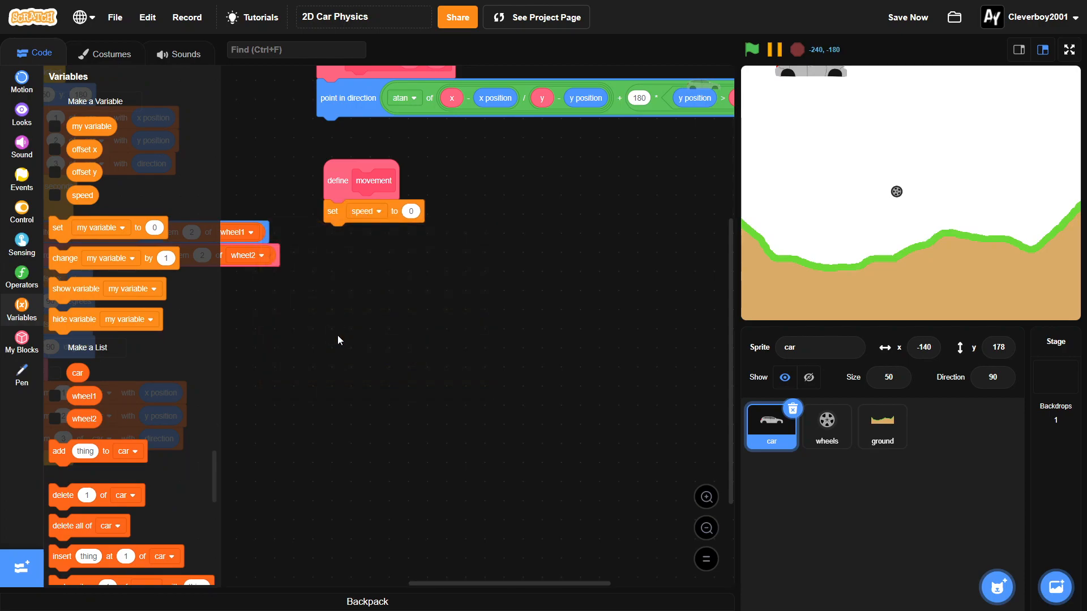
{"action": "left_click", "coordinate": [22, 212]}
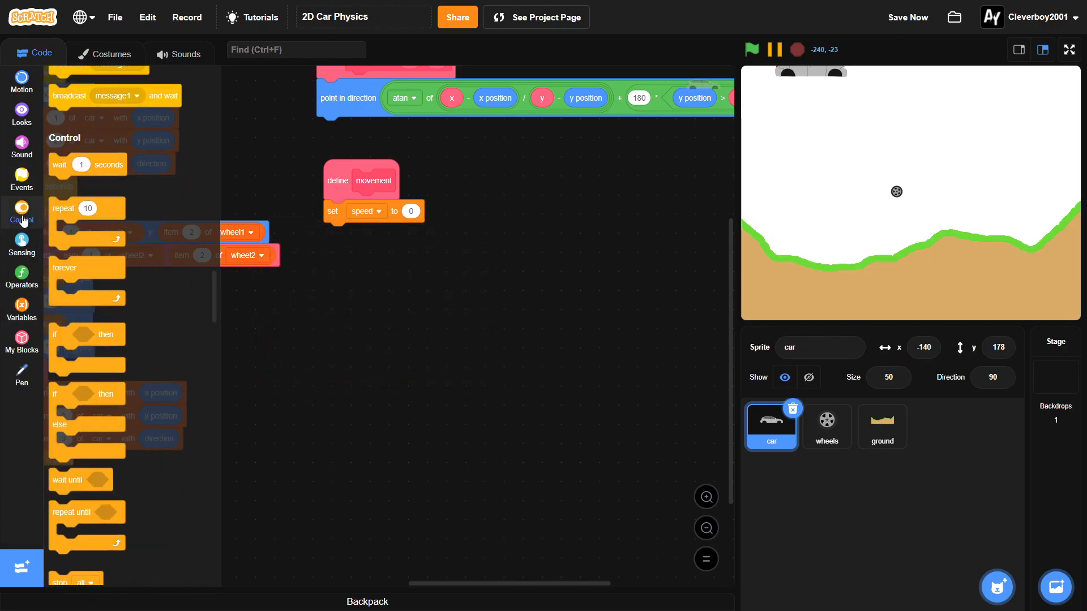
{"action": "left_click", "coordinate": [21, 276]}
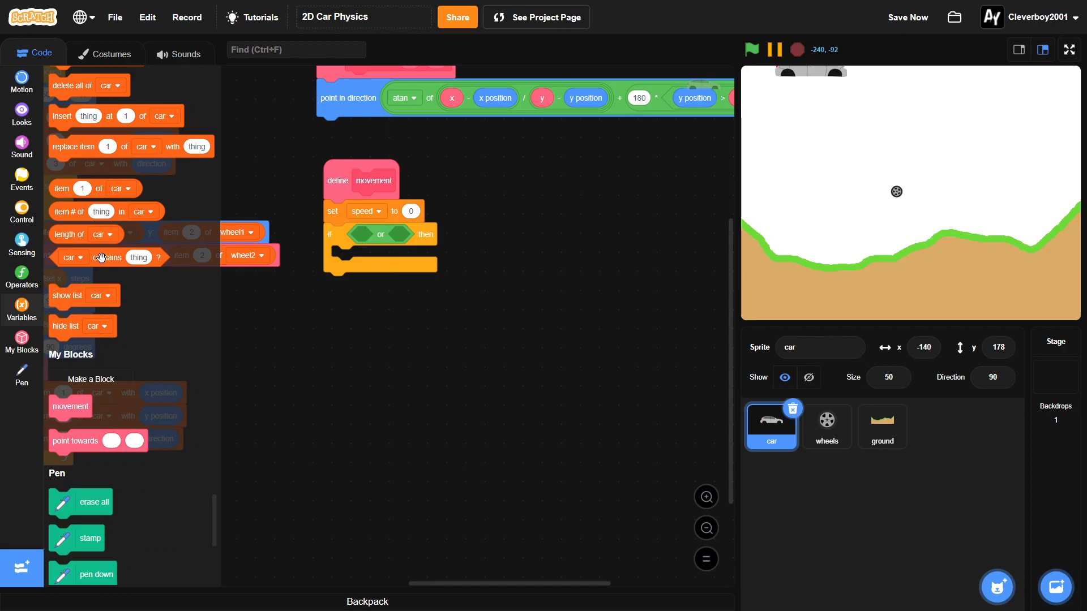
{"action": "left_click", "coordinate": [374, 236]}
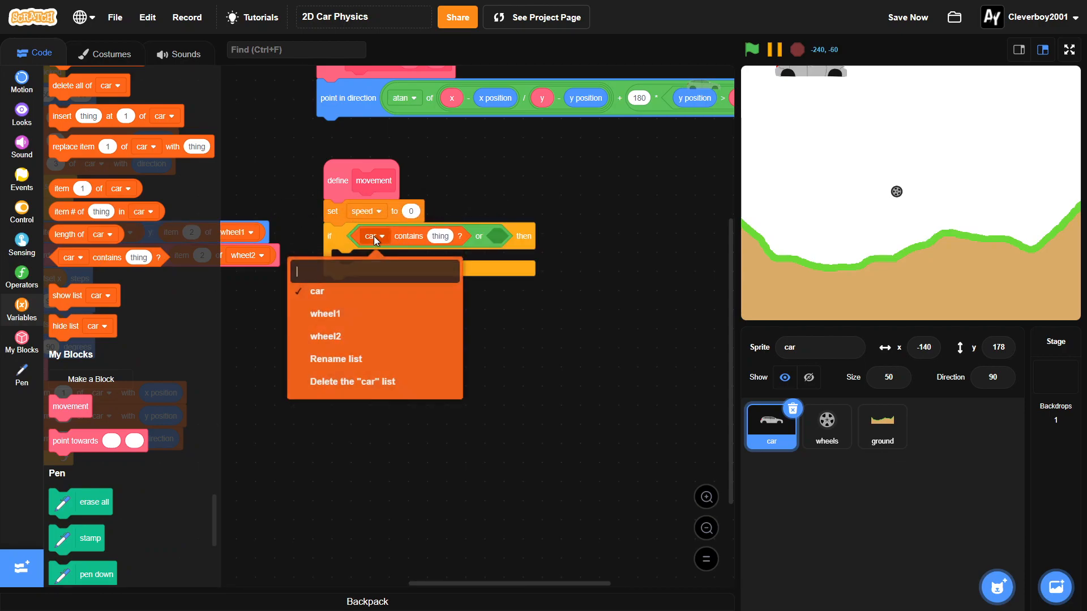
{"action": "left_click", "coordinate": [324, 314]}
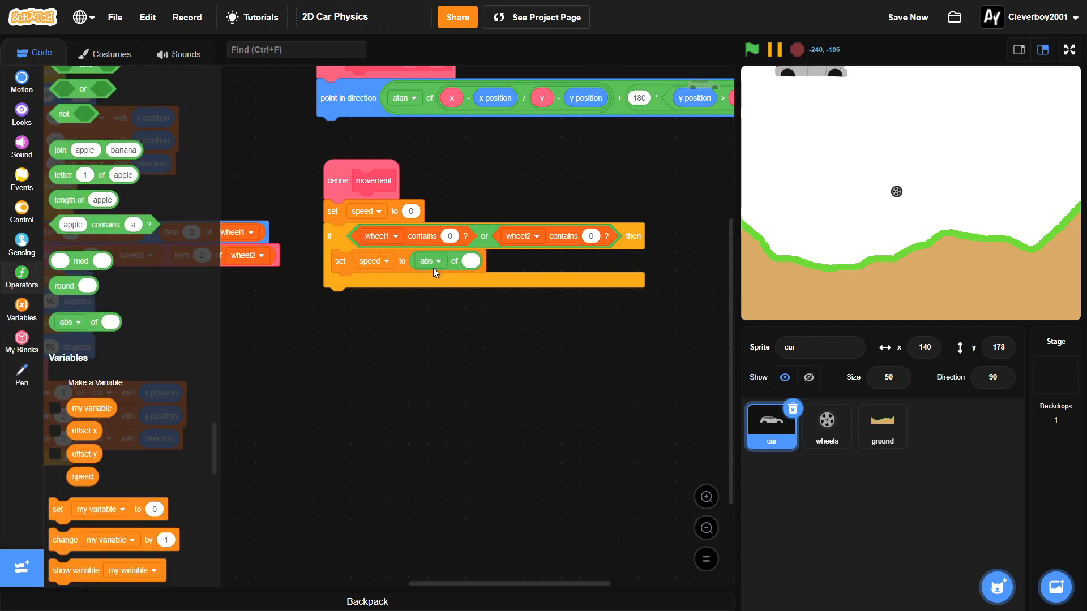
- Make the speed value floor of ((direction − 90) / 10)
{"action": "left_click", "coordinate": [428, 260]}
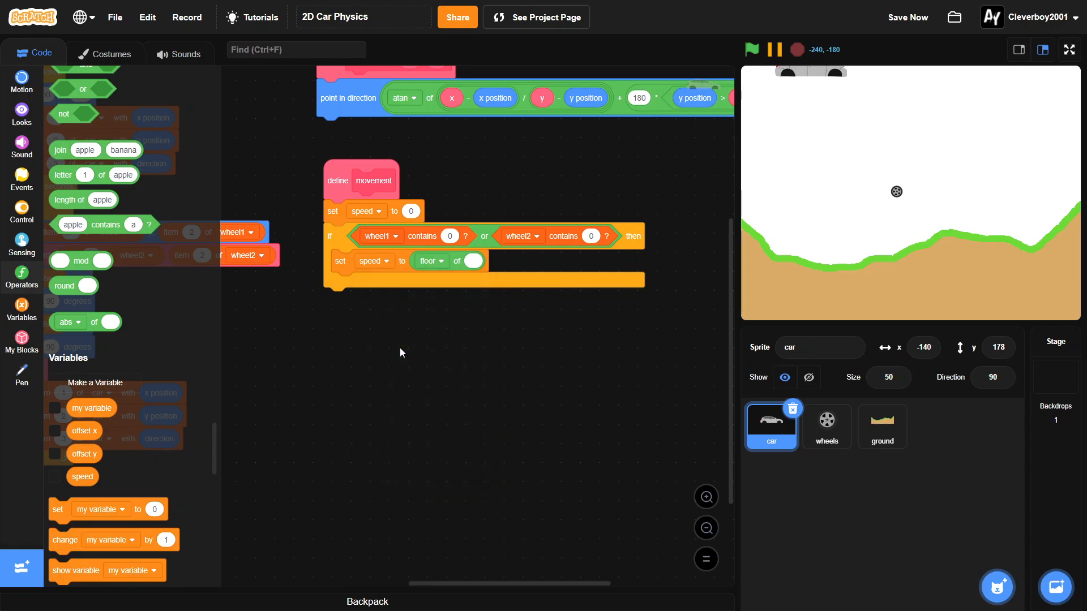
{"action": "mouse_move", "coordinate": [21, 378]}
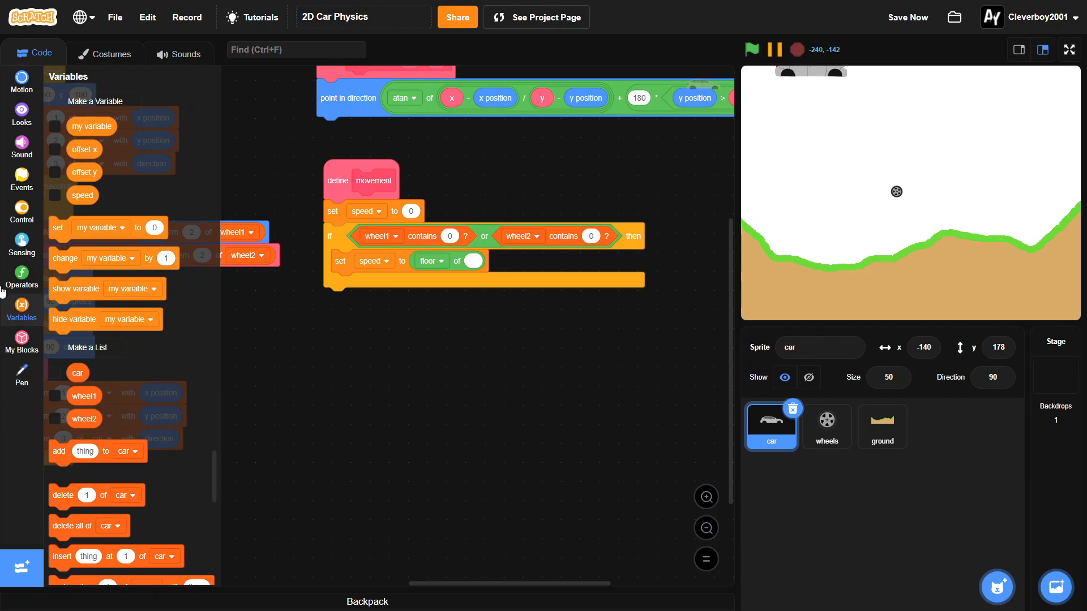
{"action": "left_click", "coordinate": [21, 276]}
{"action": "type", "text": "10"}
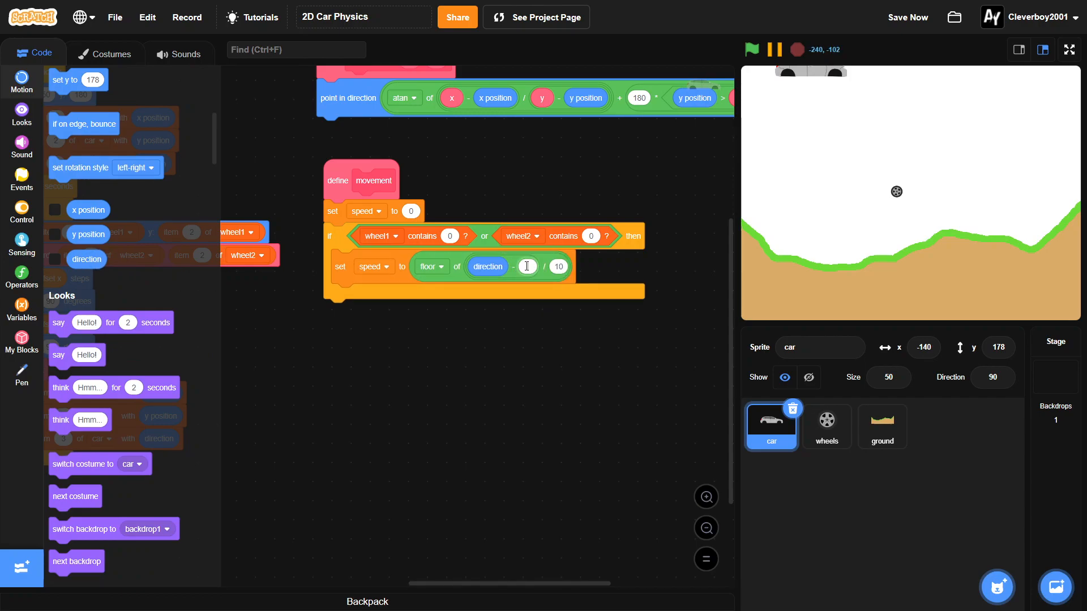
{"action": "type", "text": "90"}
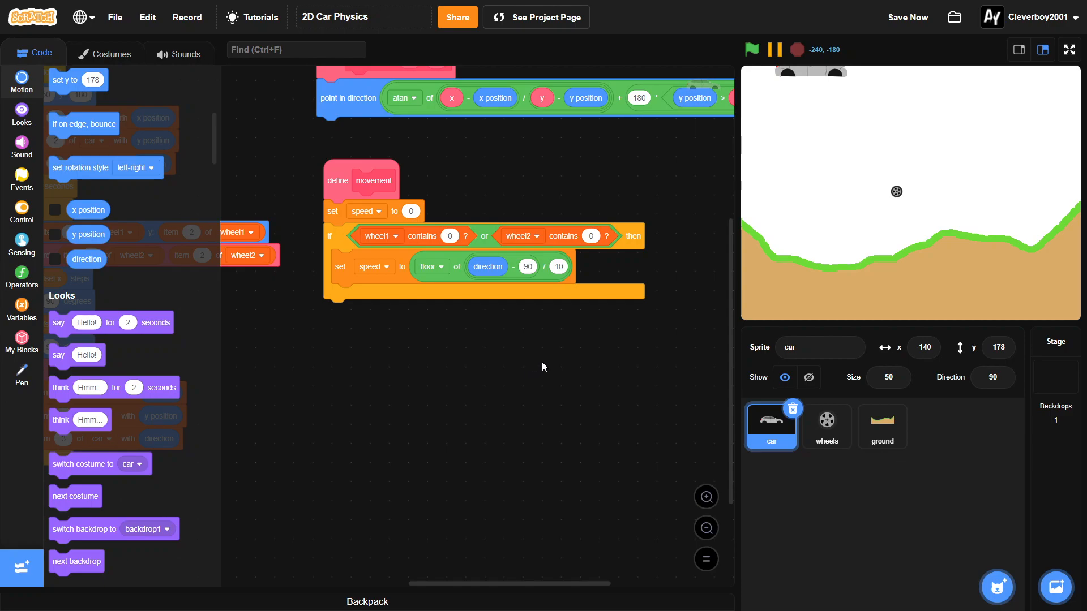
{"action": "mouse_move", "coordinate": [555, 384]}
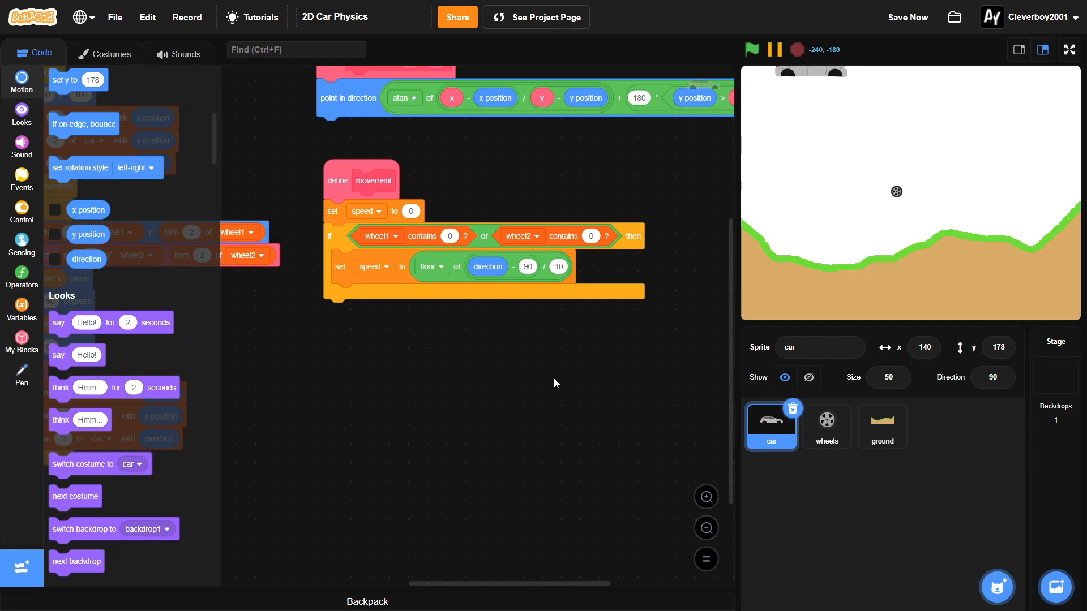
{"action": "mouse_move", "coordinate": [558, 406]}
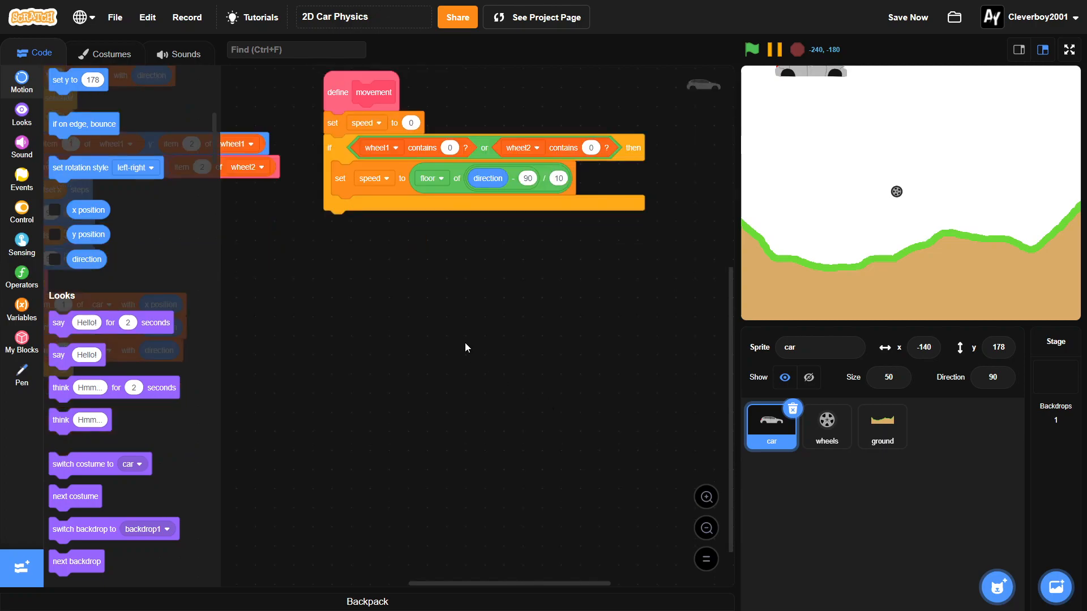
- Nest an if/else that changes speed by -7 when left arrow or a is pressed
{"action": "left_click", "coordinate": [21, 214]}
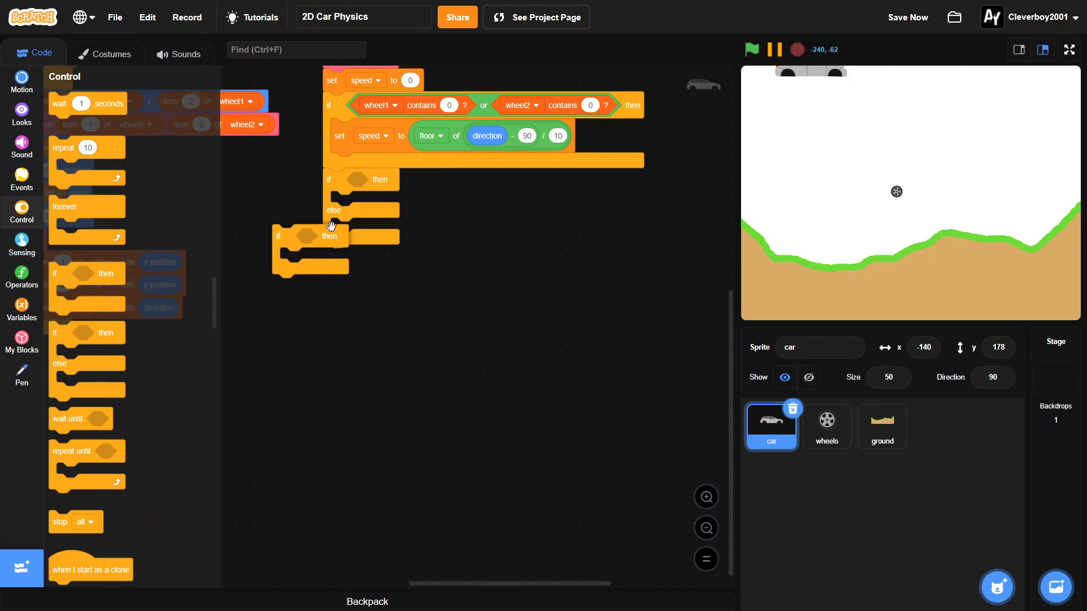
{"action": "left_click", "coordinate": [21, 276]}
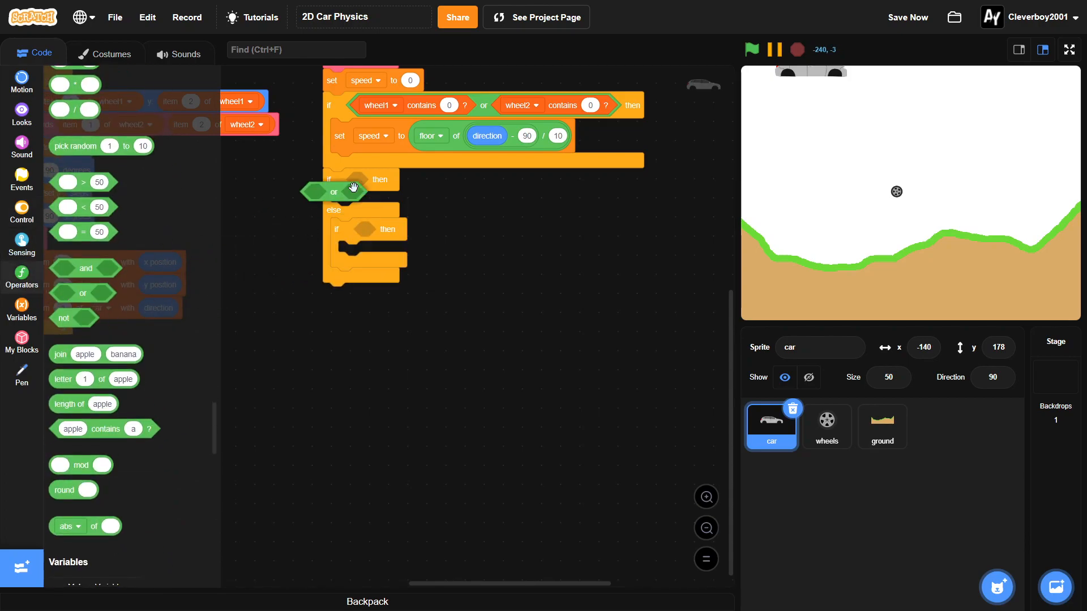
{"action": "left_click", "coordinate": [21, 244]}
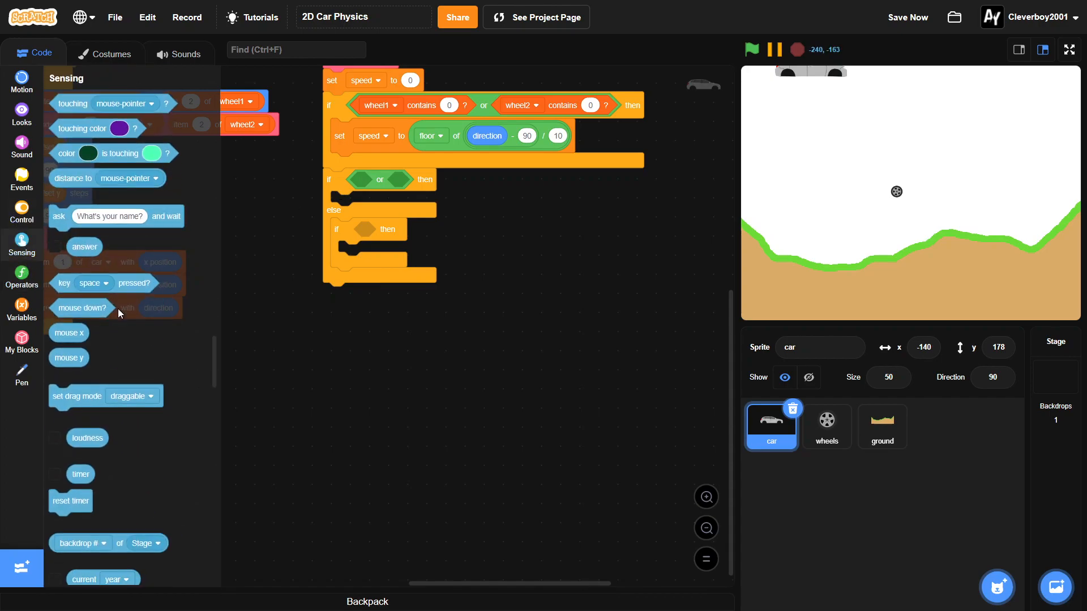
{"action": "left_click", "coordinate": [392, 181]}
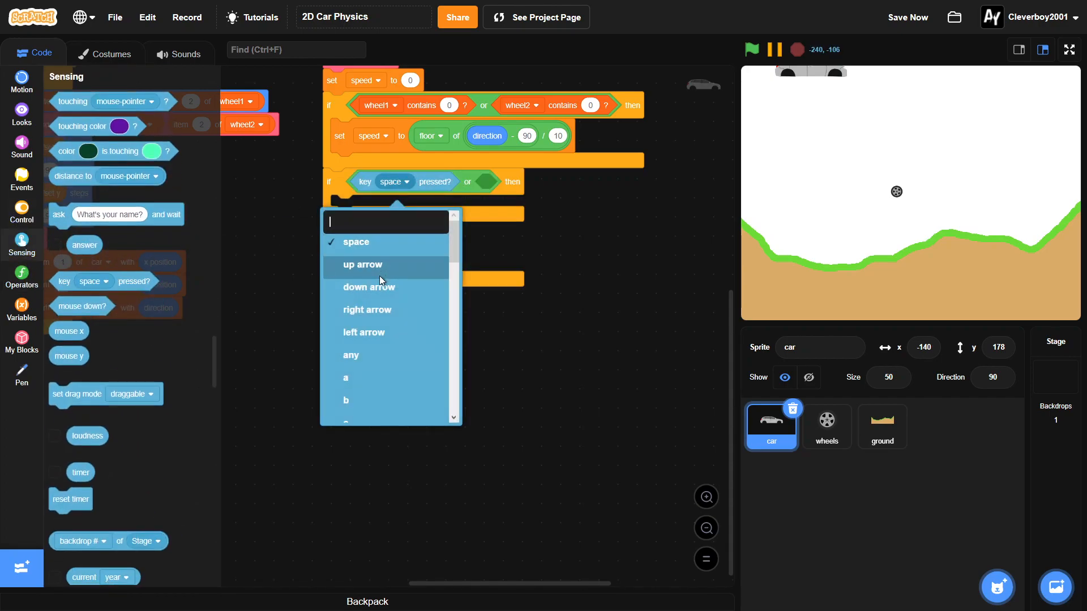
{"action": "left_click", "coordinate": [363, 332]}
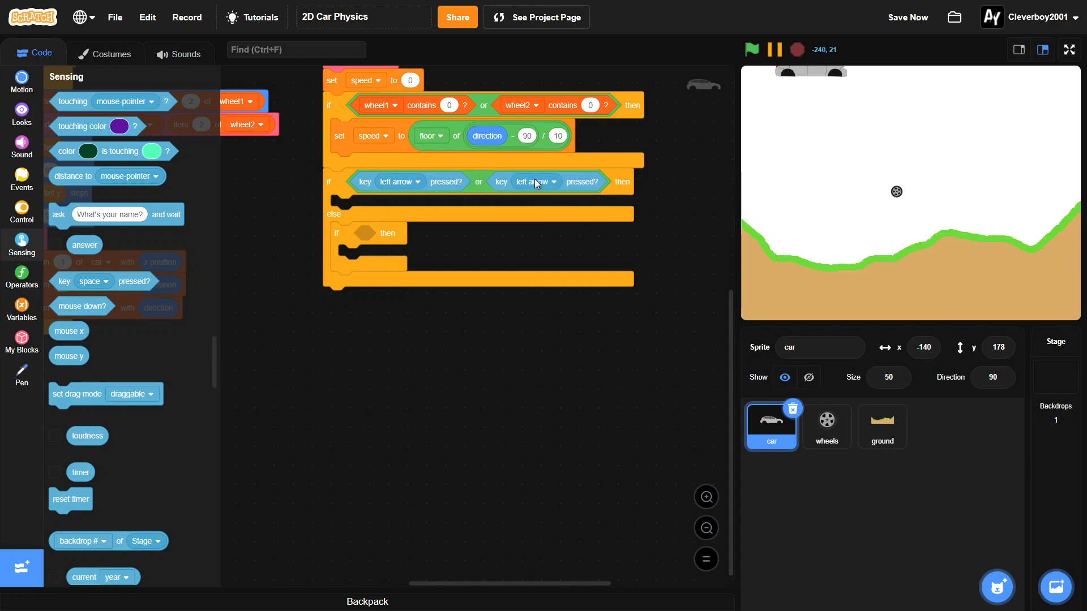
{"action": "left_click", "coordinate": [532, 181]}
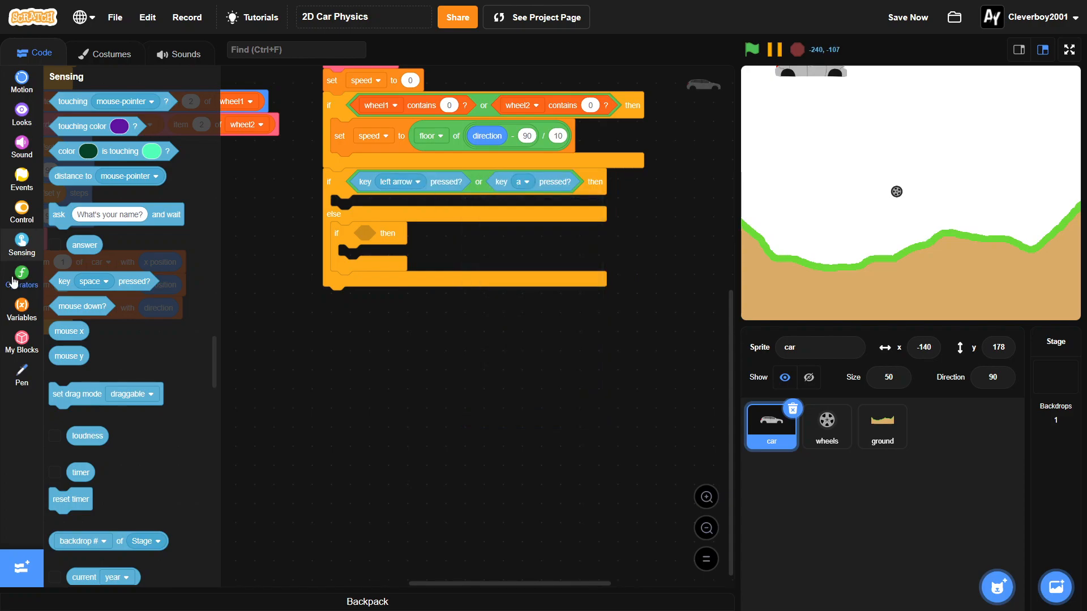
{"action": "left_click", "coordinate": [22, 308]}
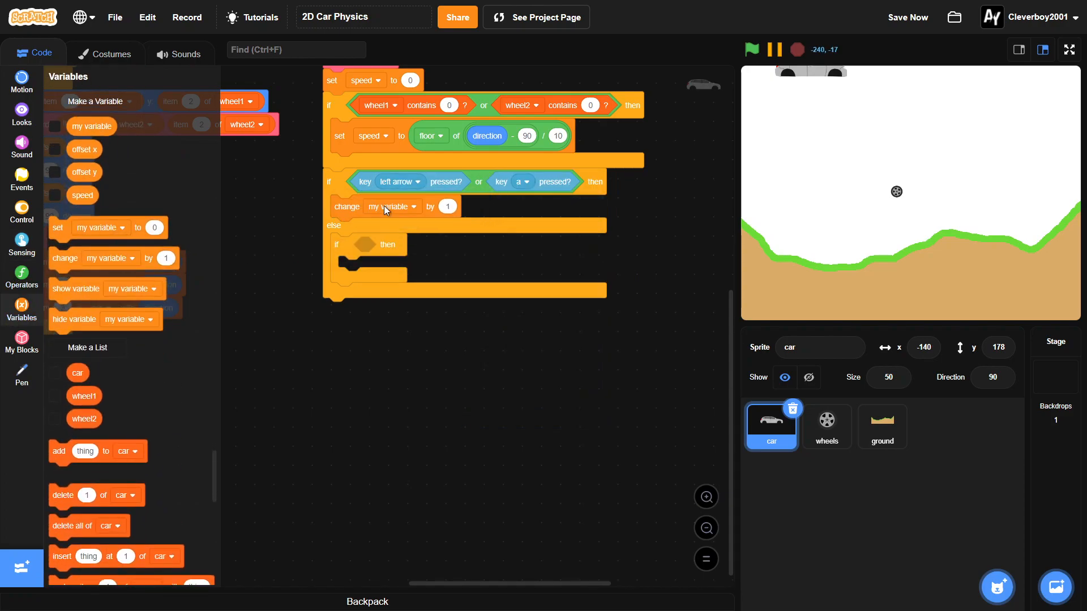
{"action": "left_click", "coordinate": [390, 206]}
{"action": "type", "text": "-7"}
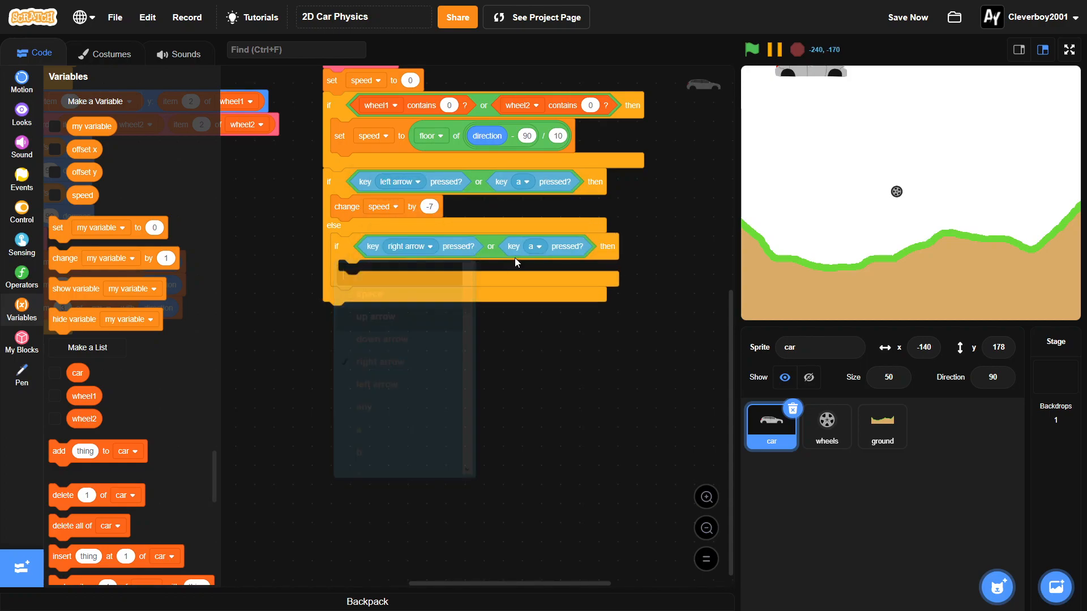
- Have the else branch change speed by 7 when right arrow or d is pressed
{"action": "left_click", "coordinate": [533, 245]}
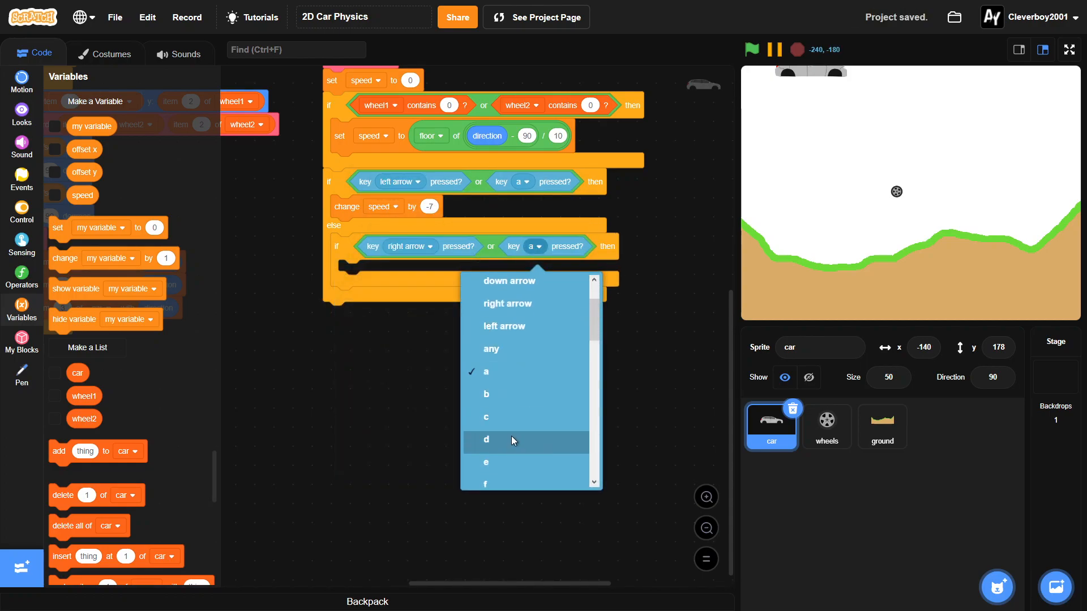
{"action": "left_click", "coordinate": [485, 439]}
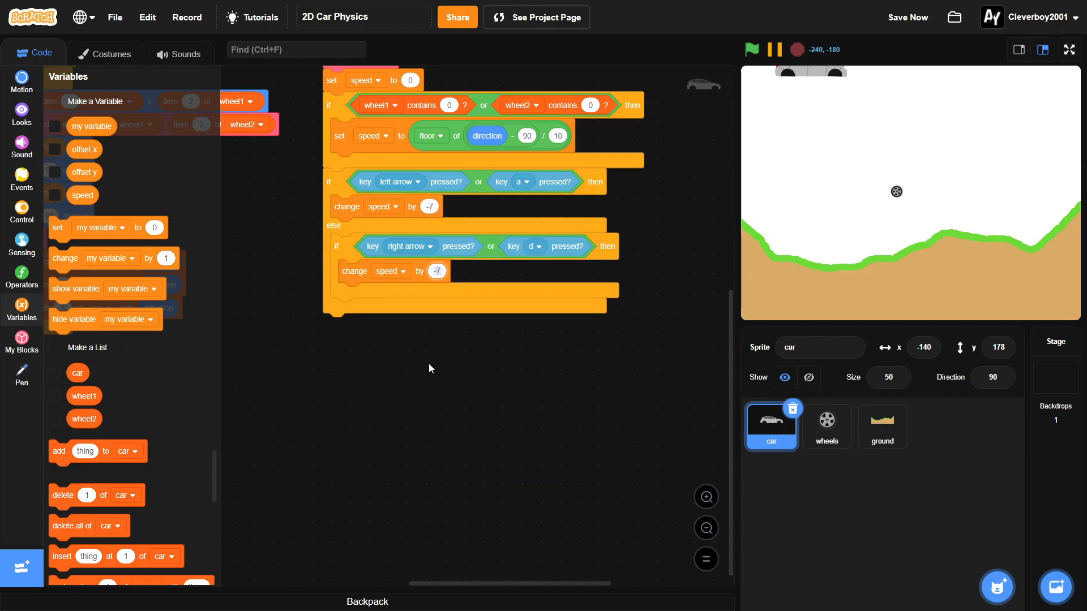
{"action": "left_click", "coordinate": [21, 80]}
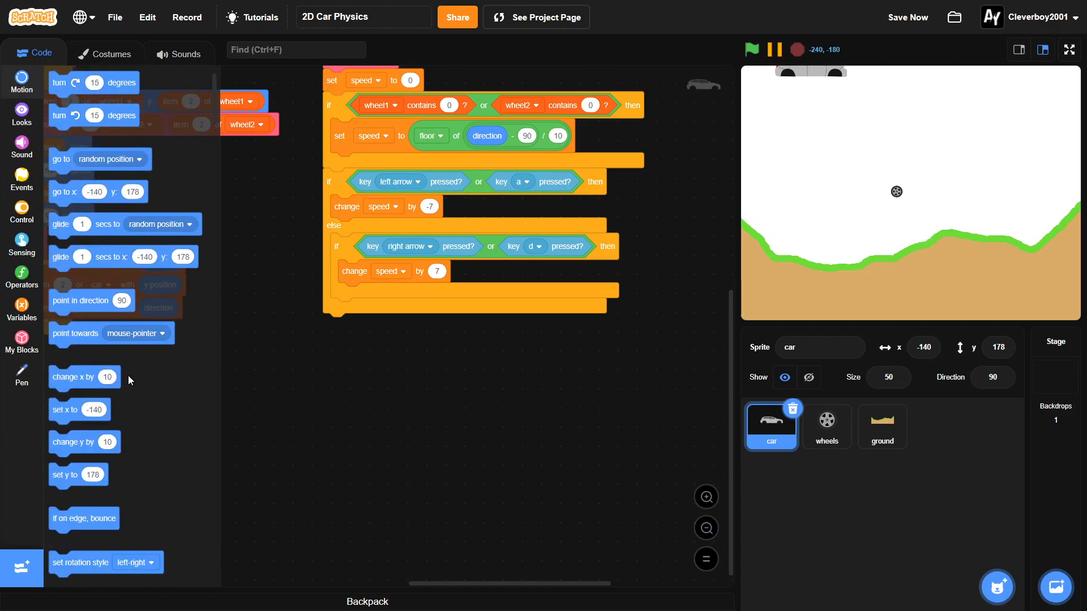
{"action": "mouse_move", "coordinate": [131, 364]}
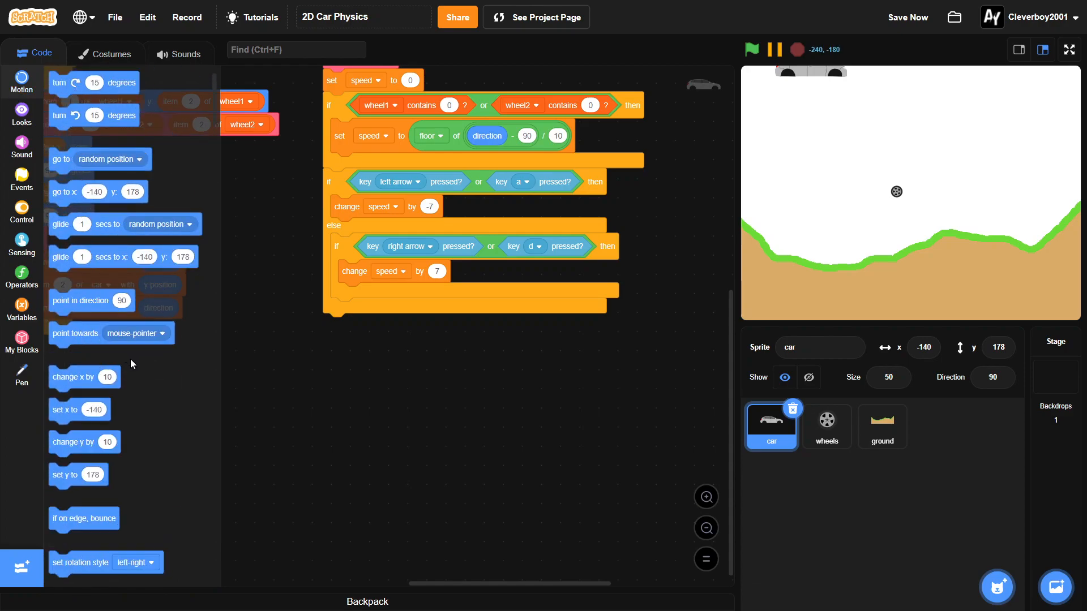
{"action": "scroll", "scroll_direction": "up", "scroll_amount": 3}
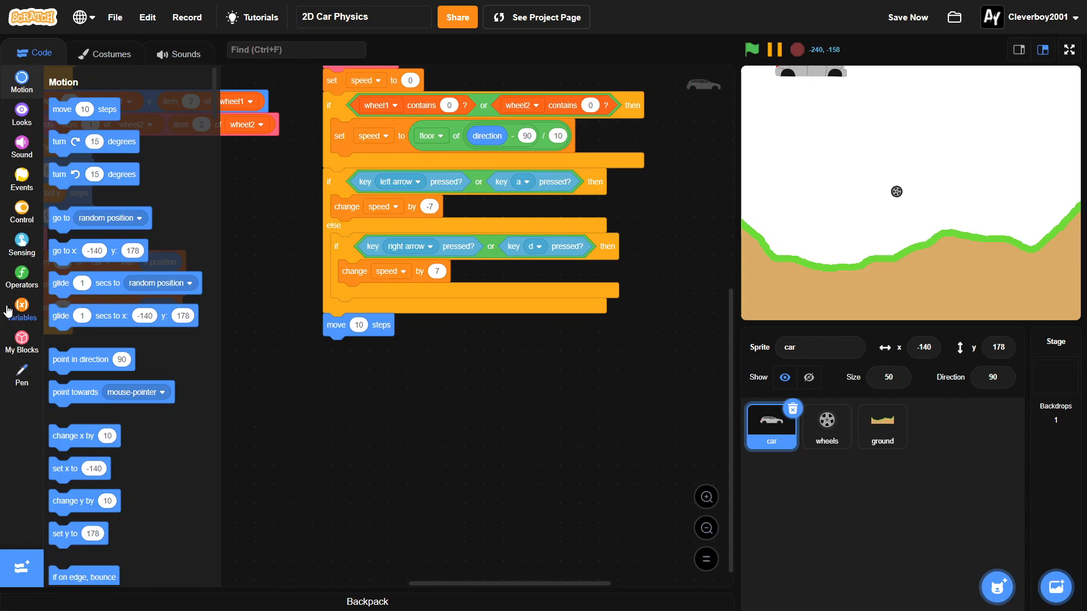
- End the movement block with move (speed) steps, clean up blocks, and run via the green flag
{"action": "left_click", "coordinate": [22, 307]}
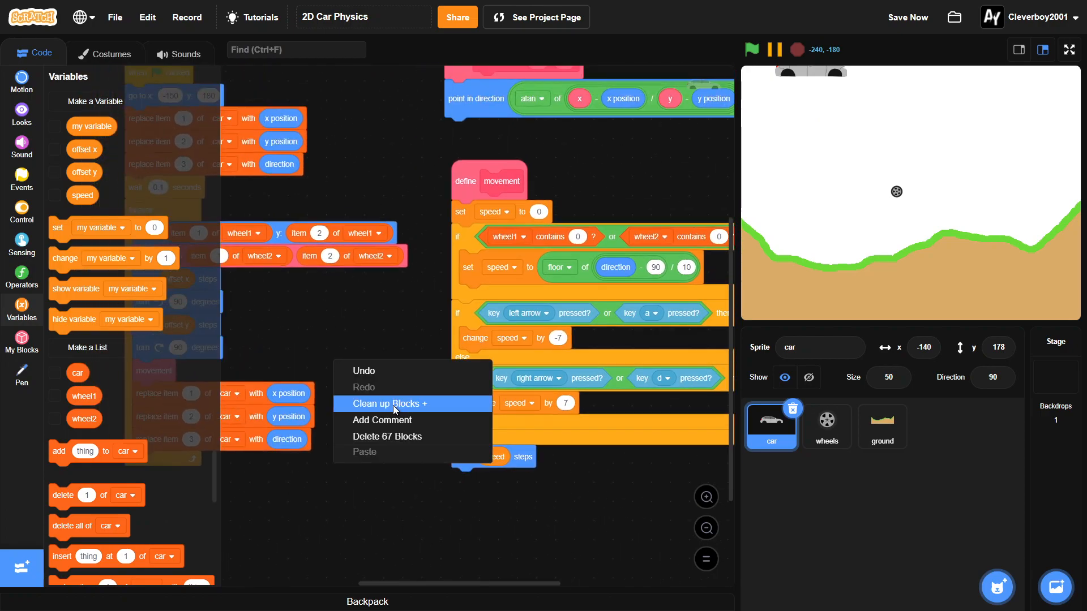
{"action": "left_click", "coordinate": [391, 403]}
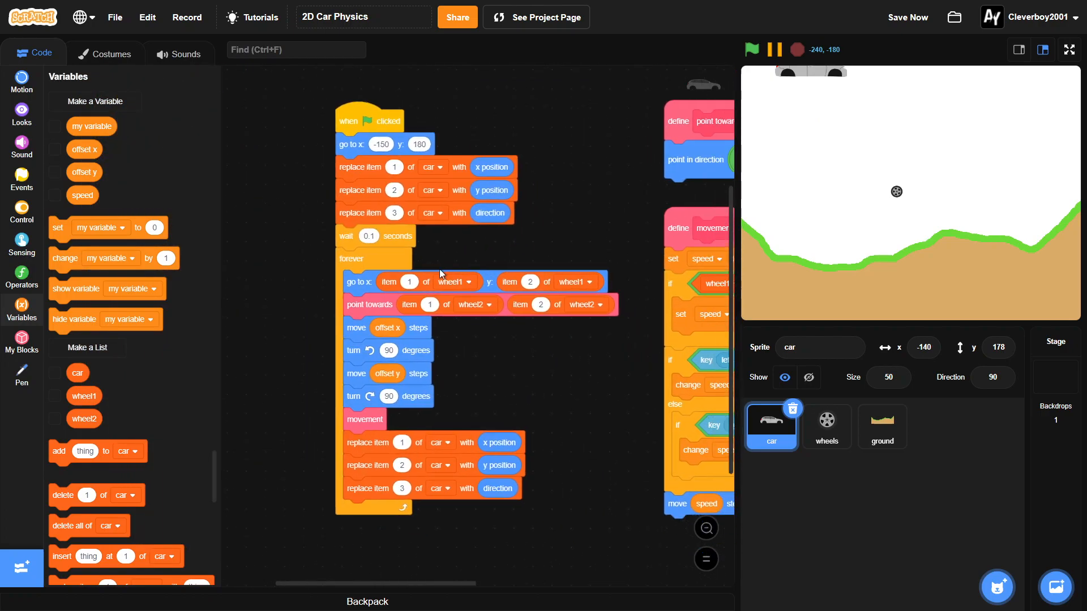
{"action": "left_click", "coordinate": [751, 49]}
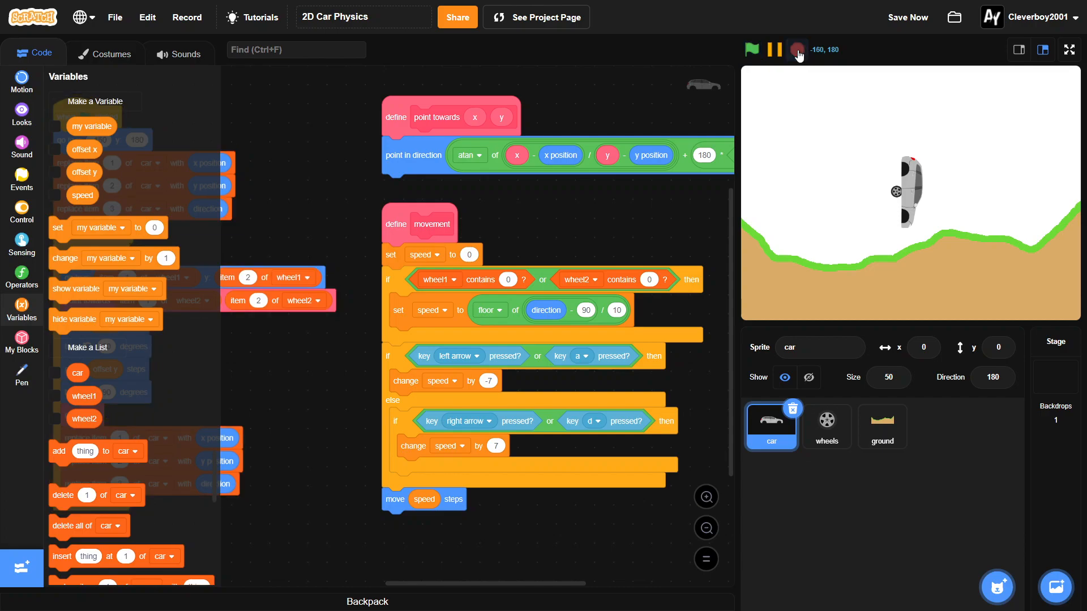
{"action": "mouse_move", "coordinate": [558, 220]}
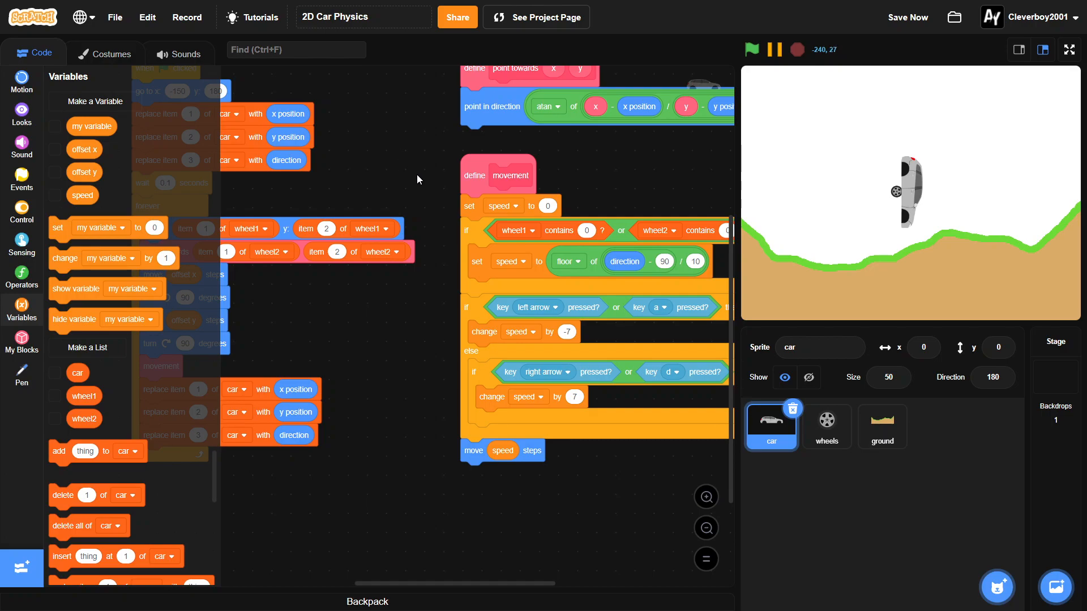
{"action": "mouse_move", "coordinate": [845, 455]}
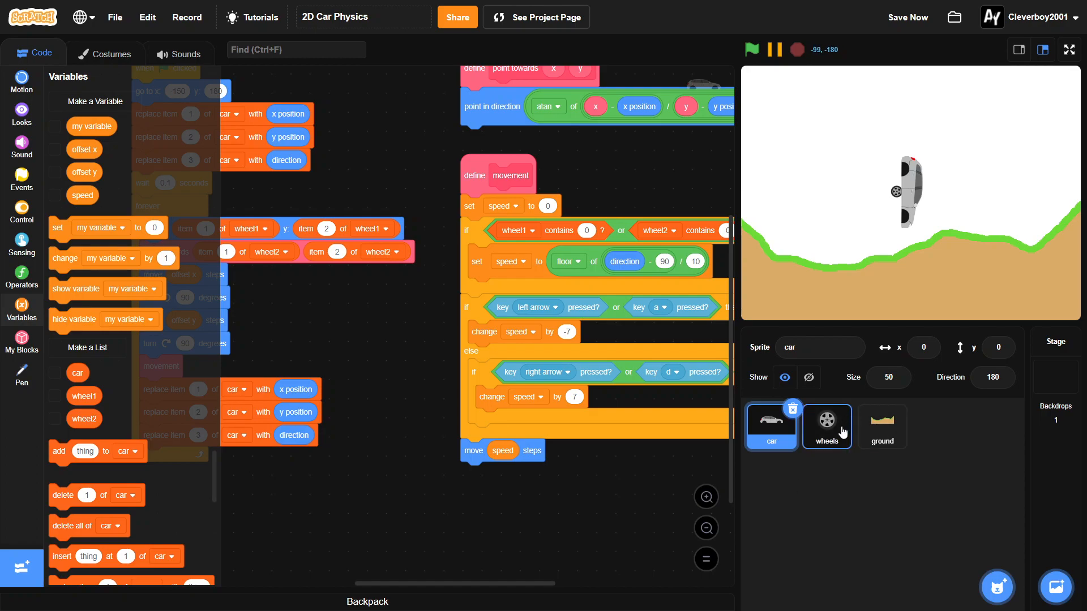
{"action": "mouse_move", "coordinate": [841, 431]}
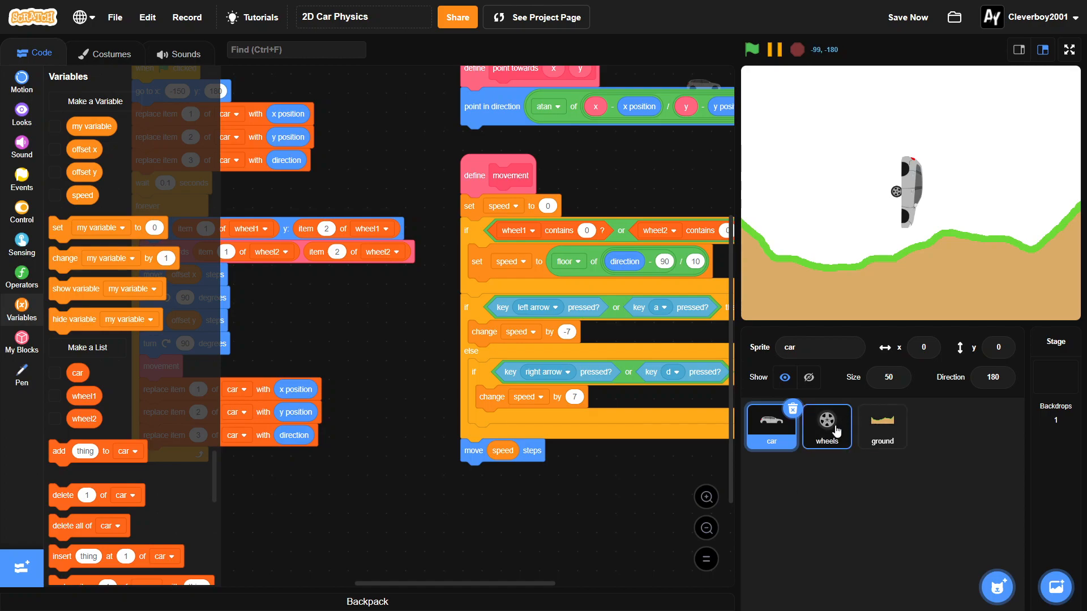
{"action": "left_click", "coordinate": [770, 425]}
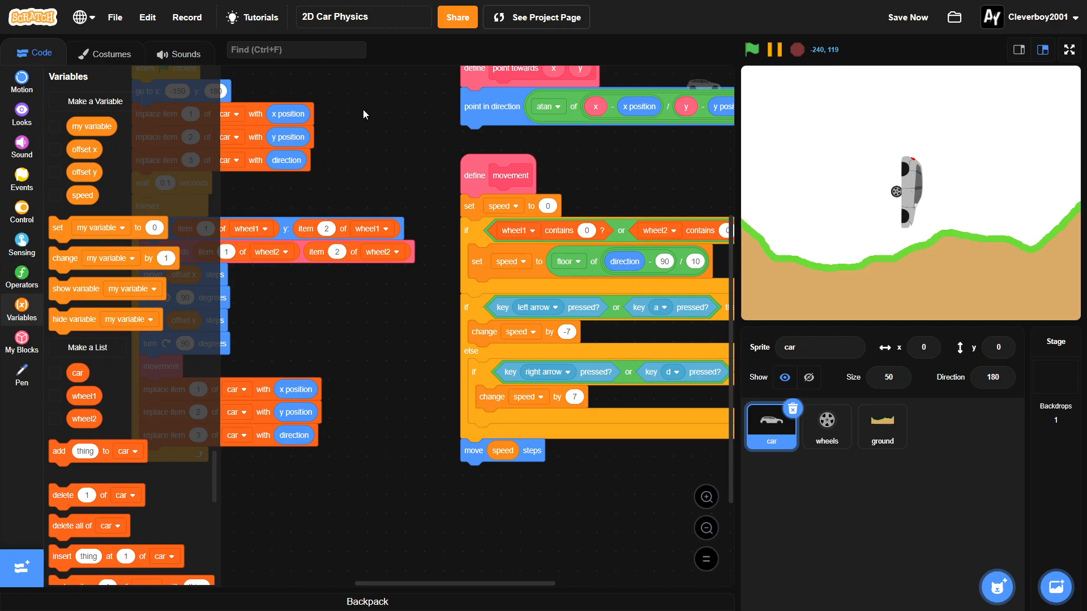
{"action": "mouse_move", "coordinate": [211, 71]}
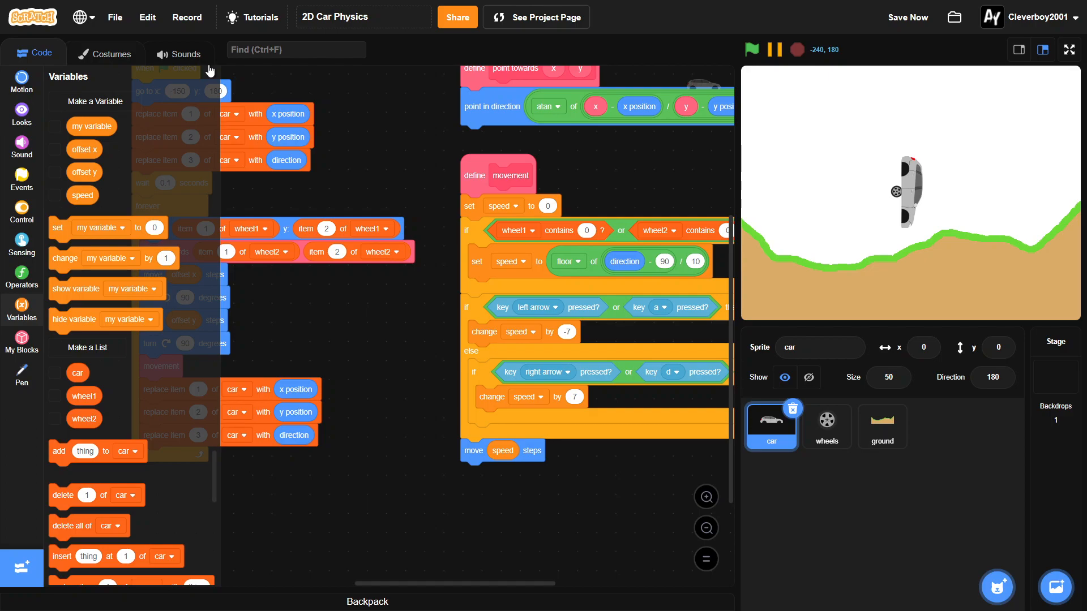